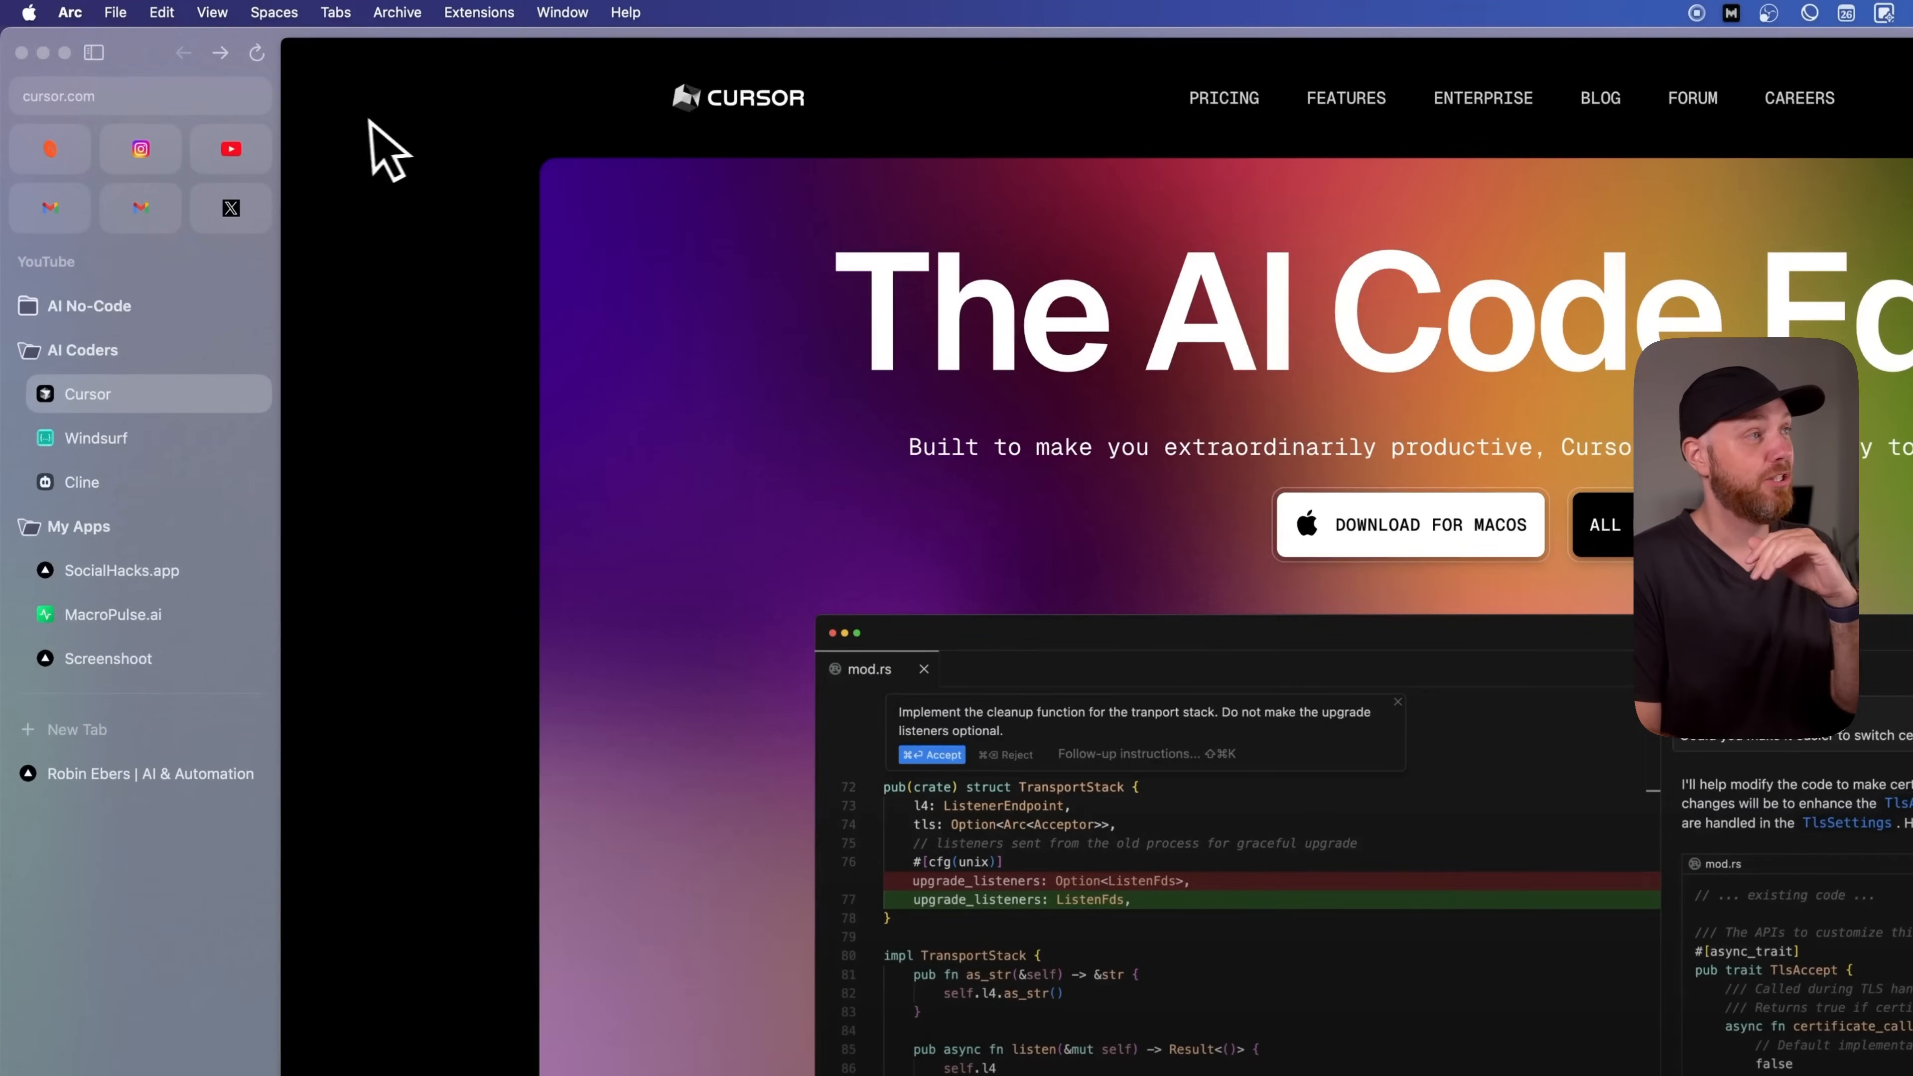
pyautogui.moveTo(905, 409)
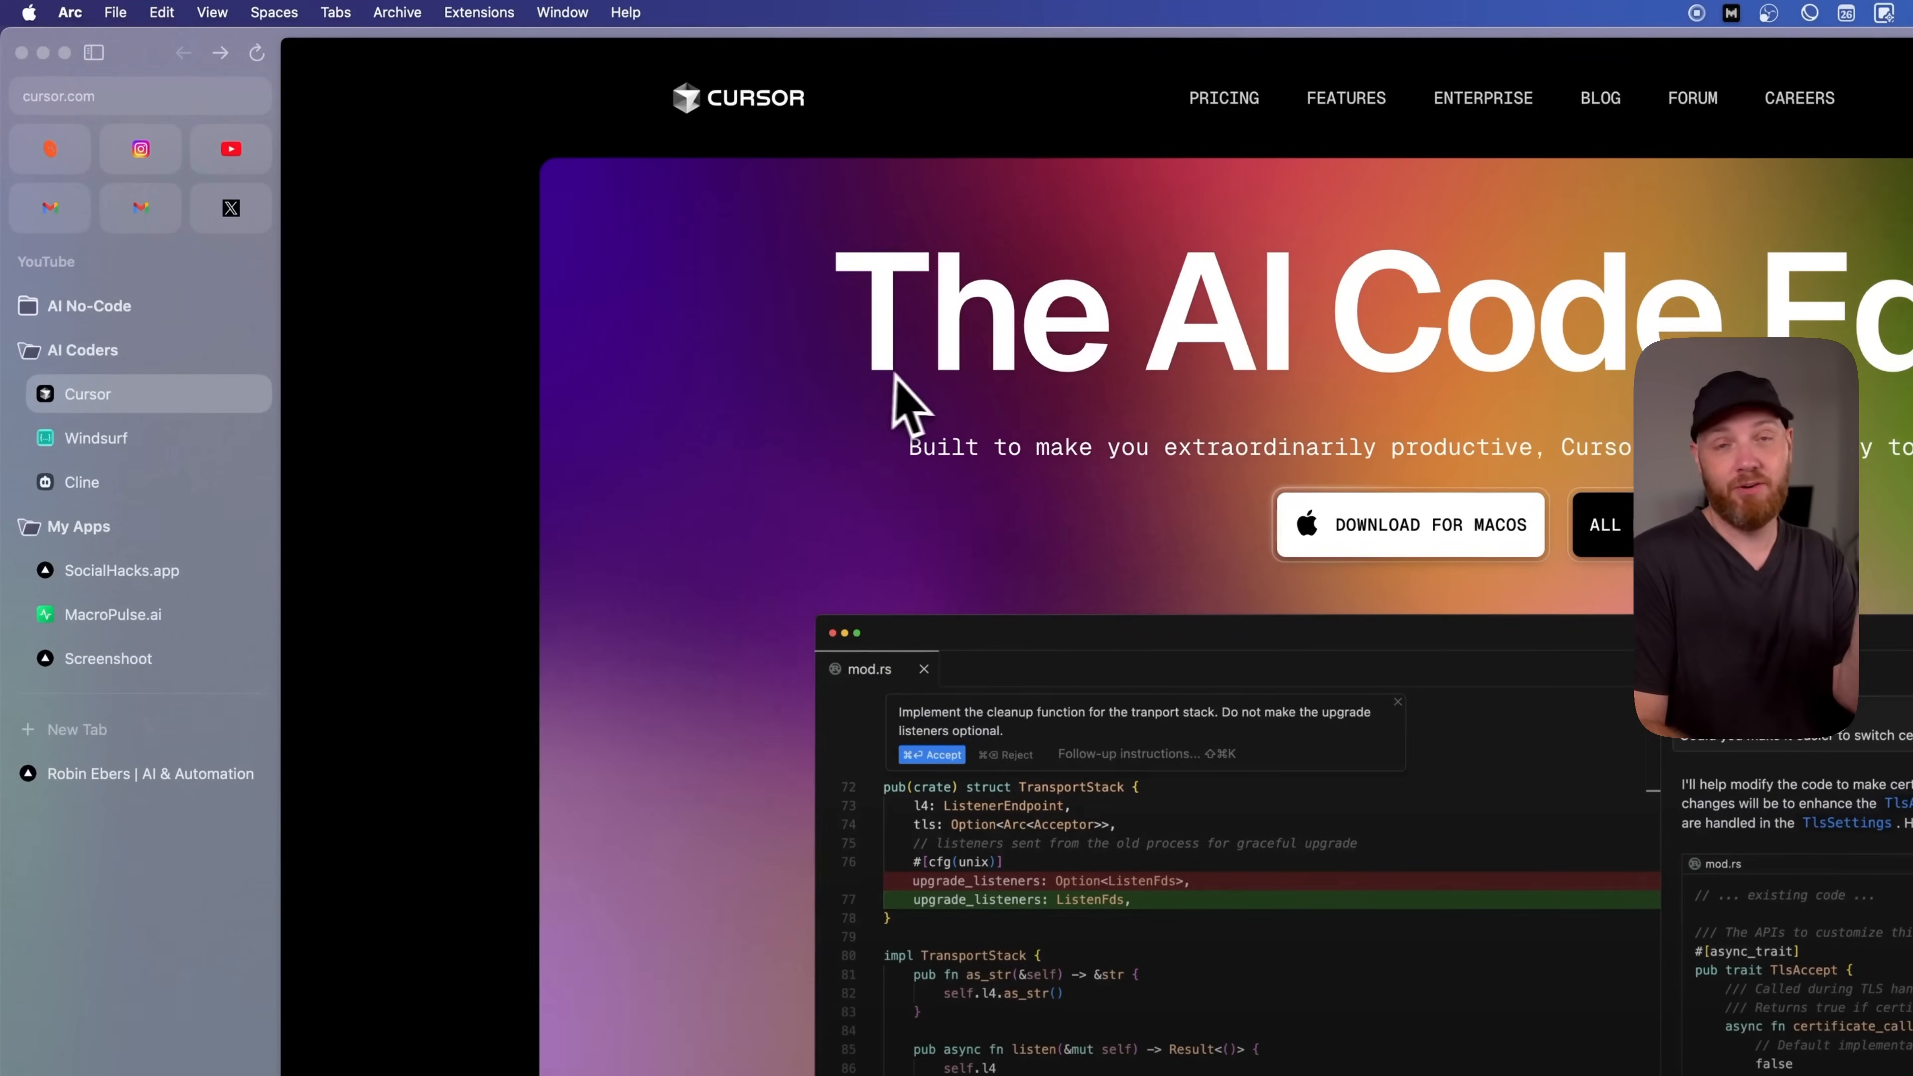
# - Go to Cursor's download page listing macOS, Windows and Linux installers (version 0.47)
pyautogui.click(1604, 525)
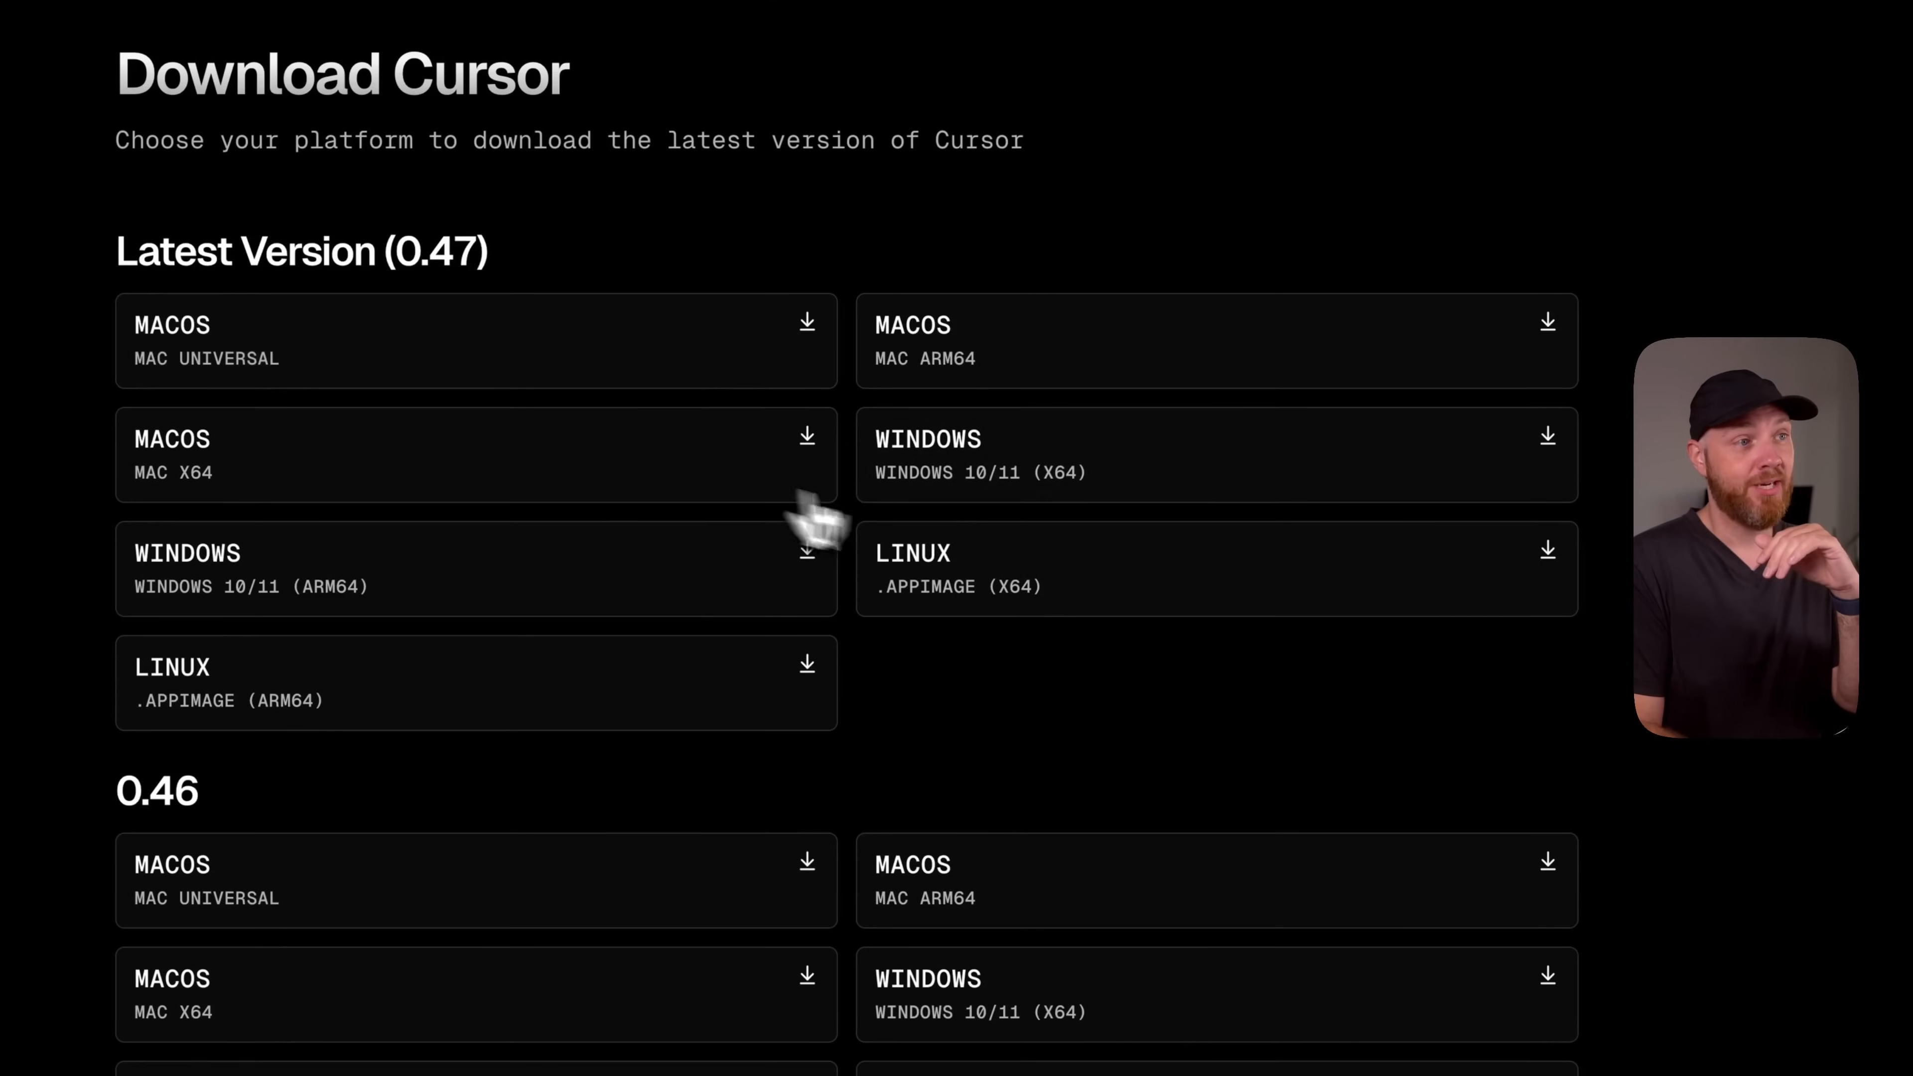
pyautogui.moveTo(36, 670)
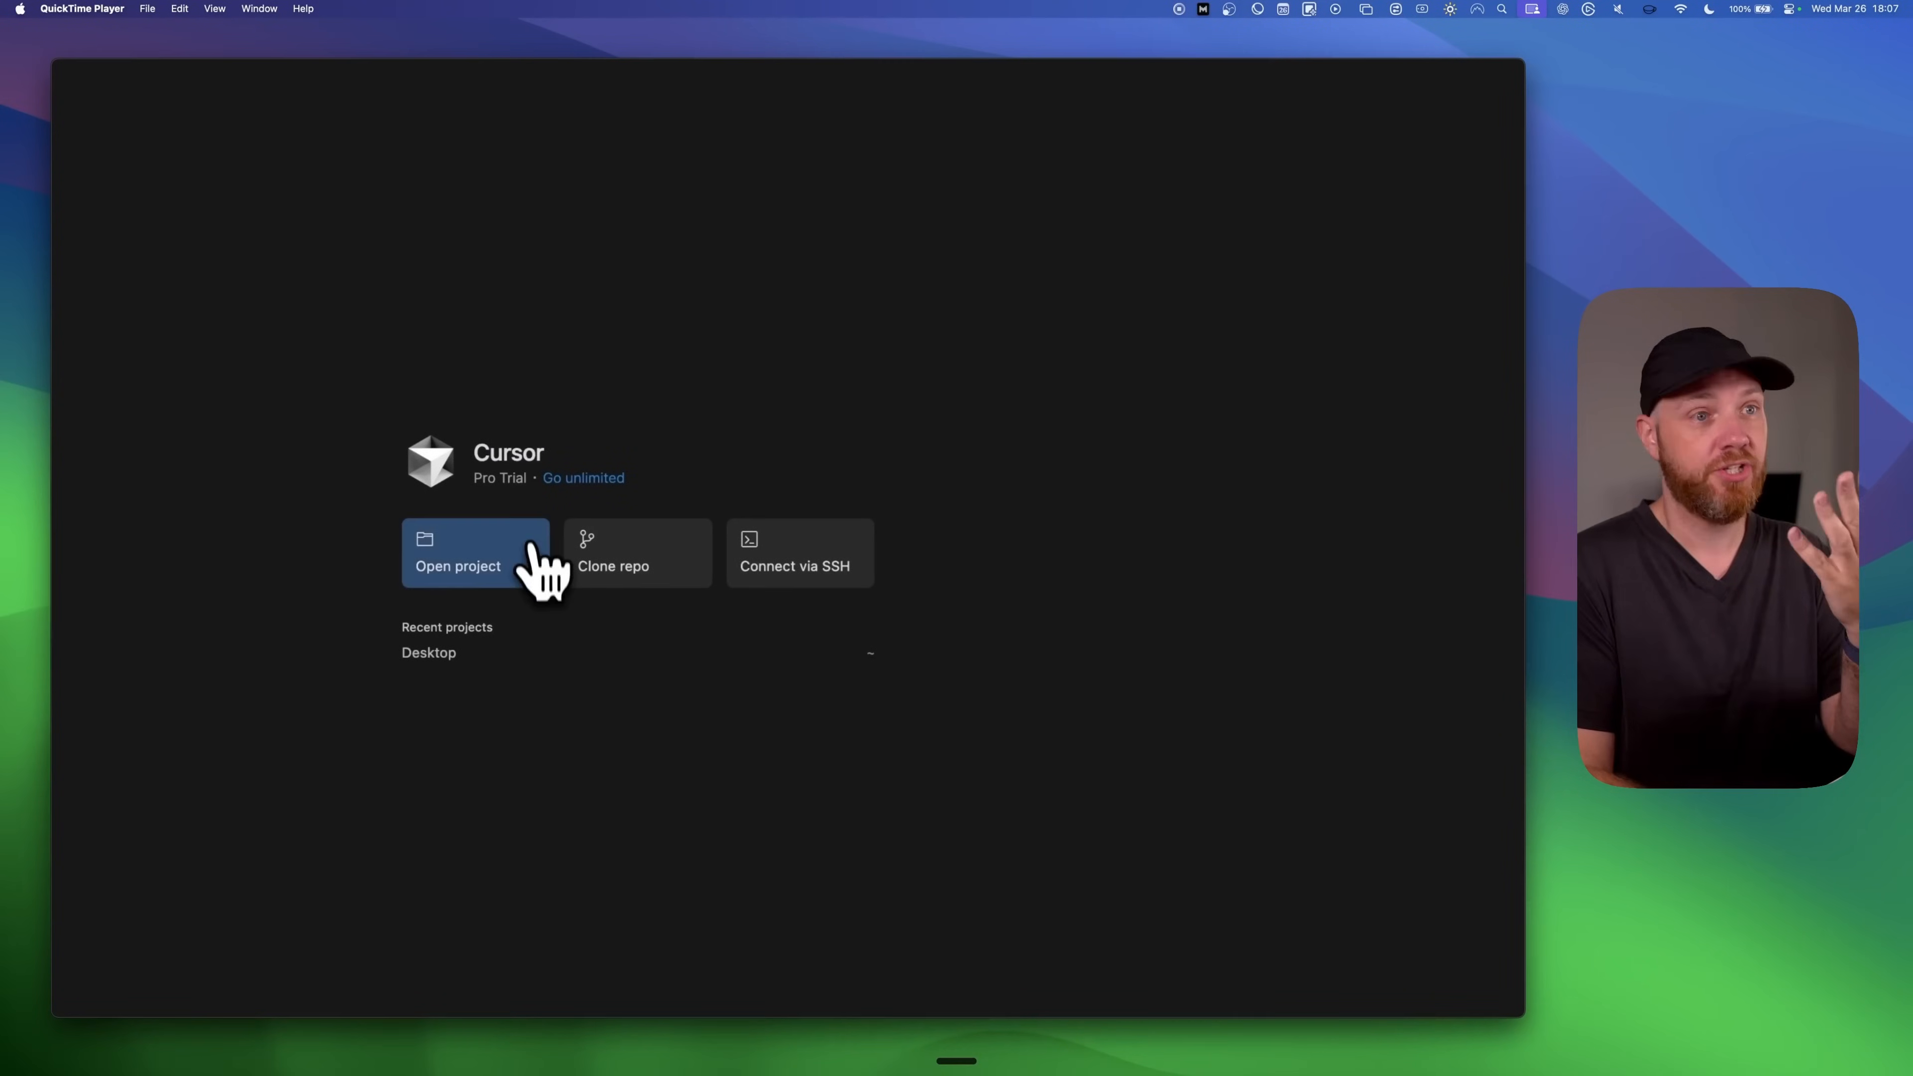
# - Start choosing a project folder and navigate to the Desktop in the open dialog
pyautogui.click(476, 551)
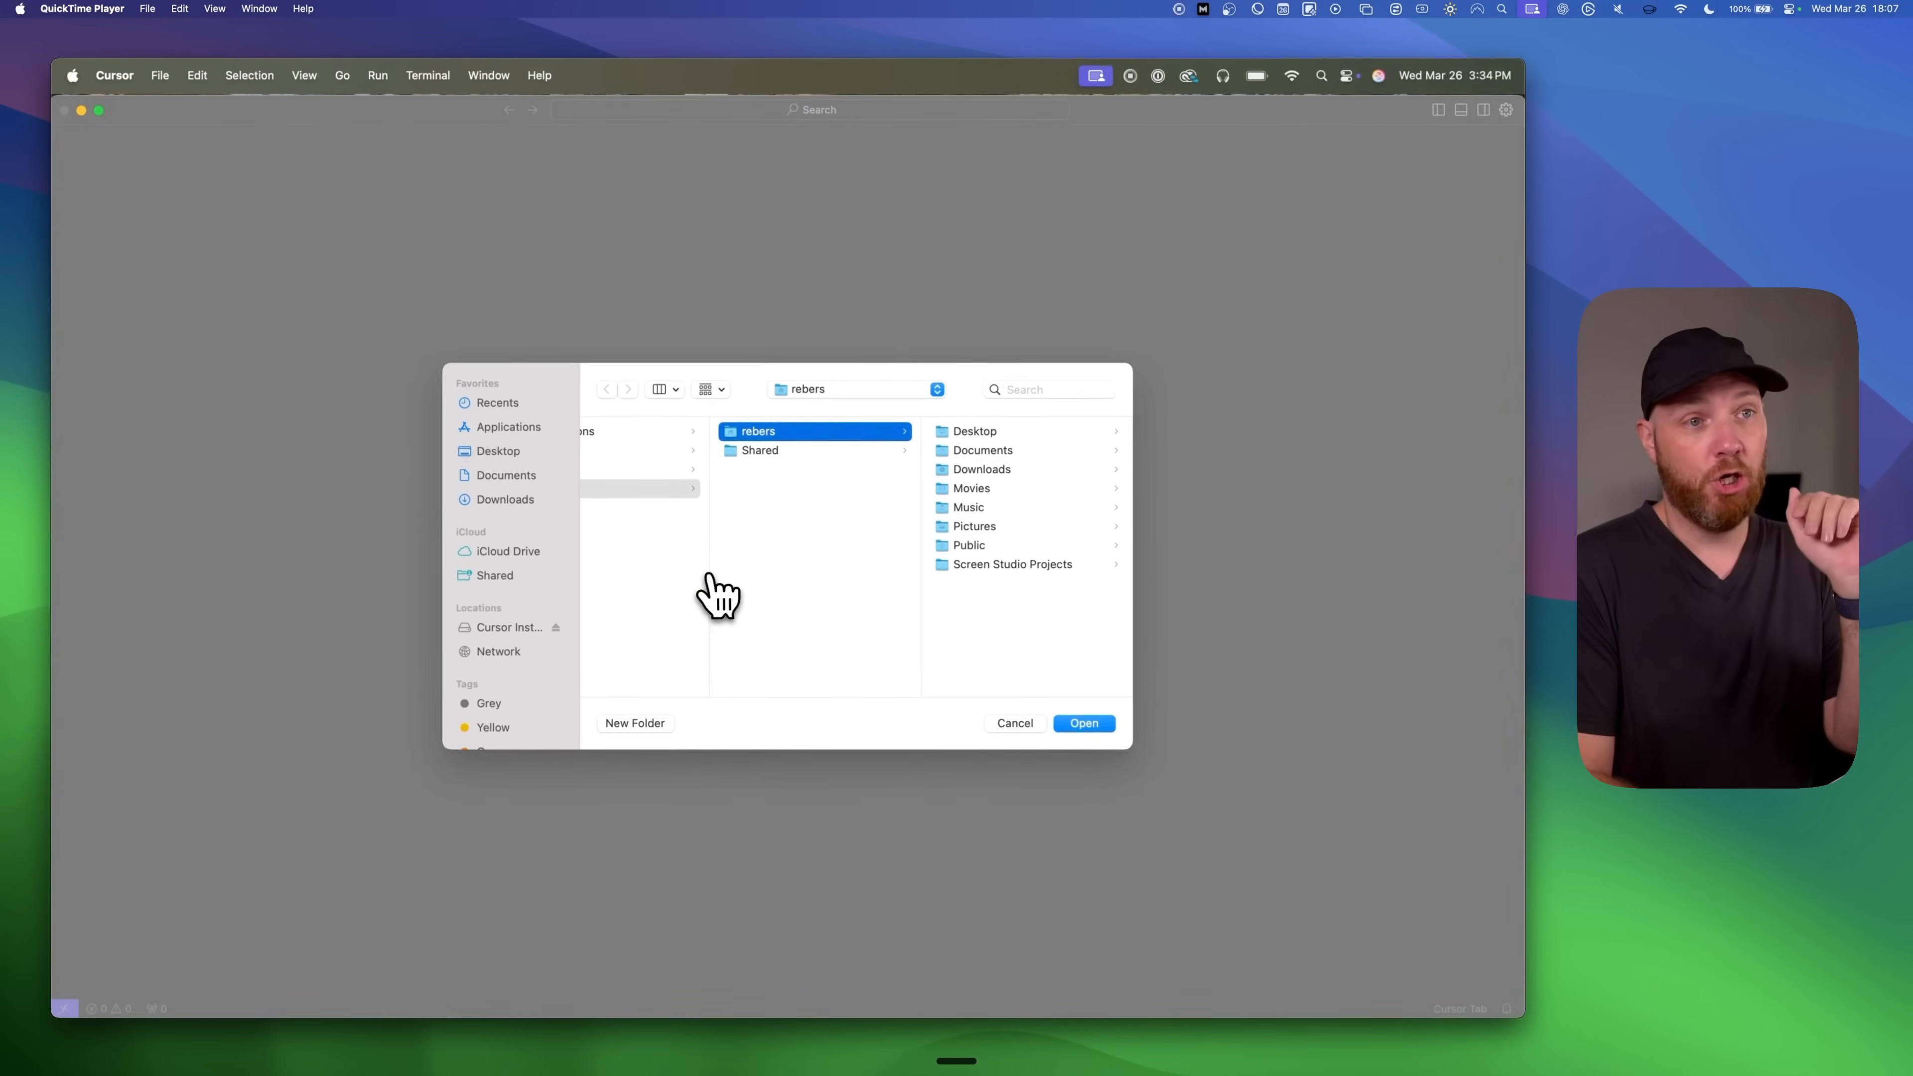
pyautogui.click(662, 387)
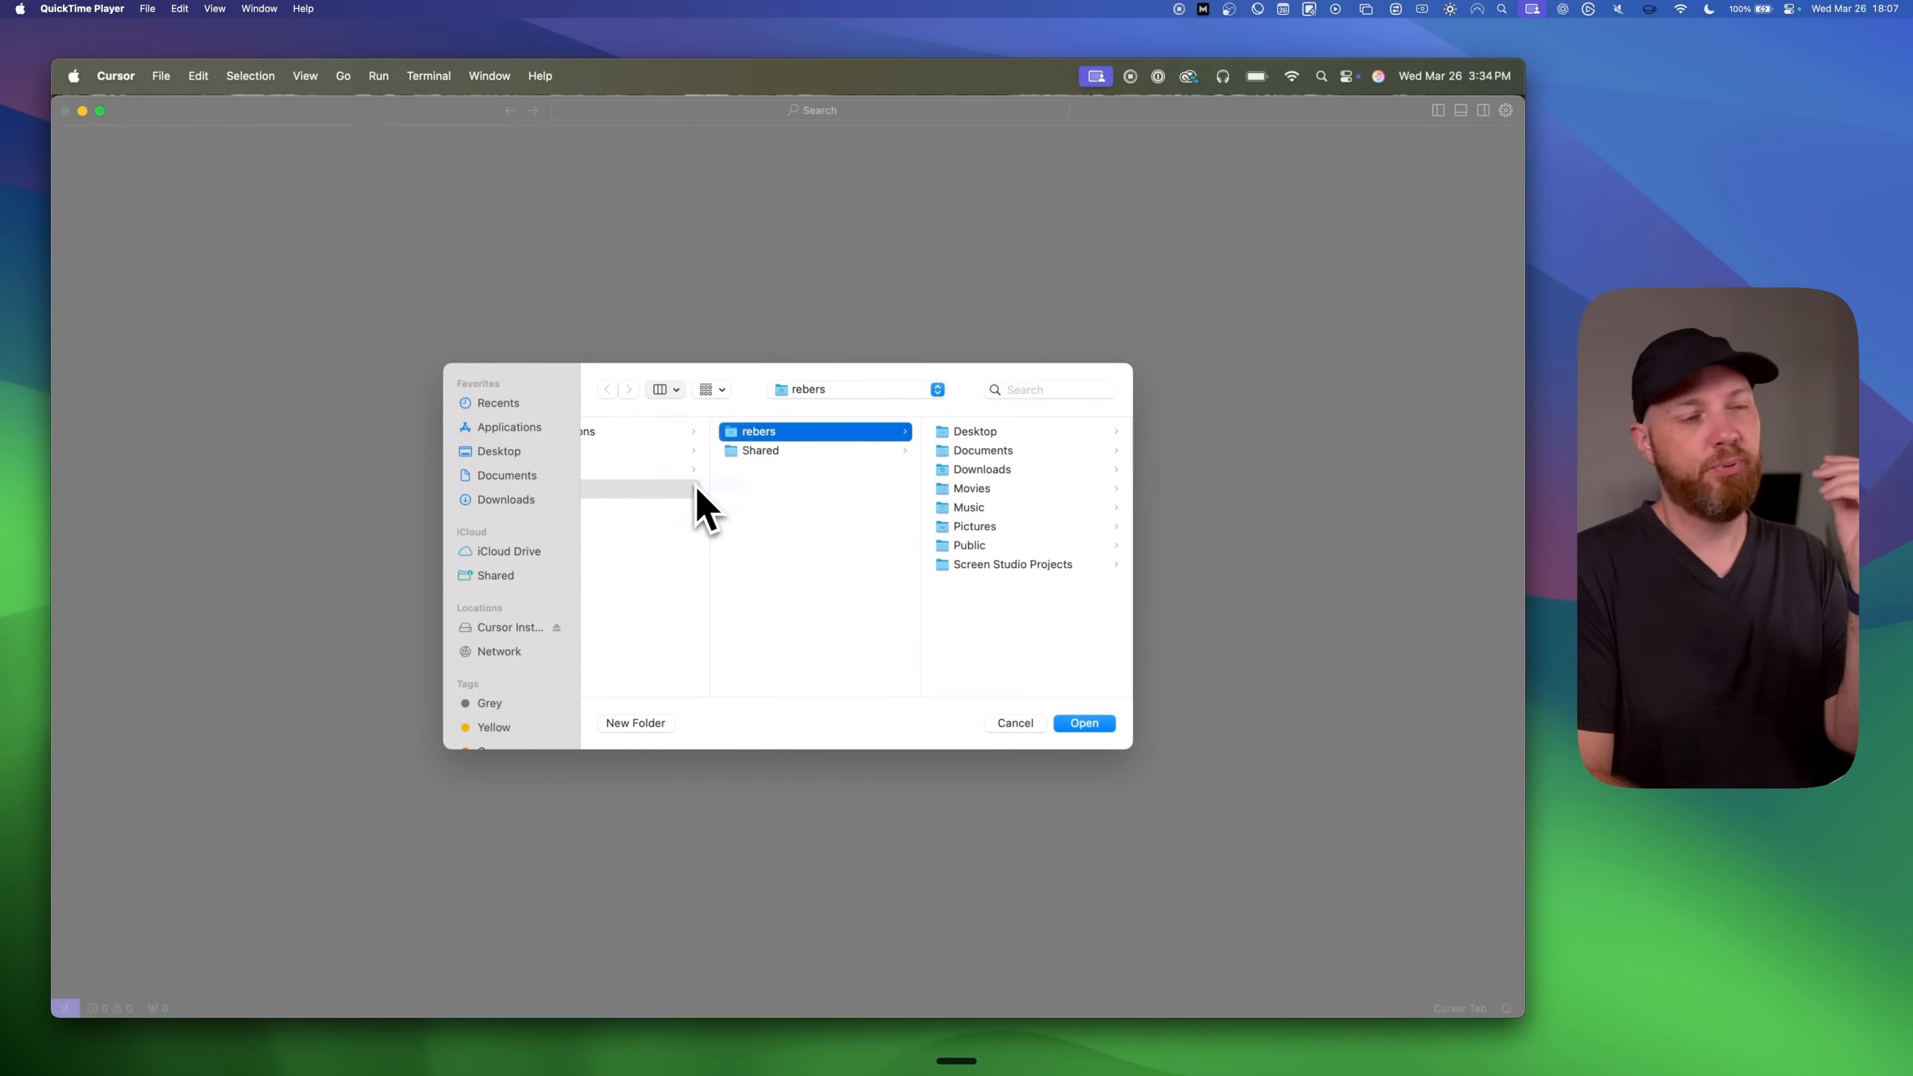
pyautogui.click(659, 390)
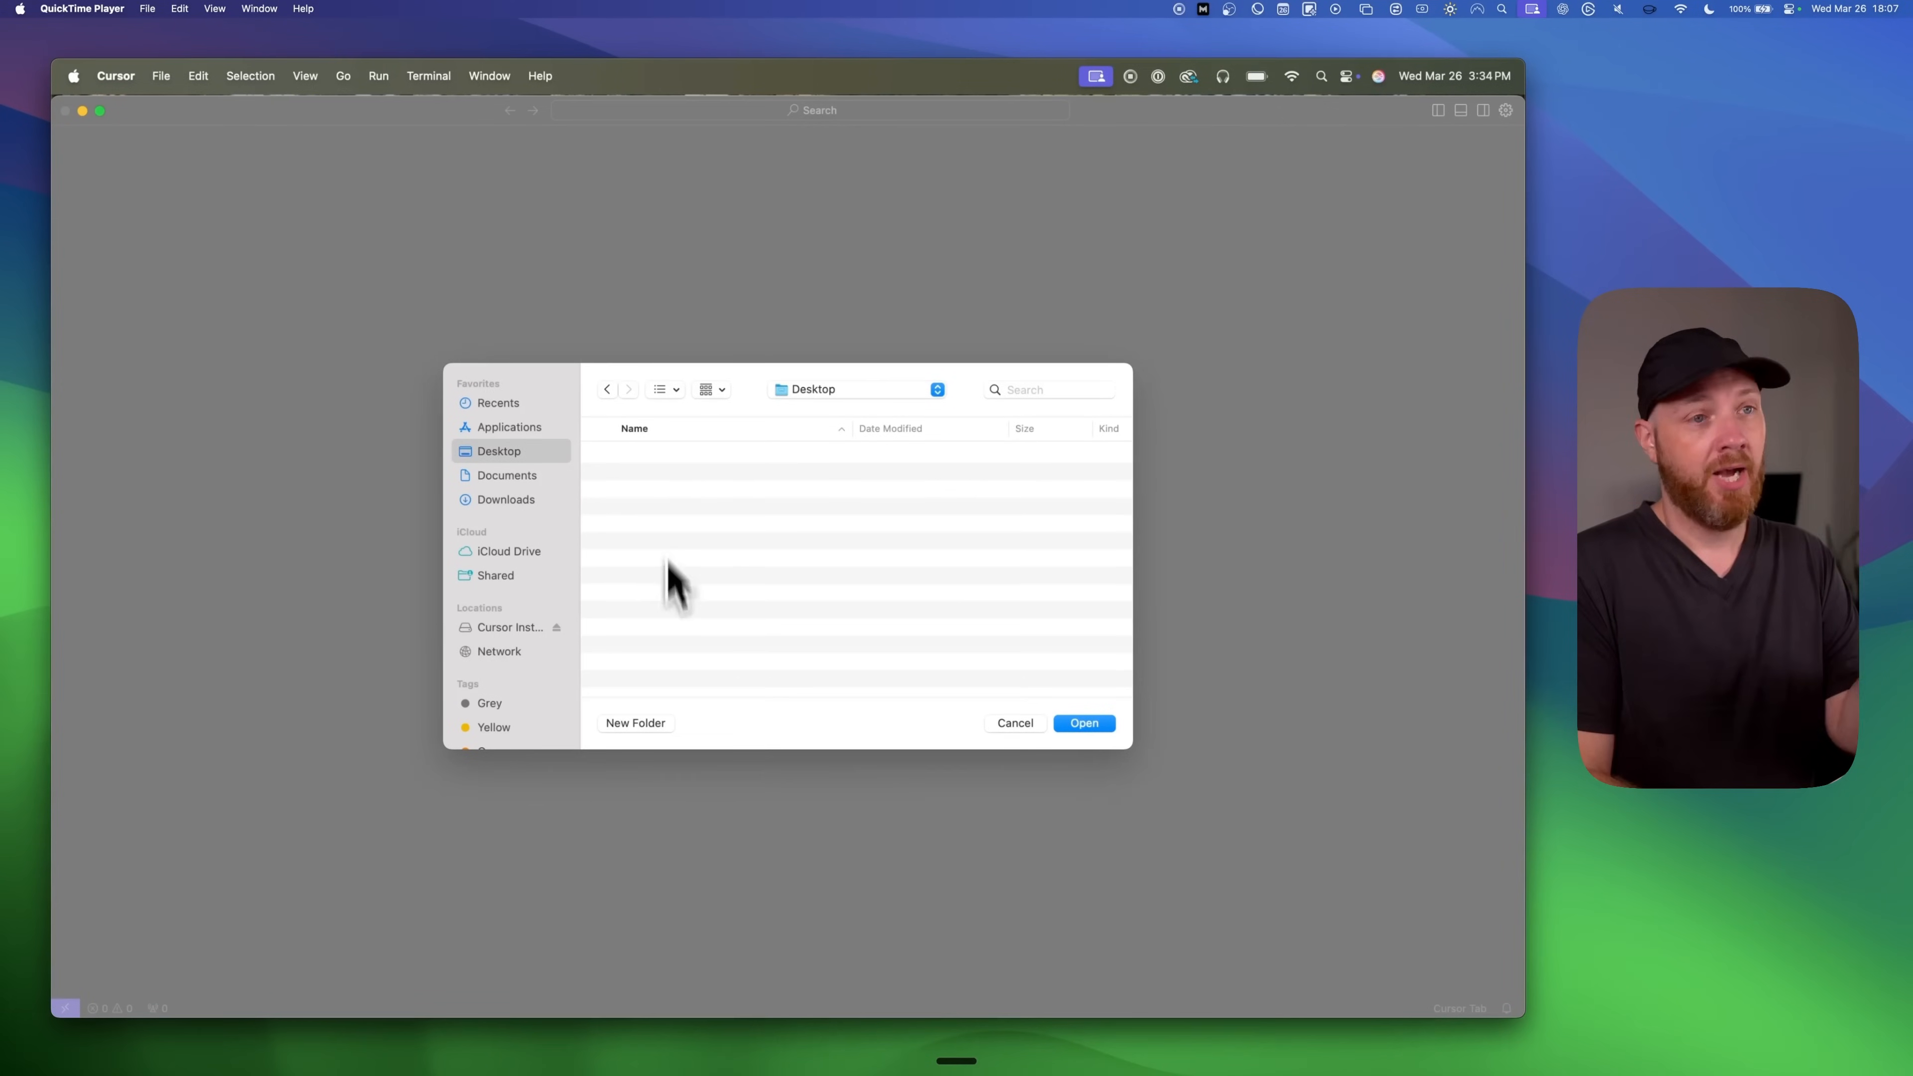
# - Create a new folder named 'test-project' on the Desktop
pyautogui.click(635, 722)
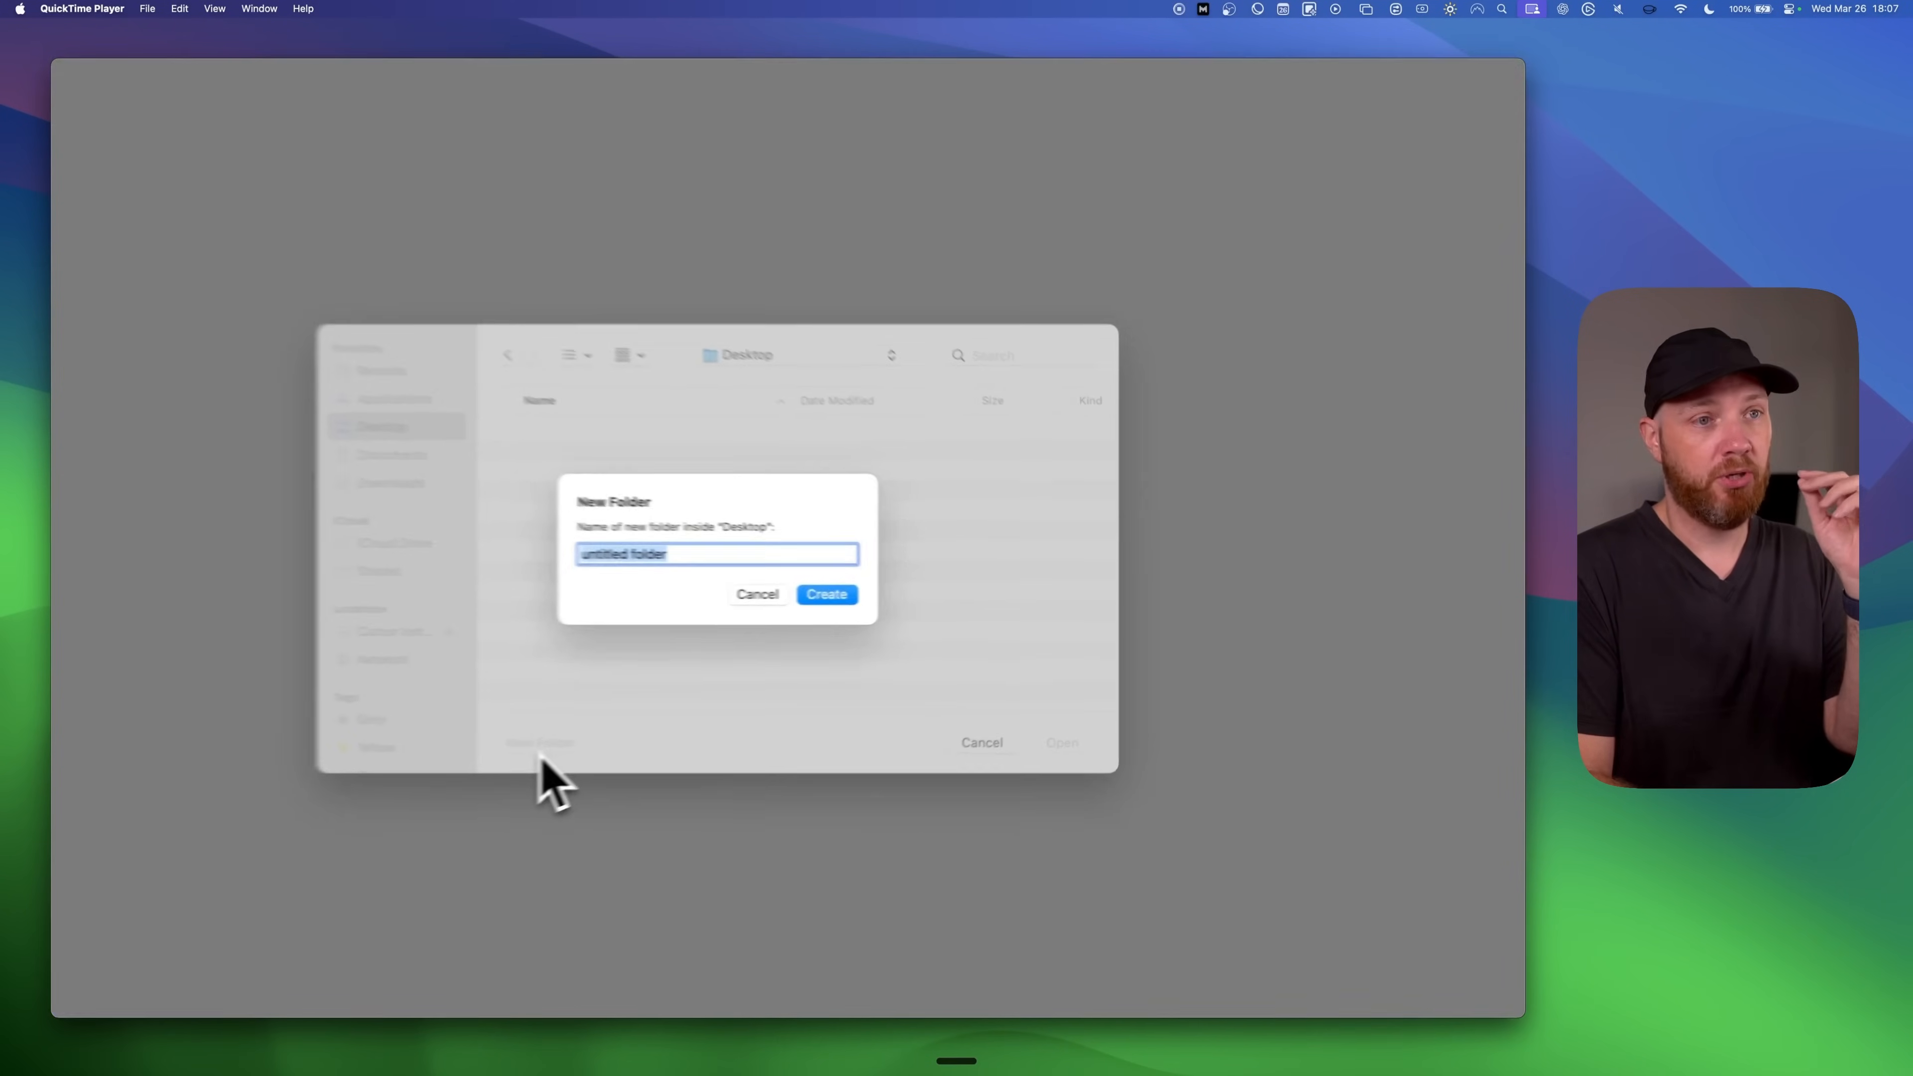
pyautogui.write('test-p')
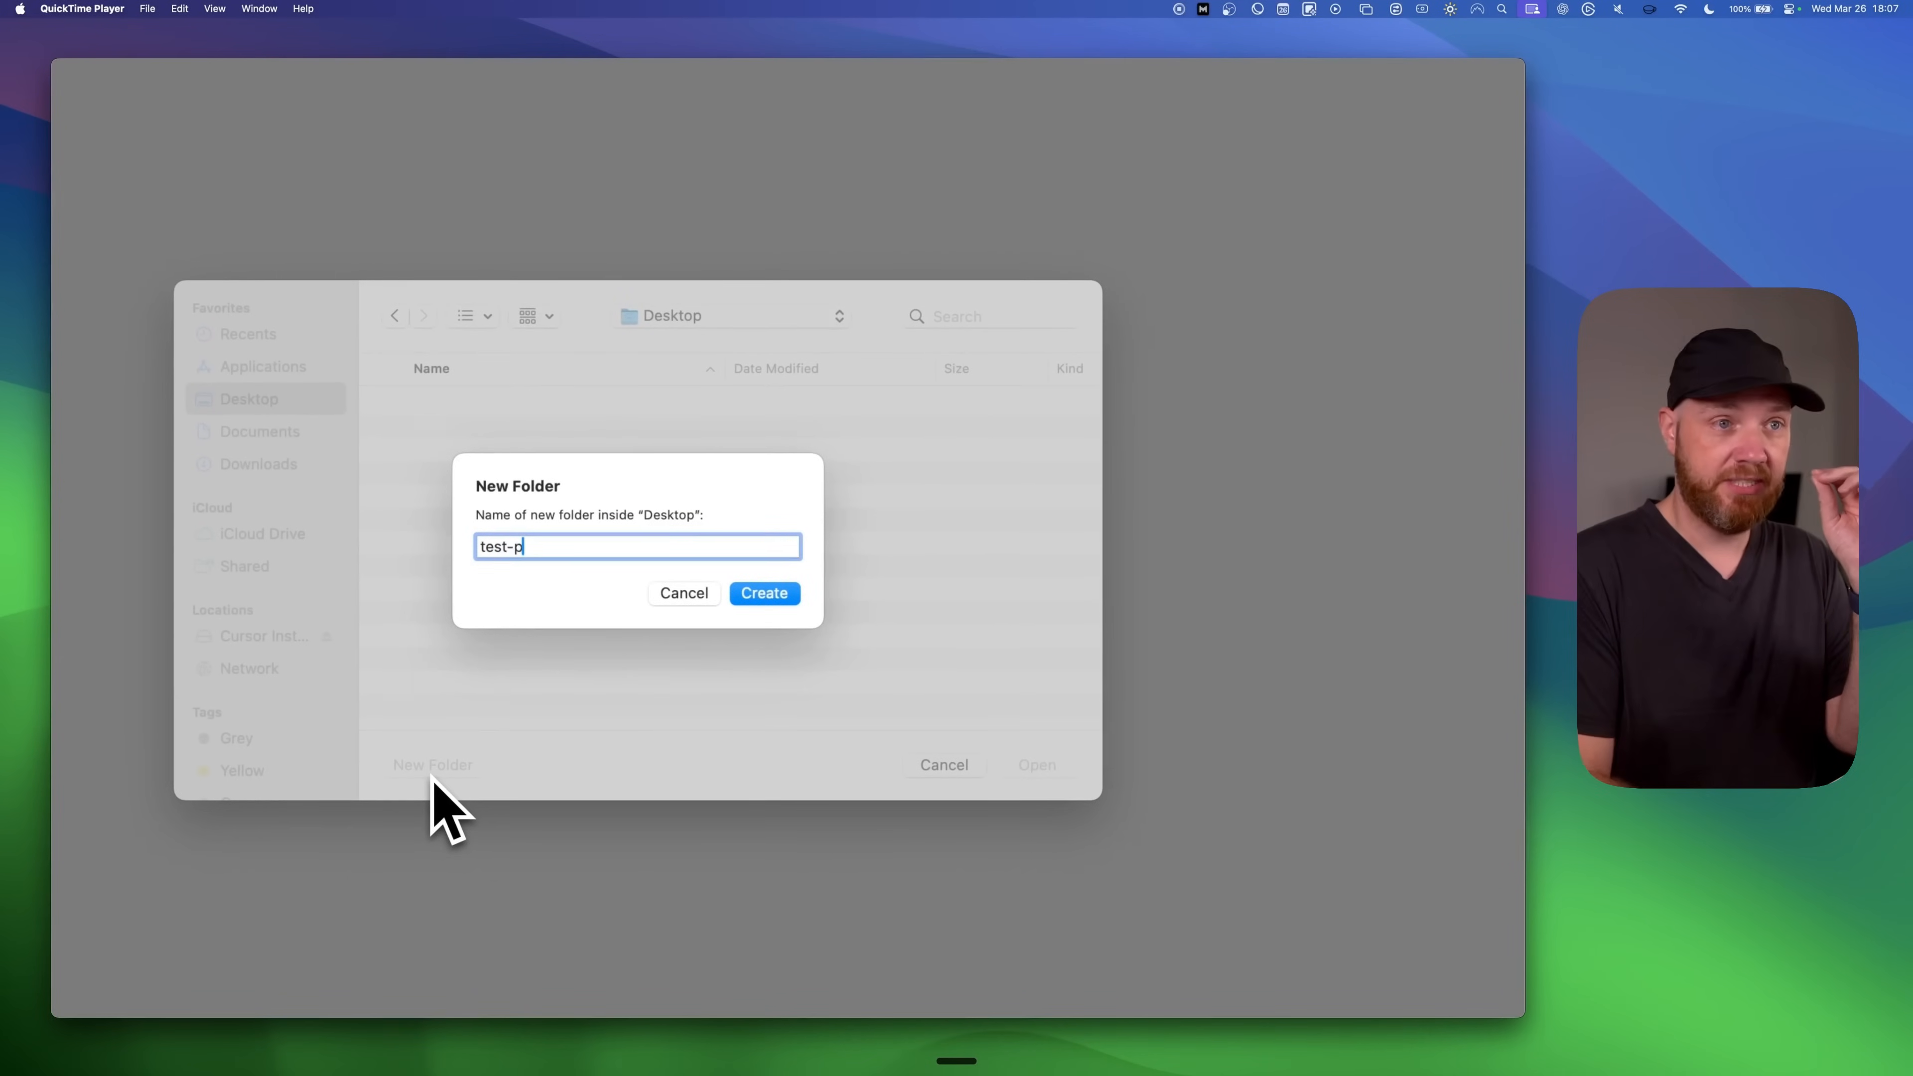
pyautogui.write('roject')
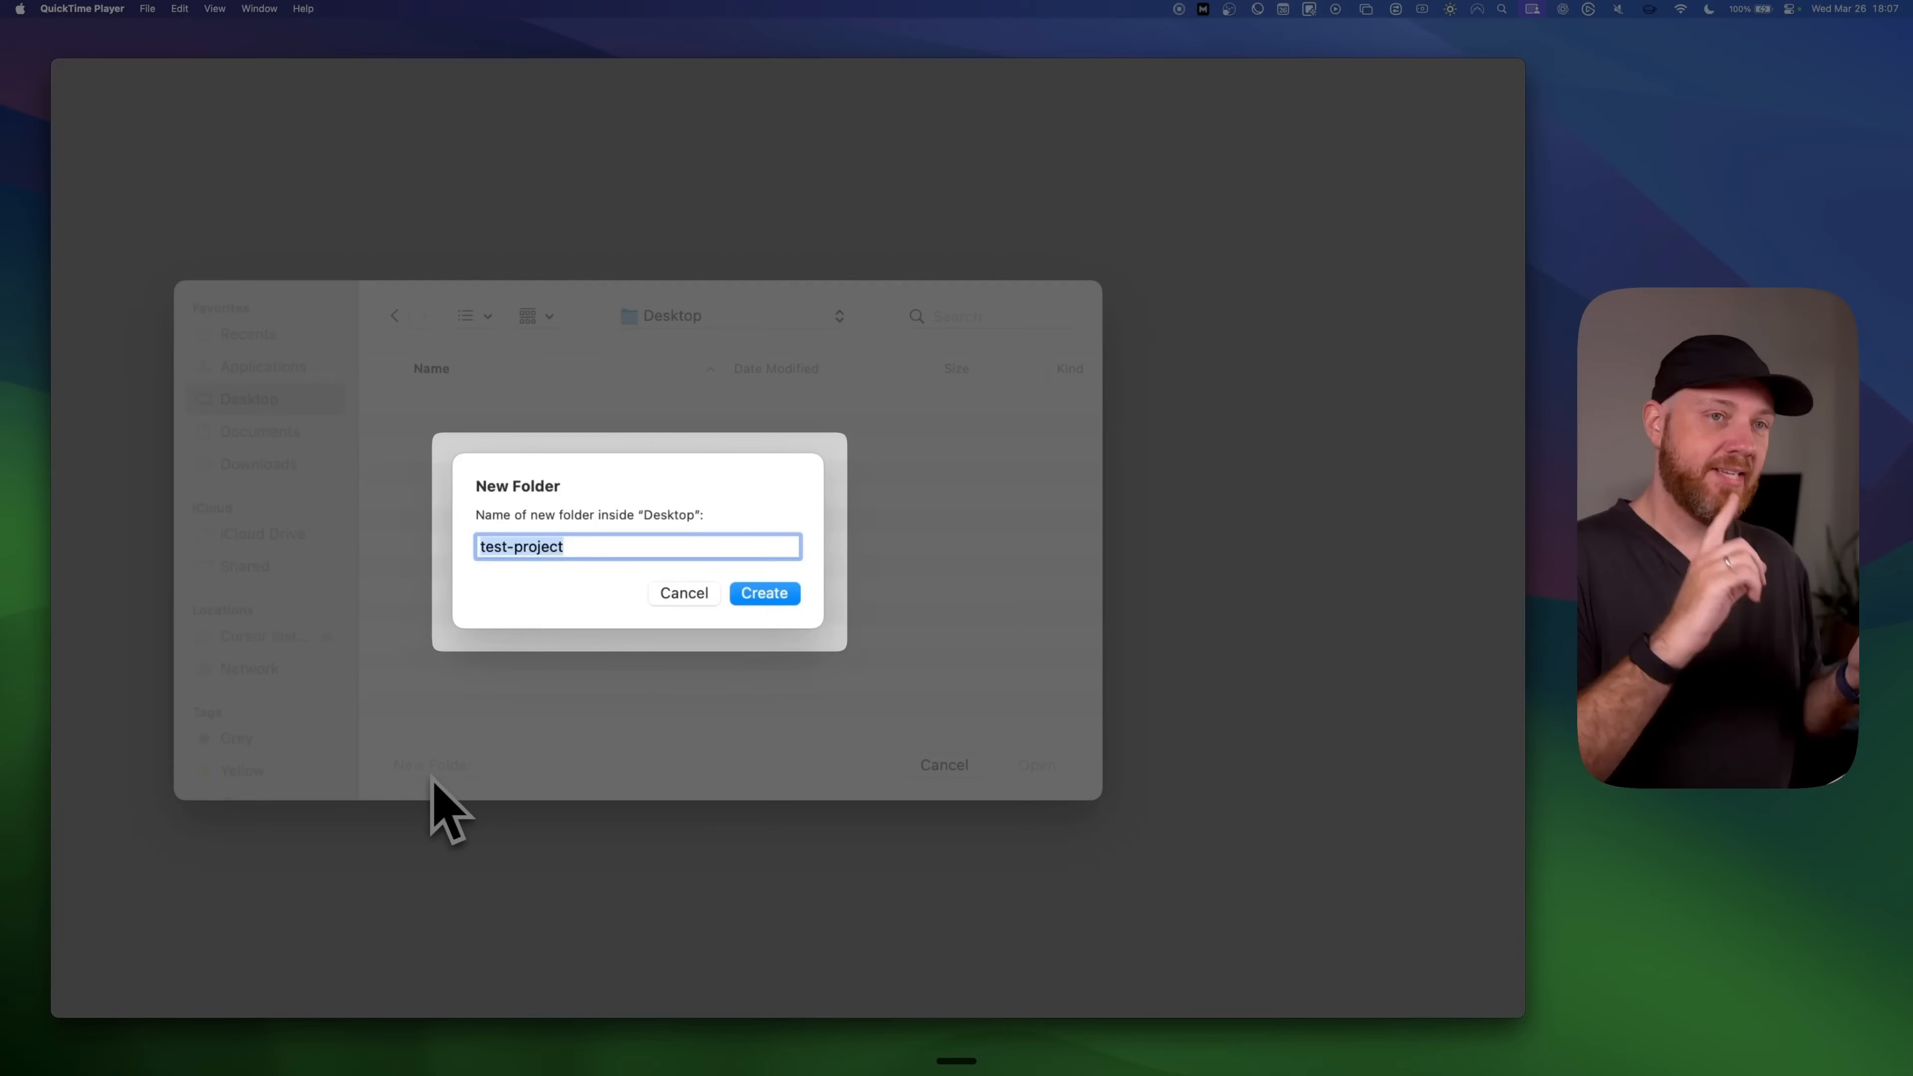
pyautogui.write('Hello World!')
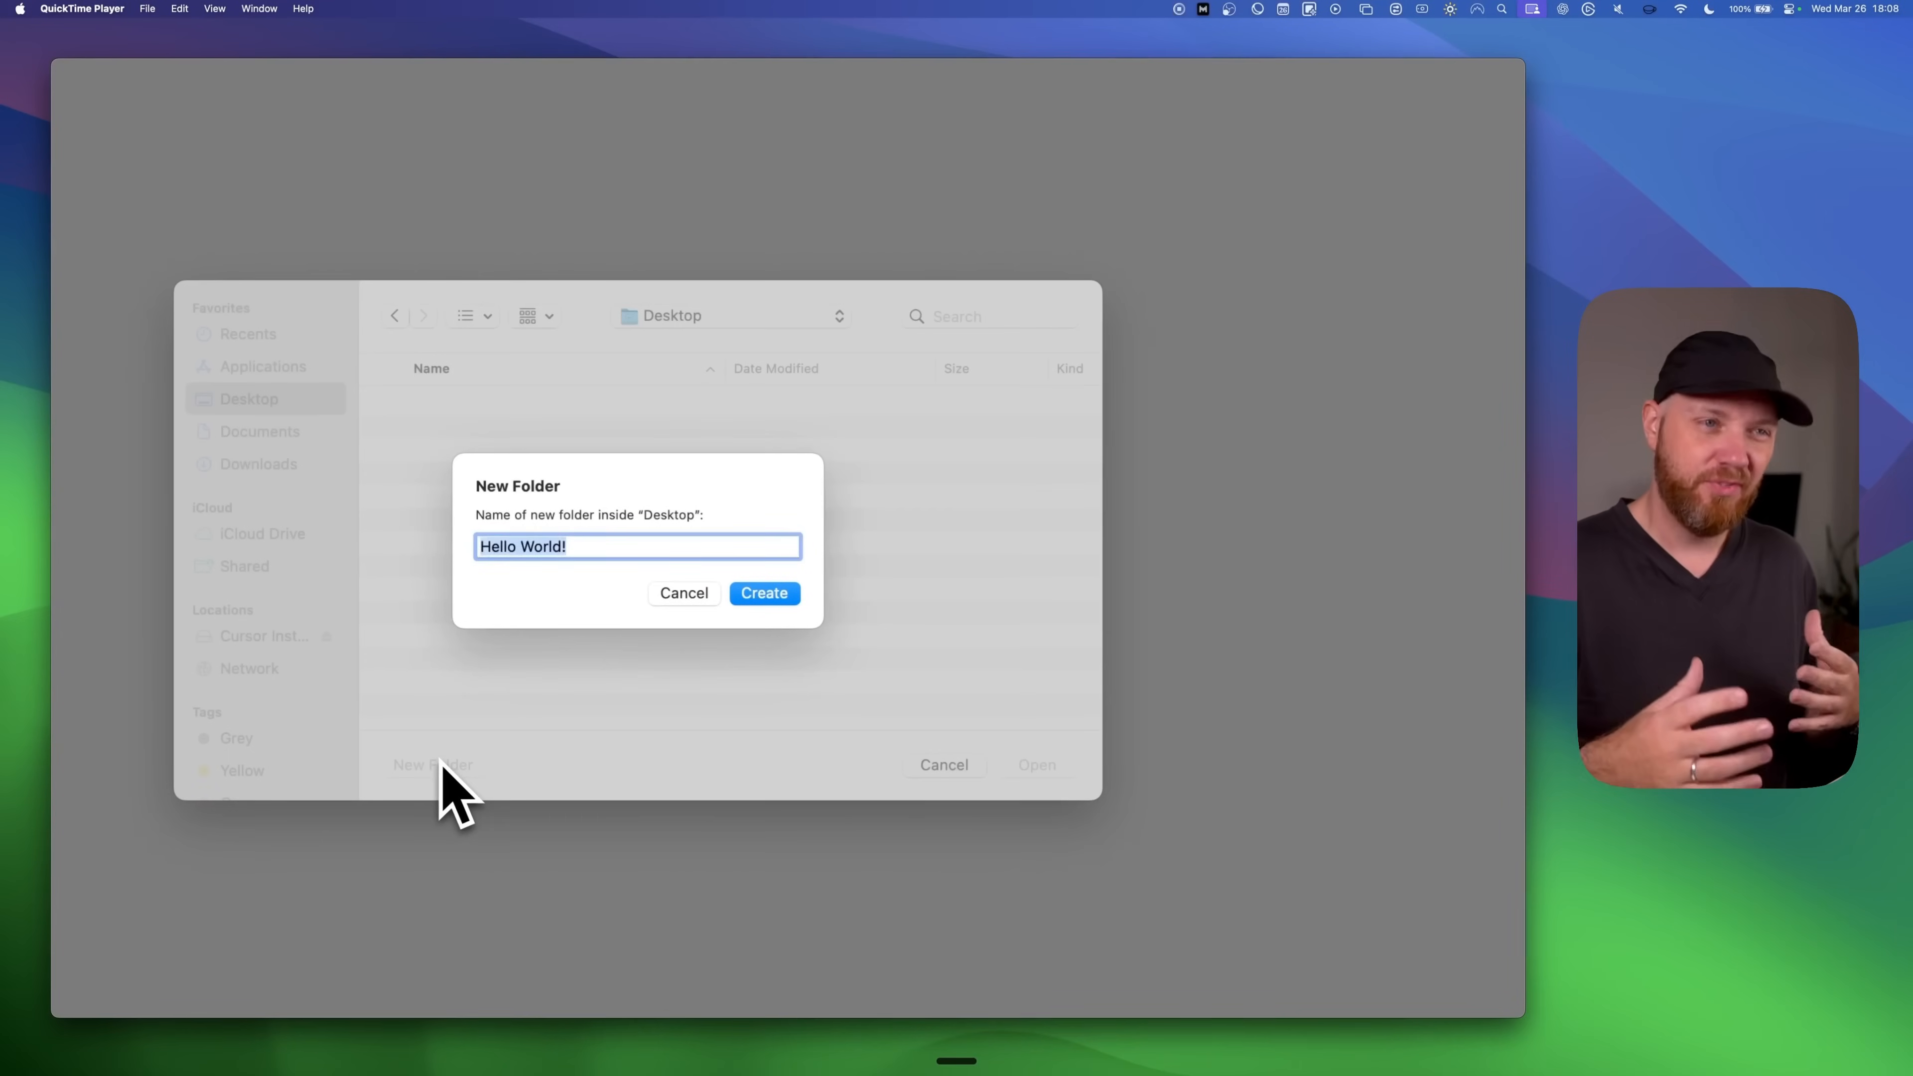
pyautogui.write('test-project')
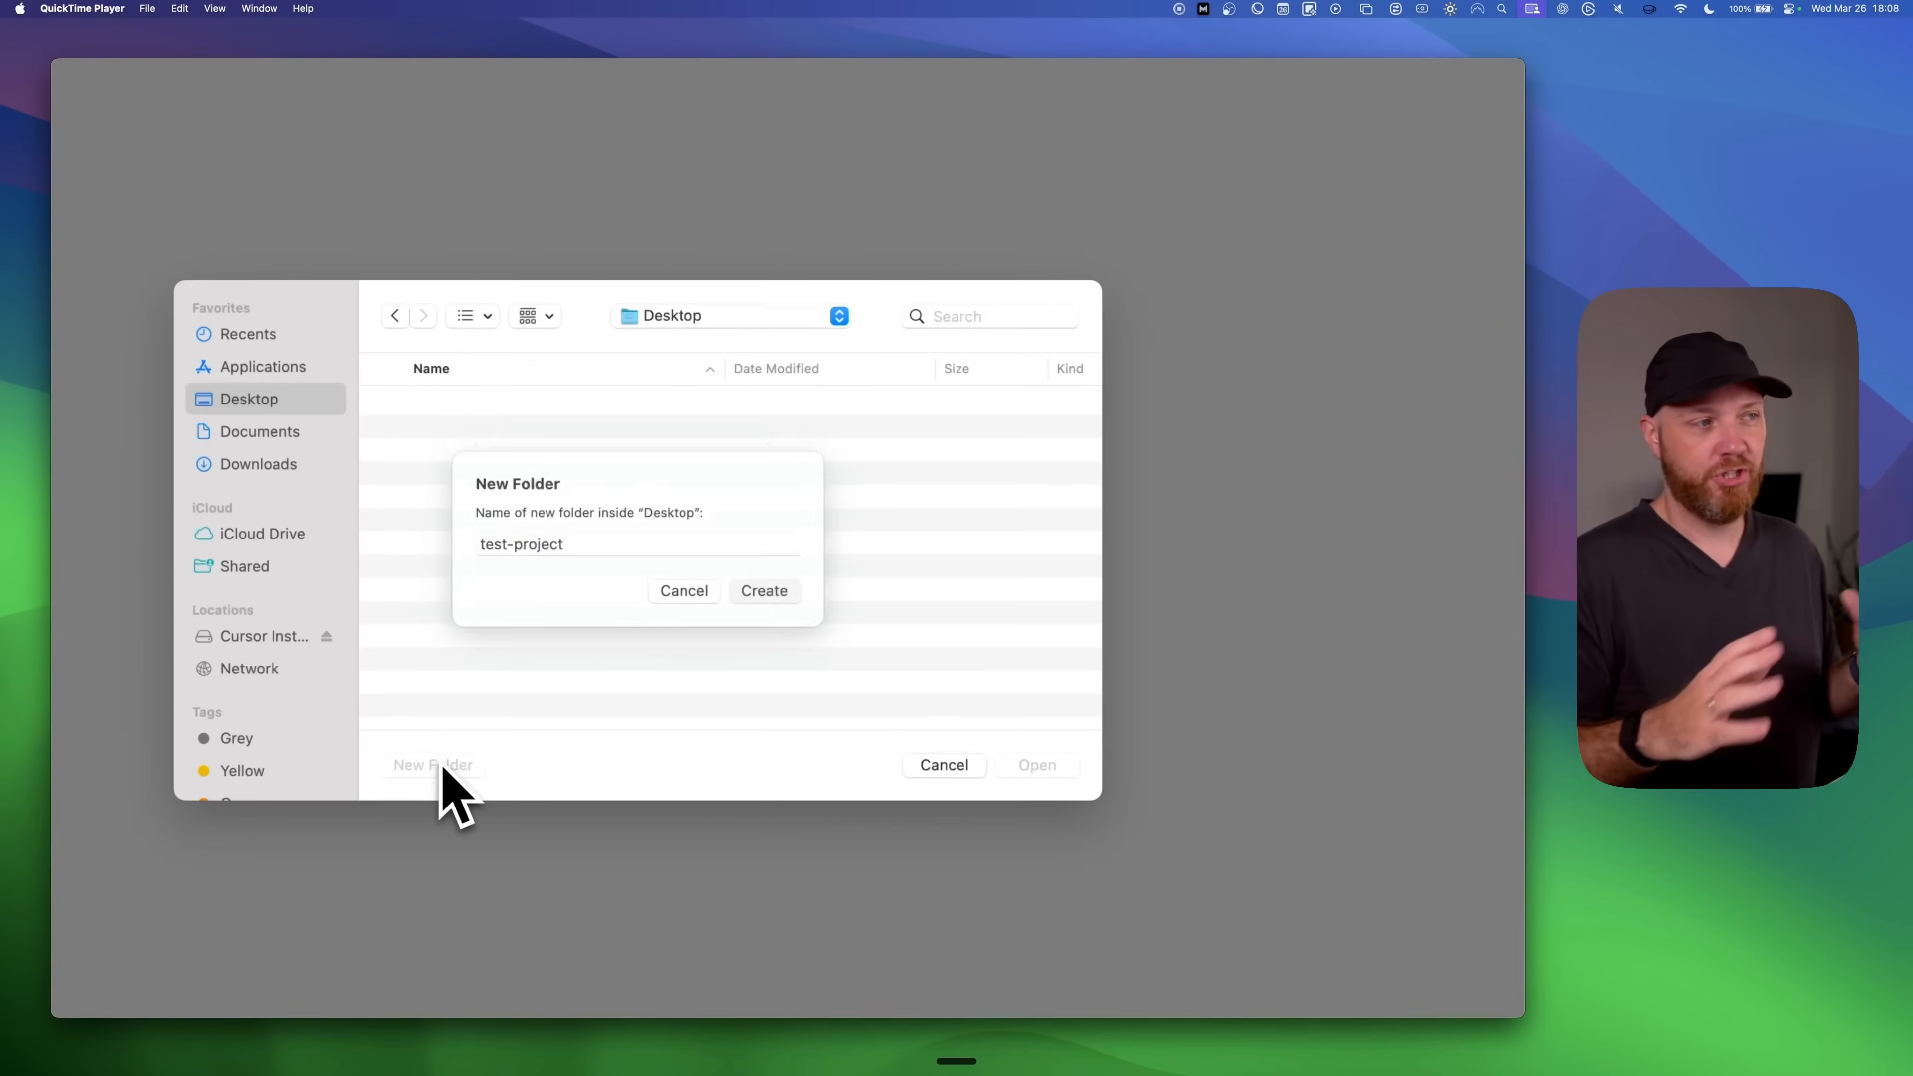
pyautogui.click(764, 591)
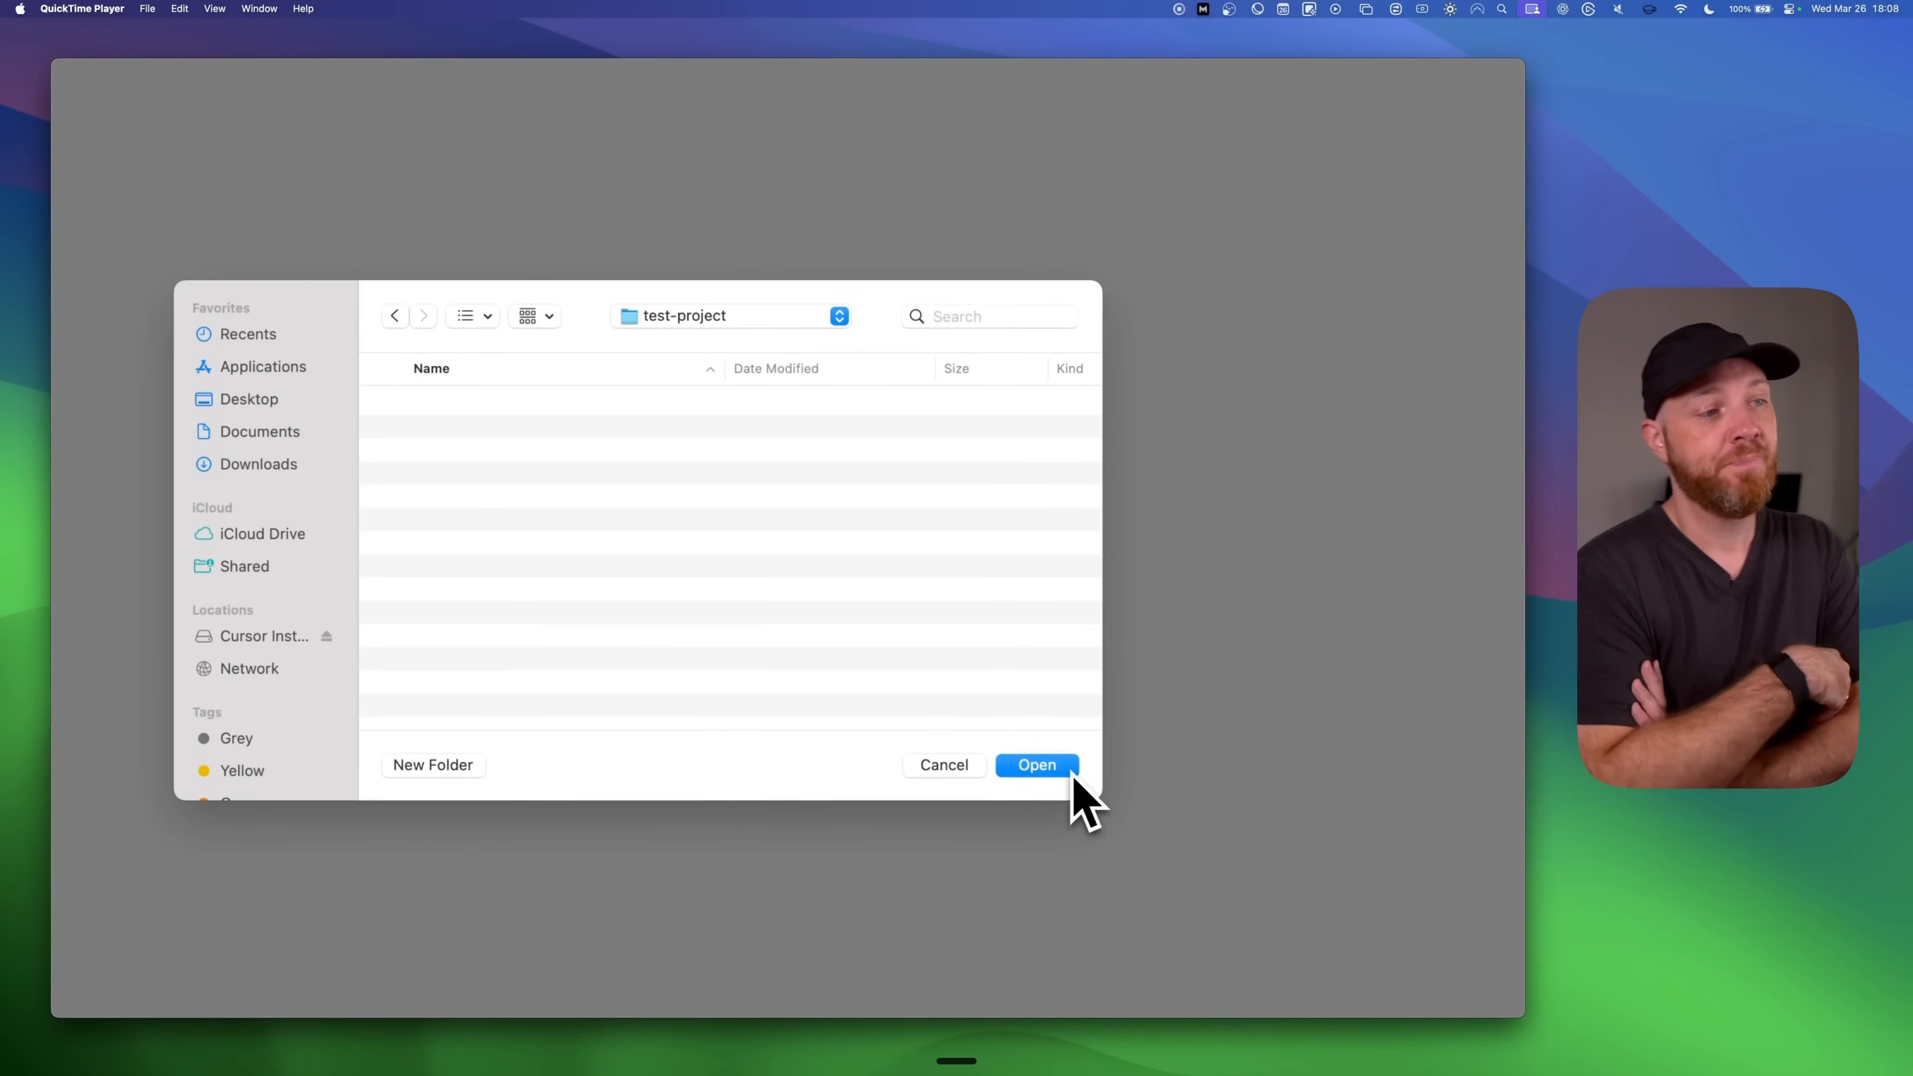
# - Open test-project as the workspace and show the AI chat panel
pyautogui.click(1036, 765)
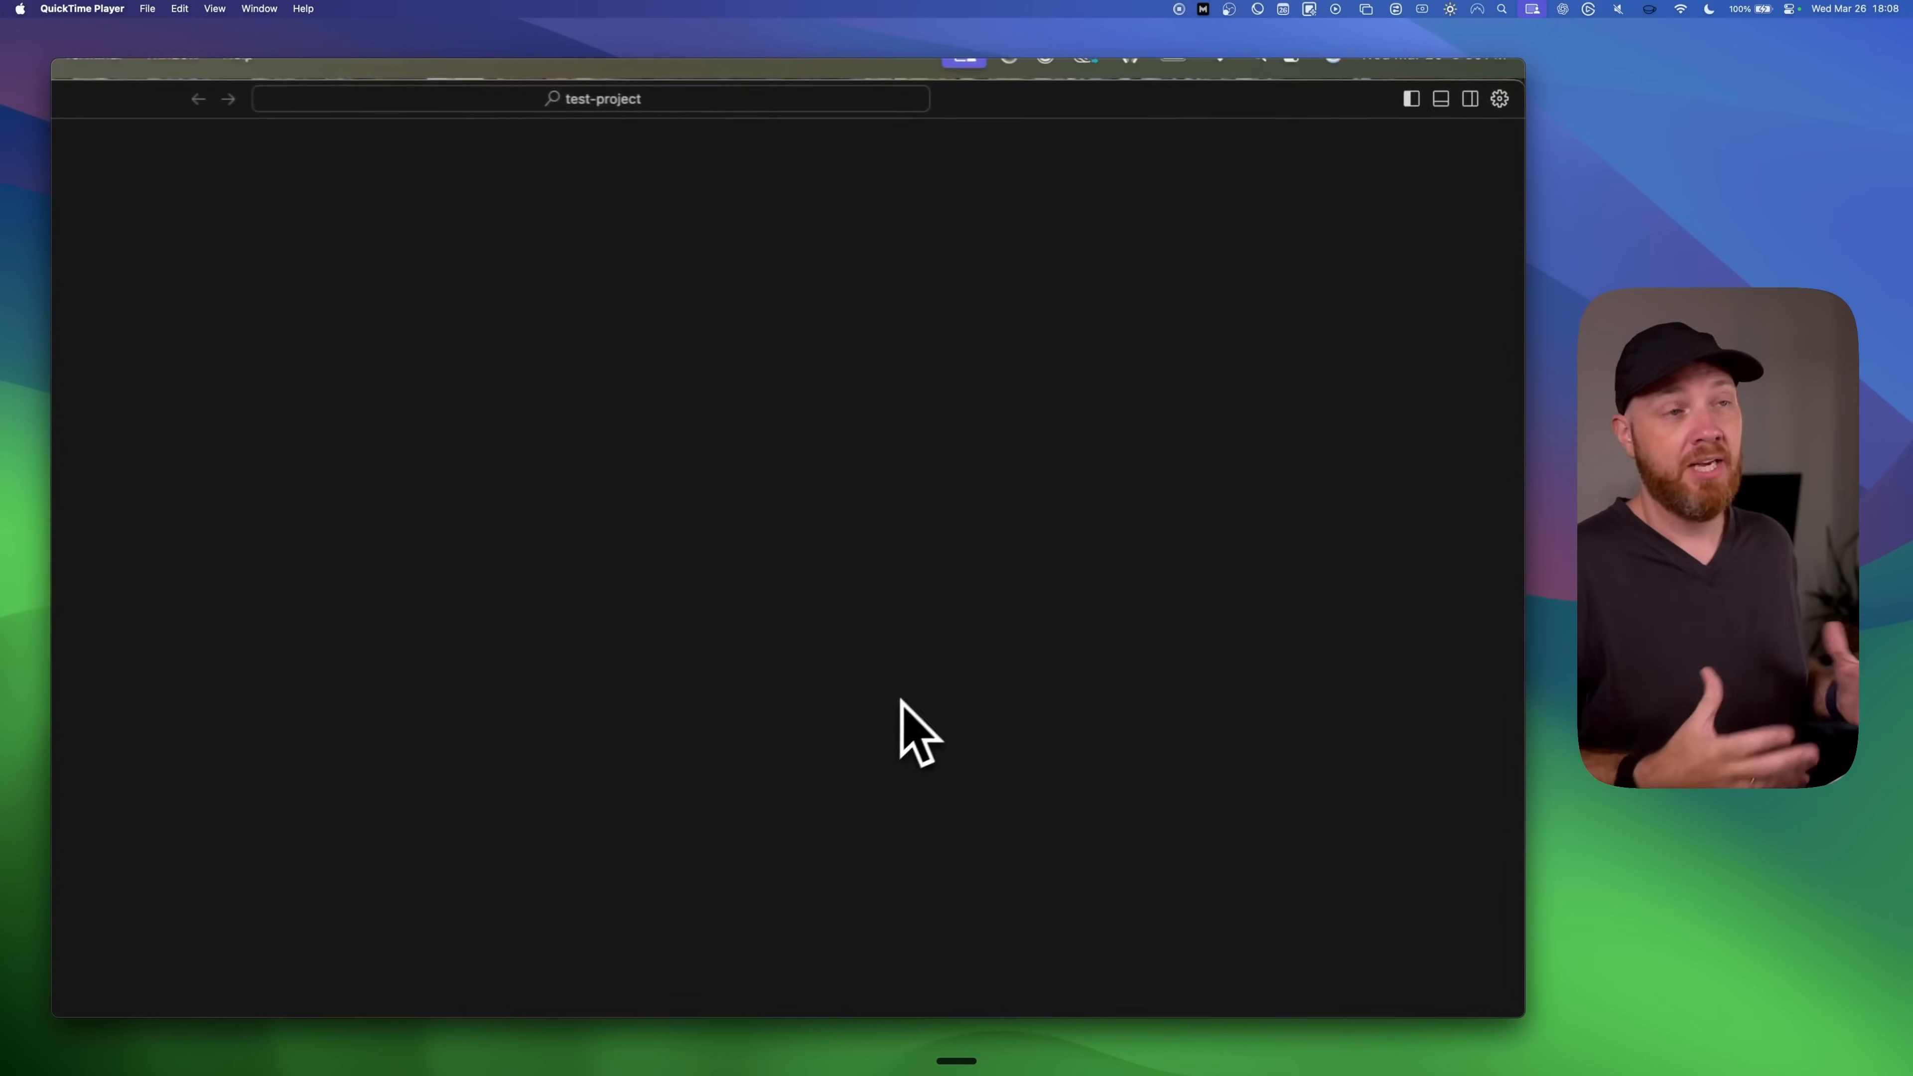
pyautogui.moveTo(1468, 97)
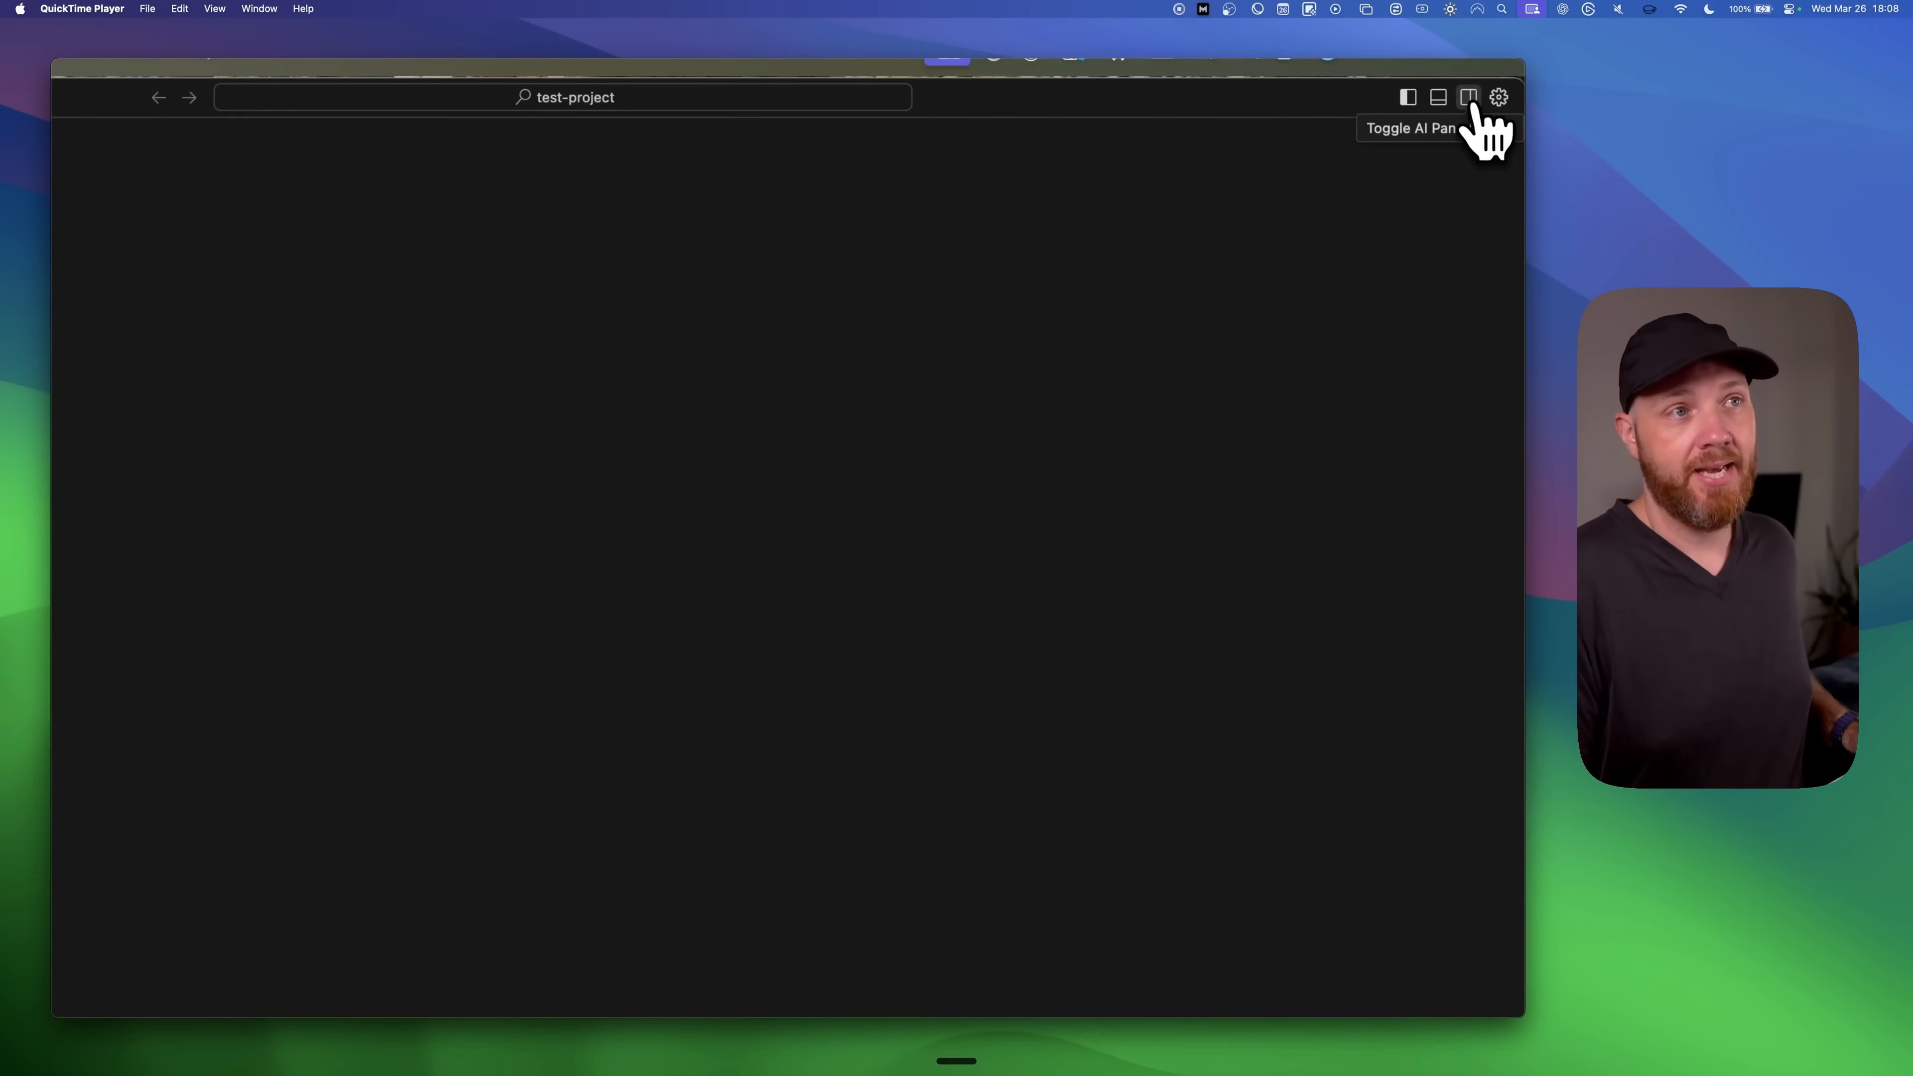
pyautogui.click(1468, 98)
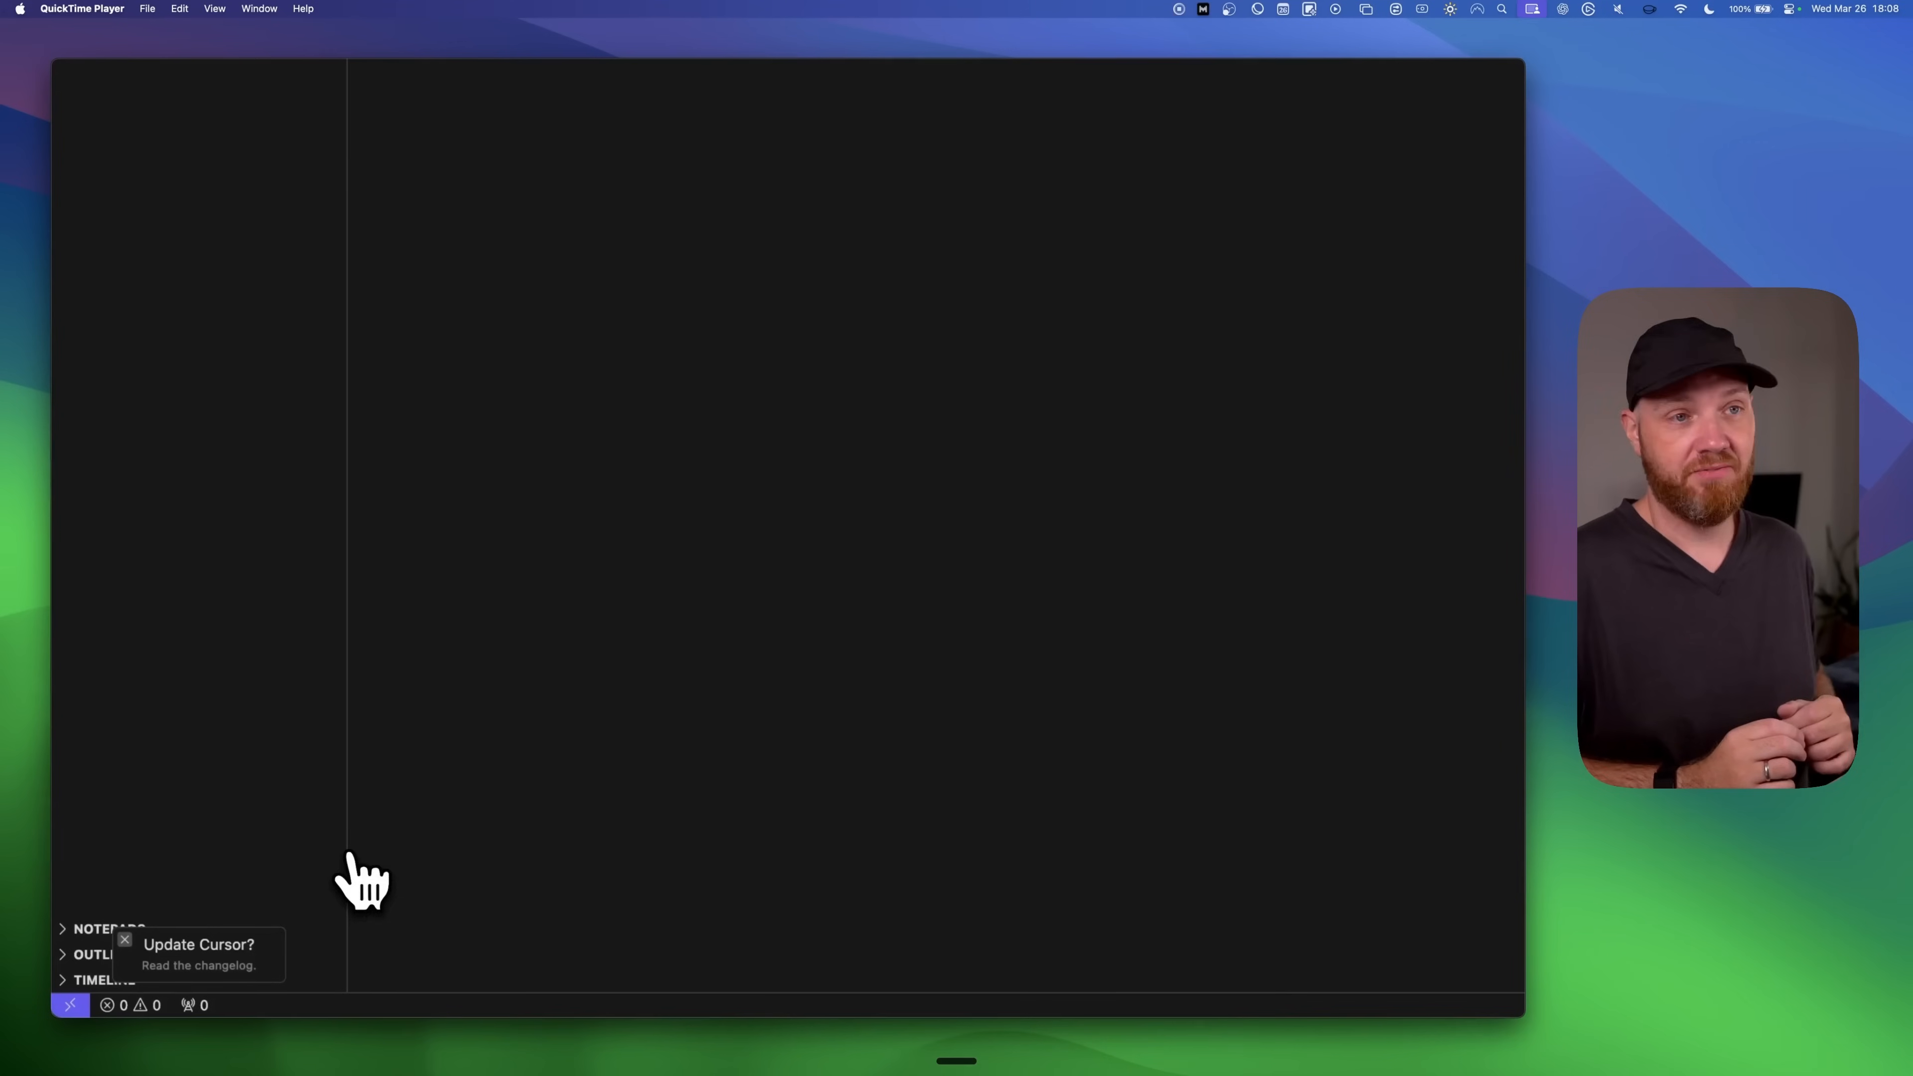
pyautogui.moveTo(199, 944)
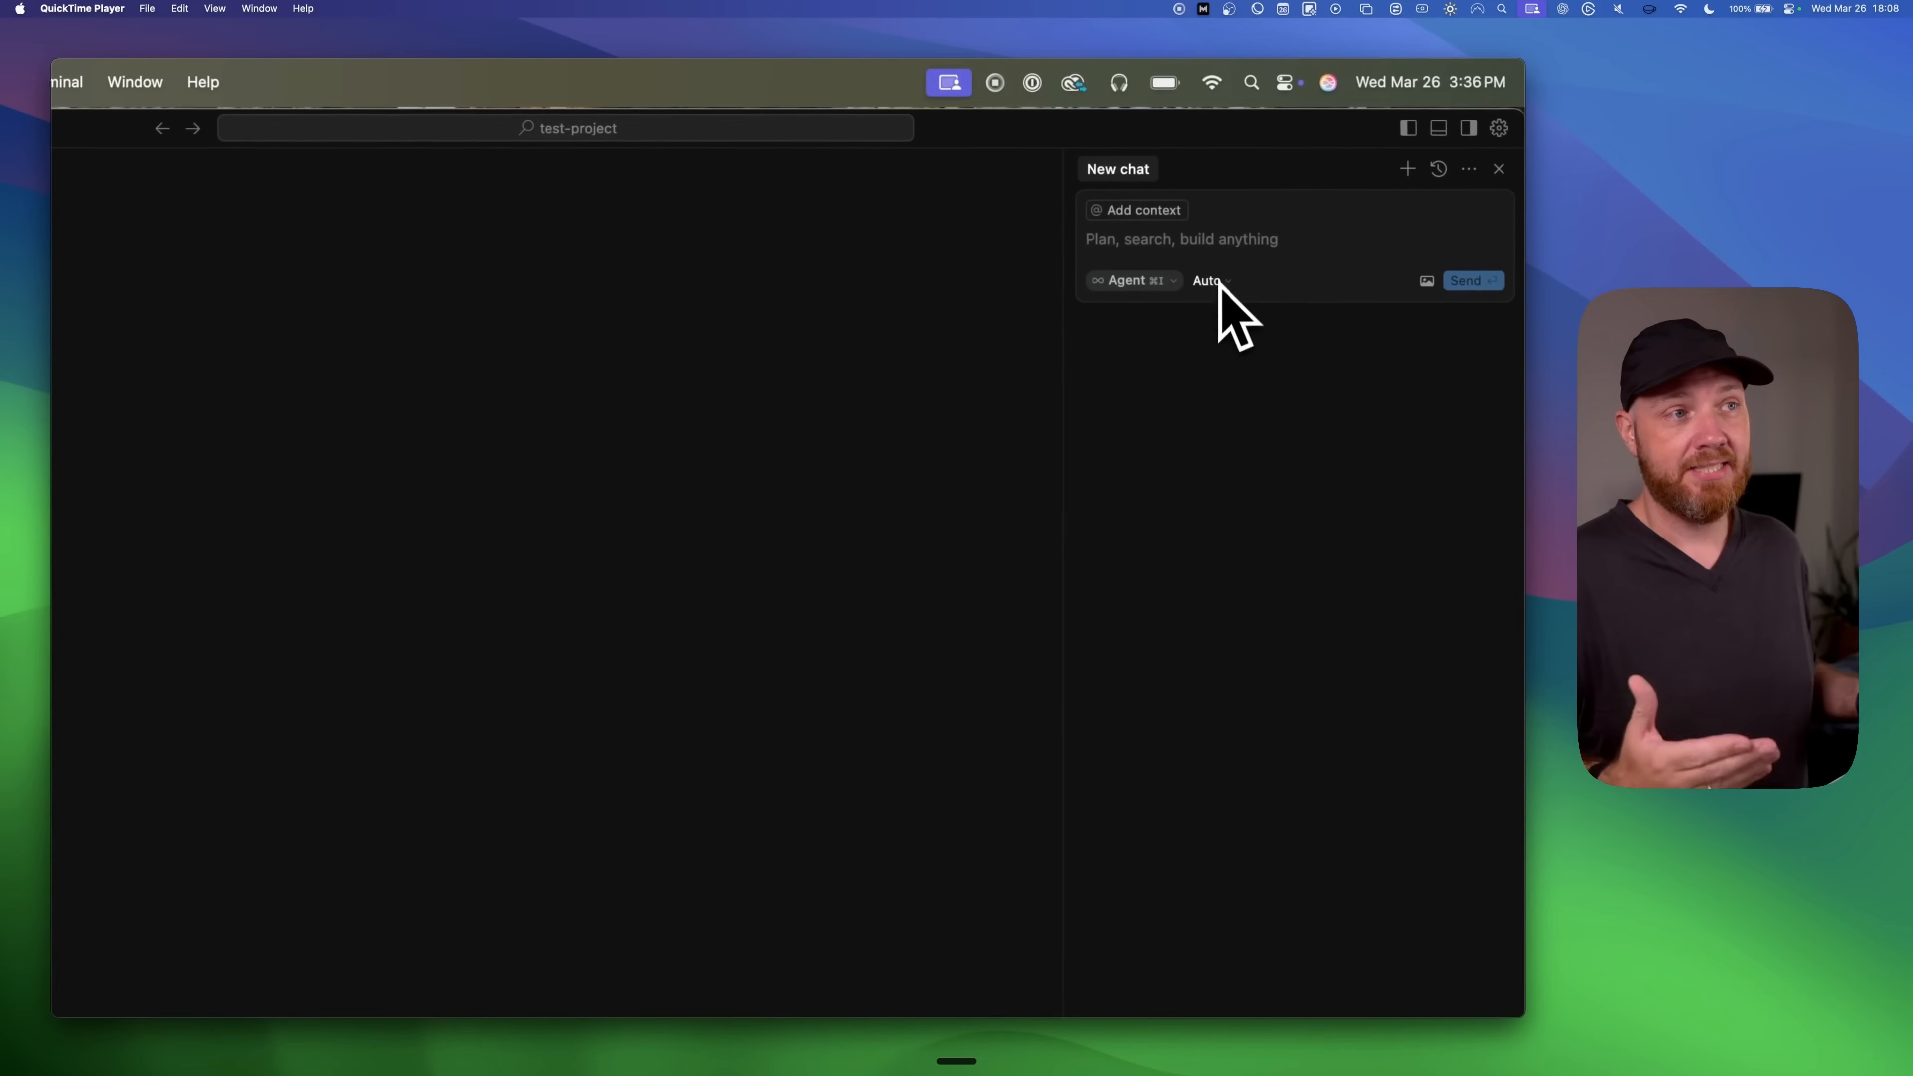
pyautogui.moveTo(1293, 317)
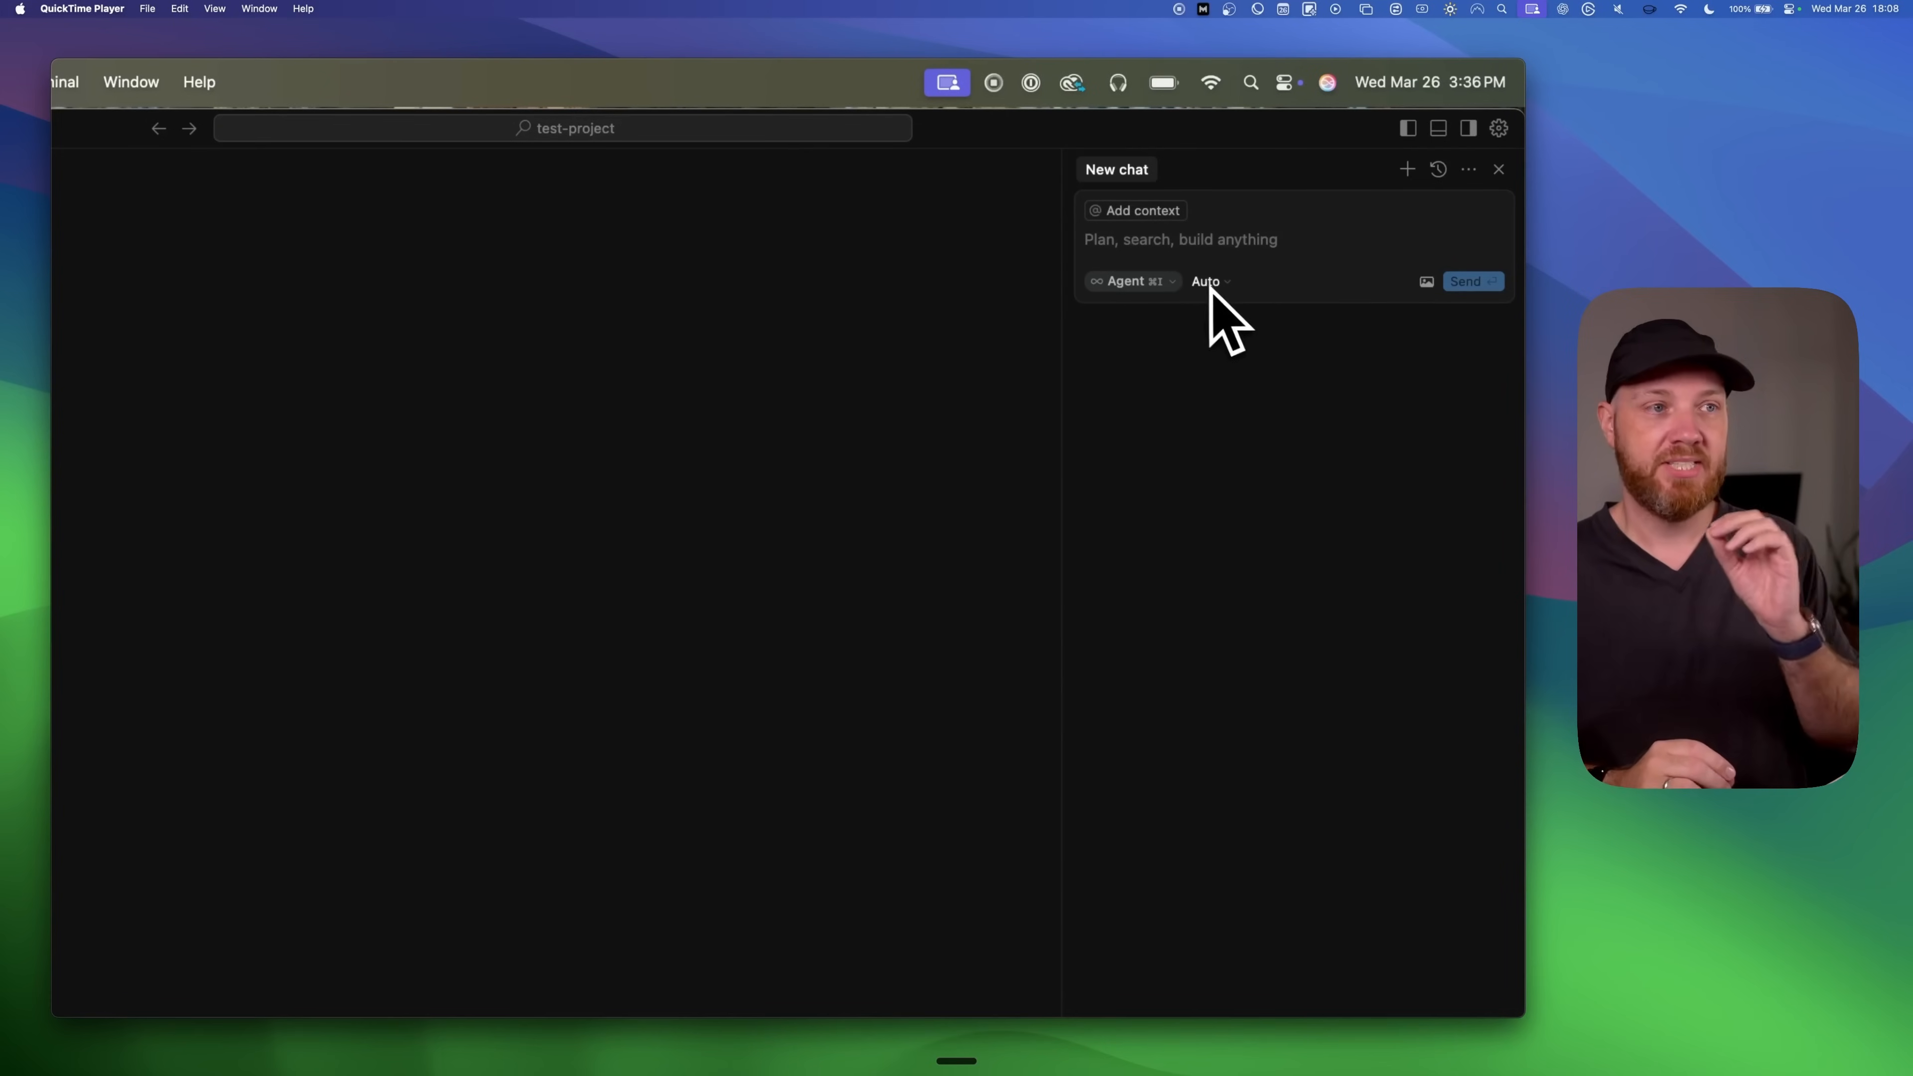
pyautogui.moveTo(1268, 323)
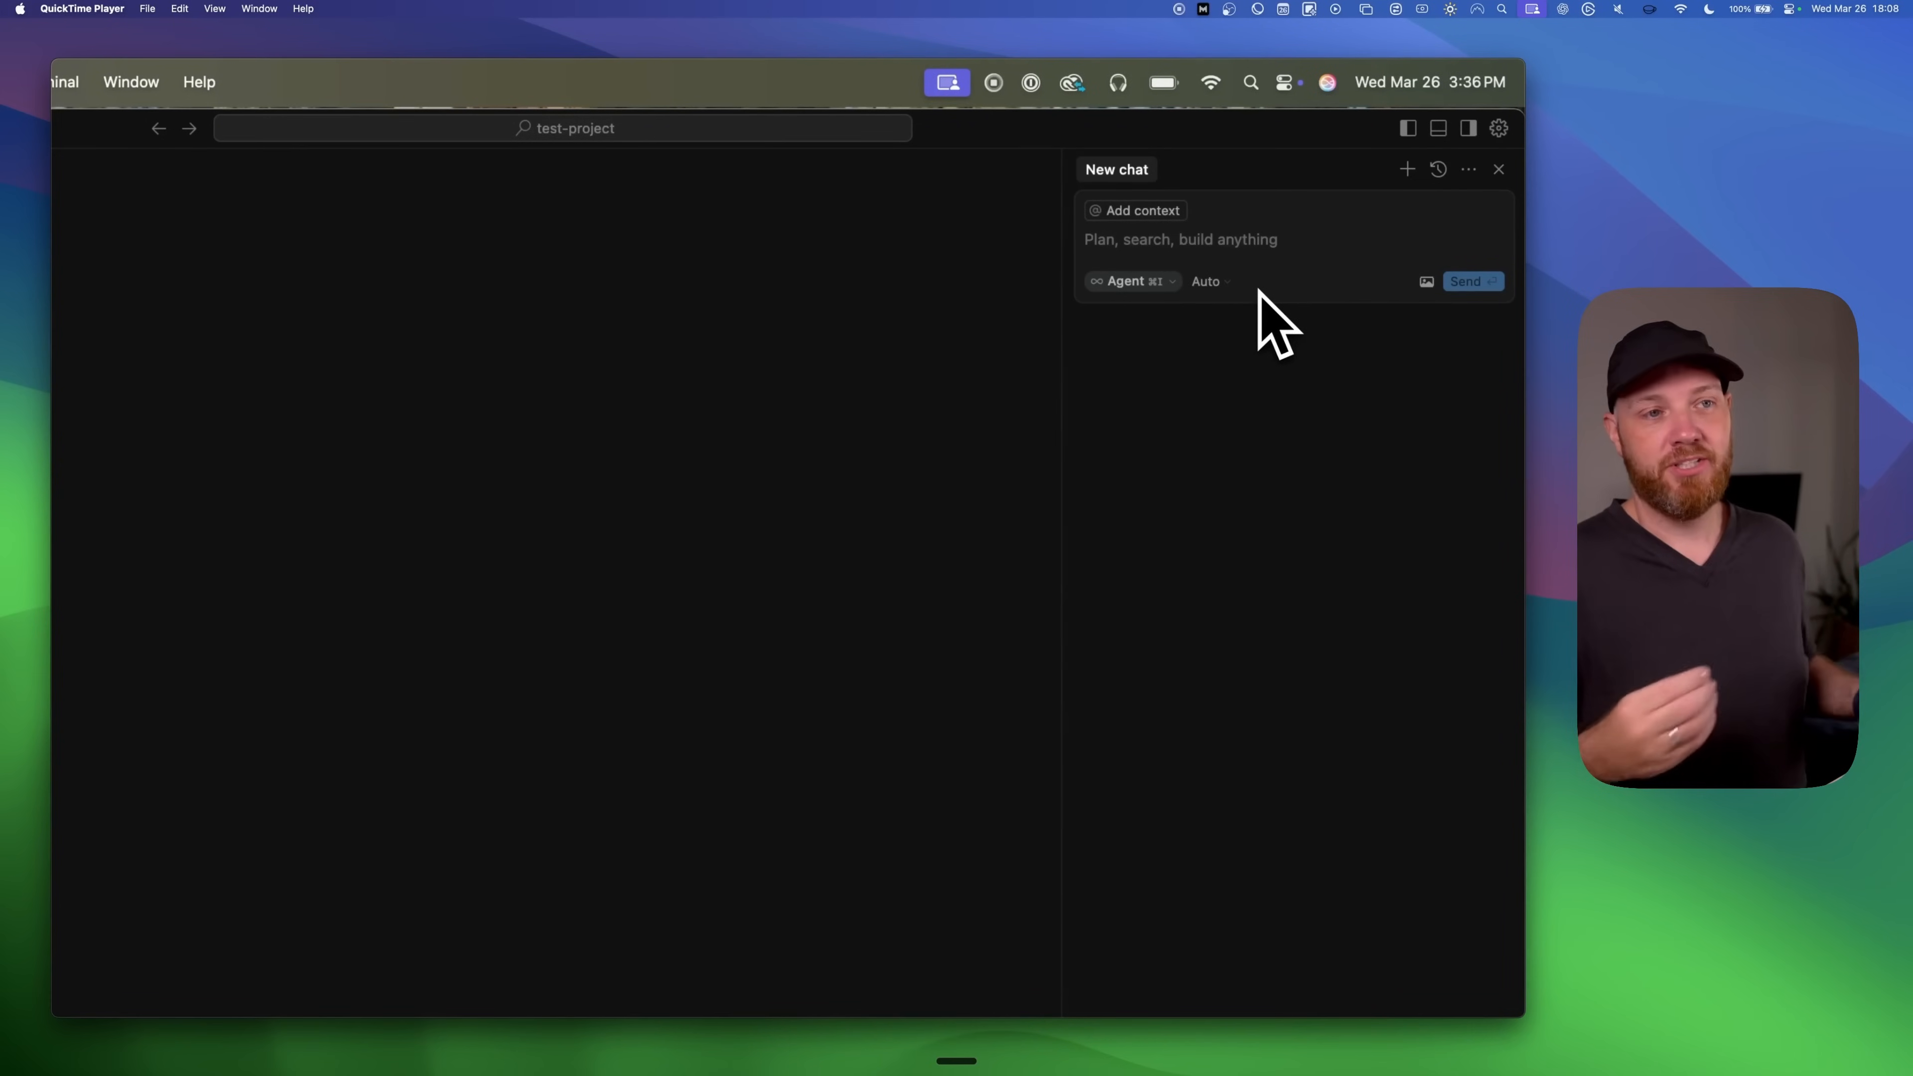
# - Switch the chat's AI model from Auto to claude-3.7-sonnet
pyautogui.click(1205, 281)
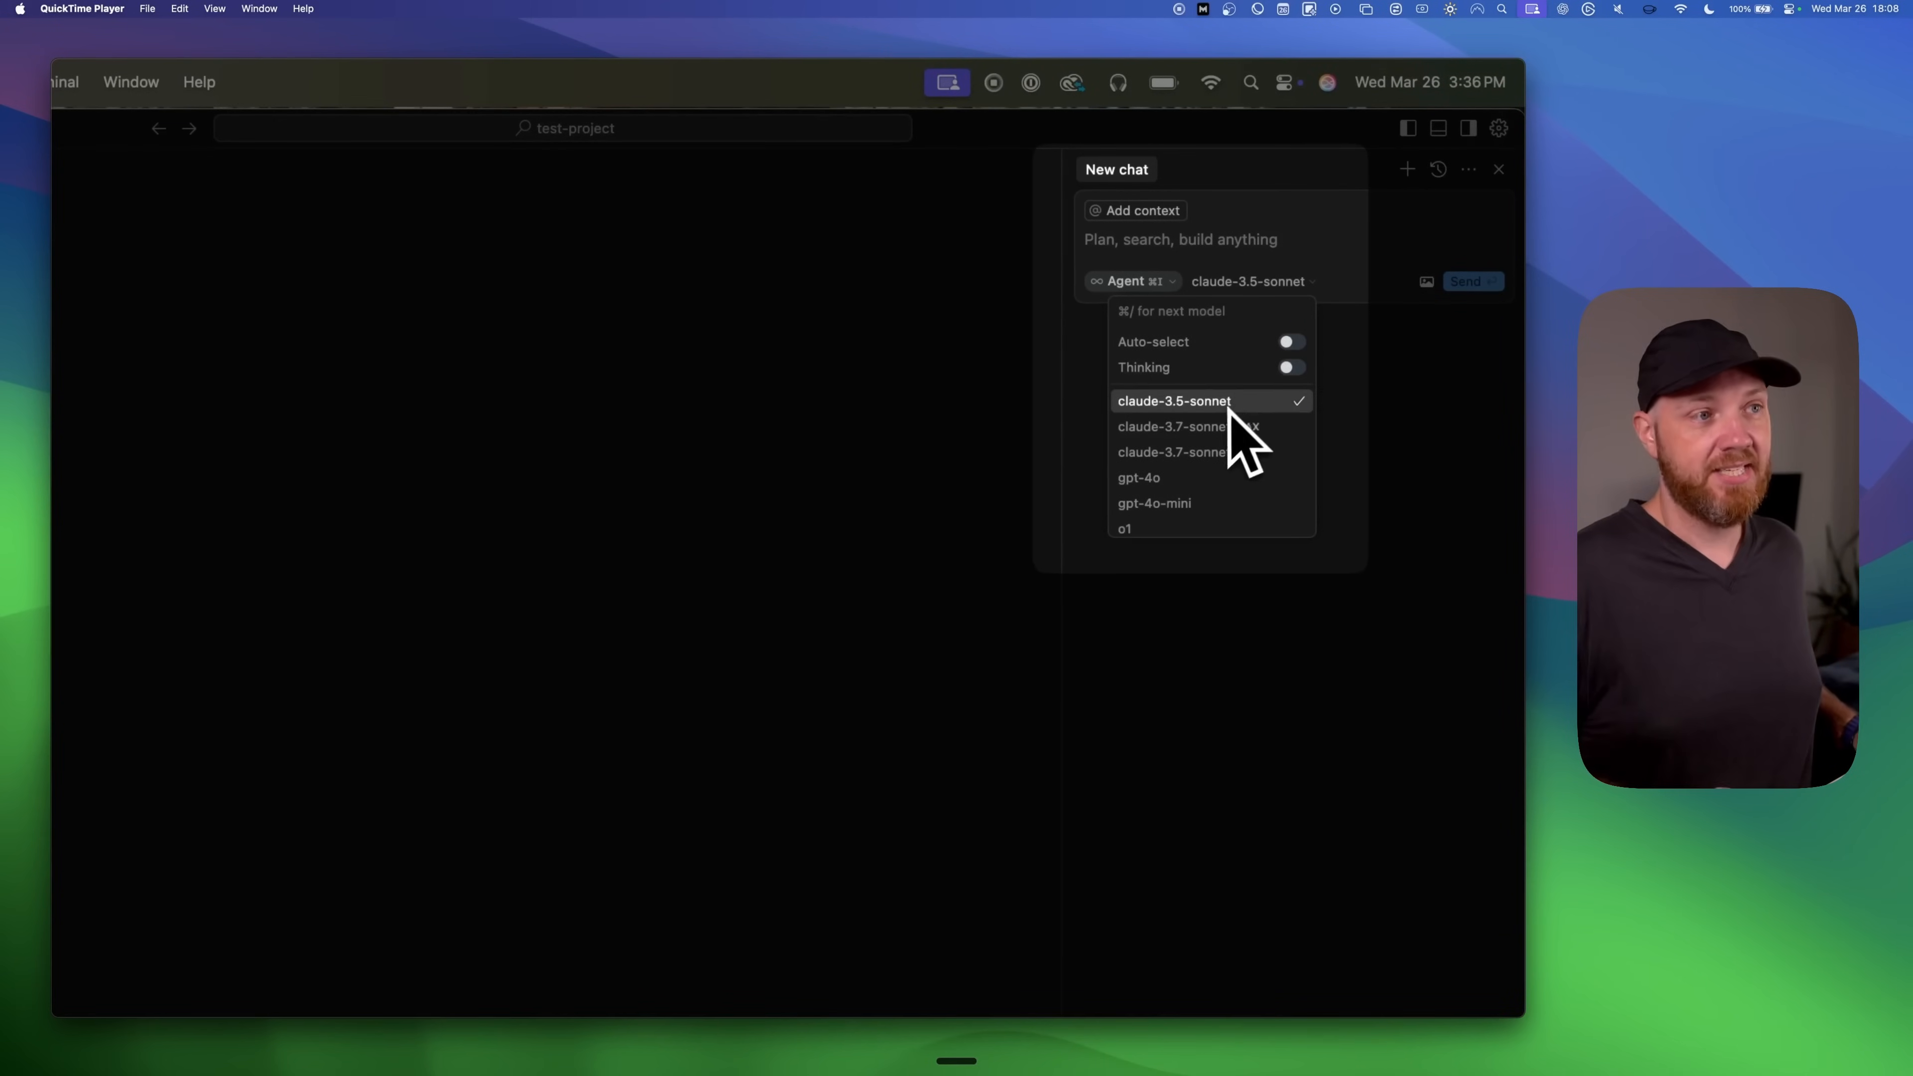
pyautogui.moveTo(1173, 451)
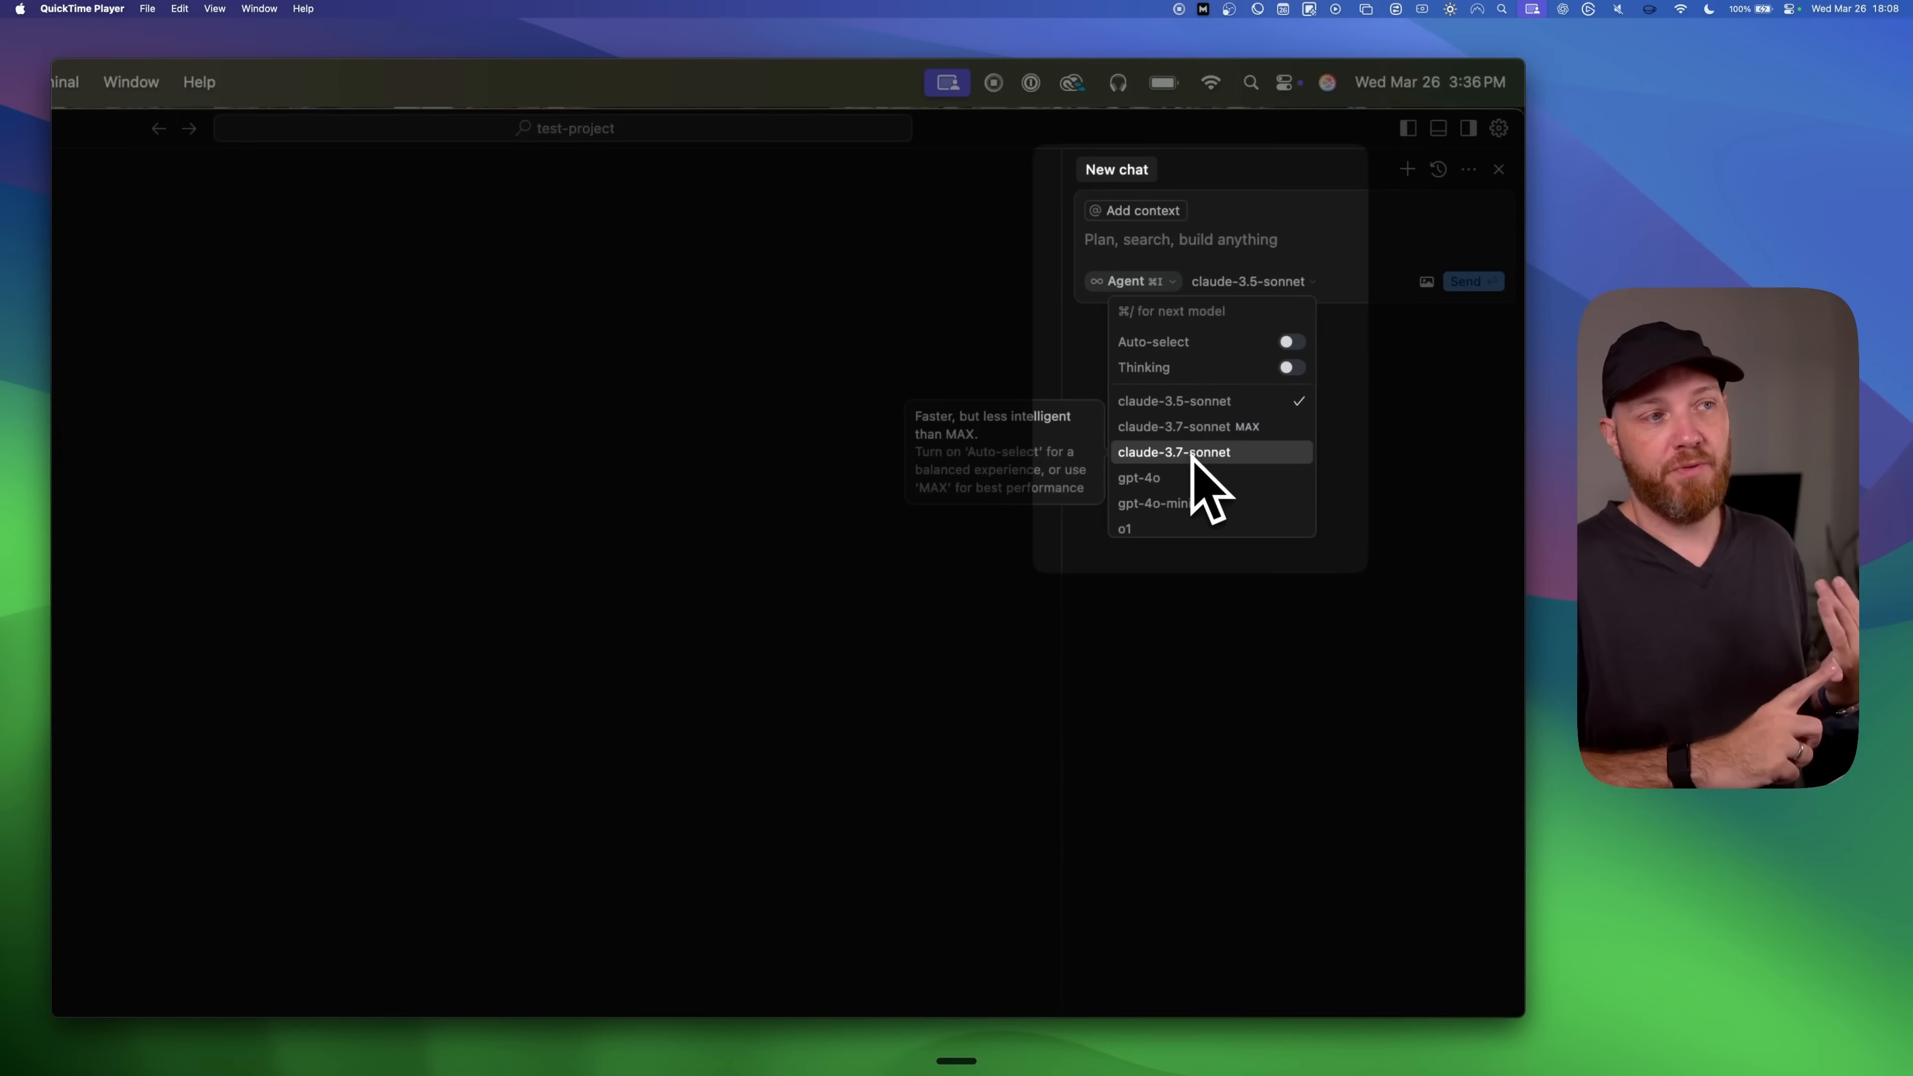
pyautogui.moveTo(1173, 400)
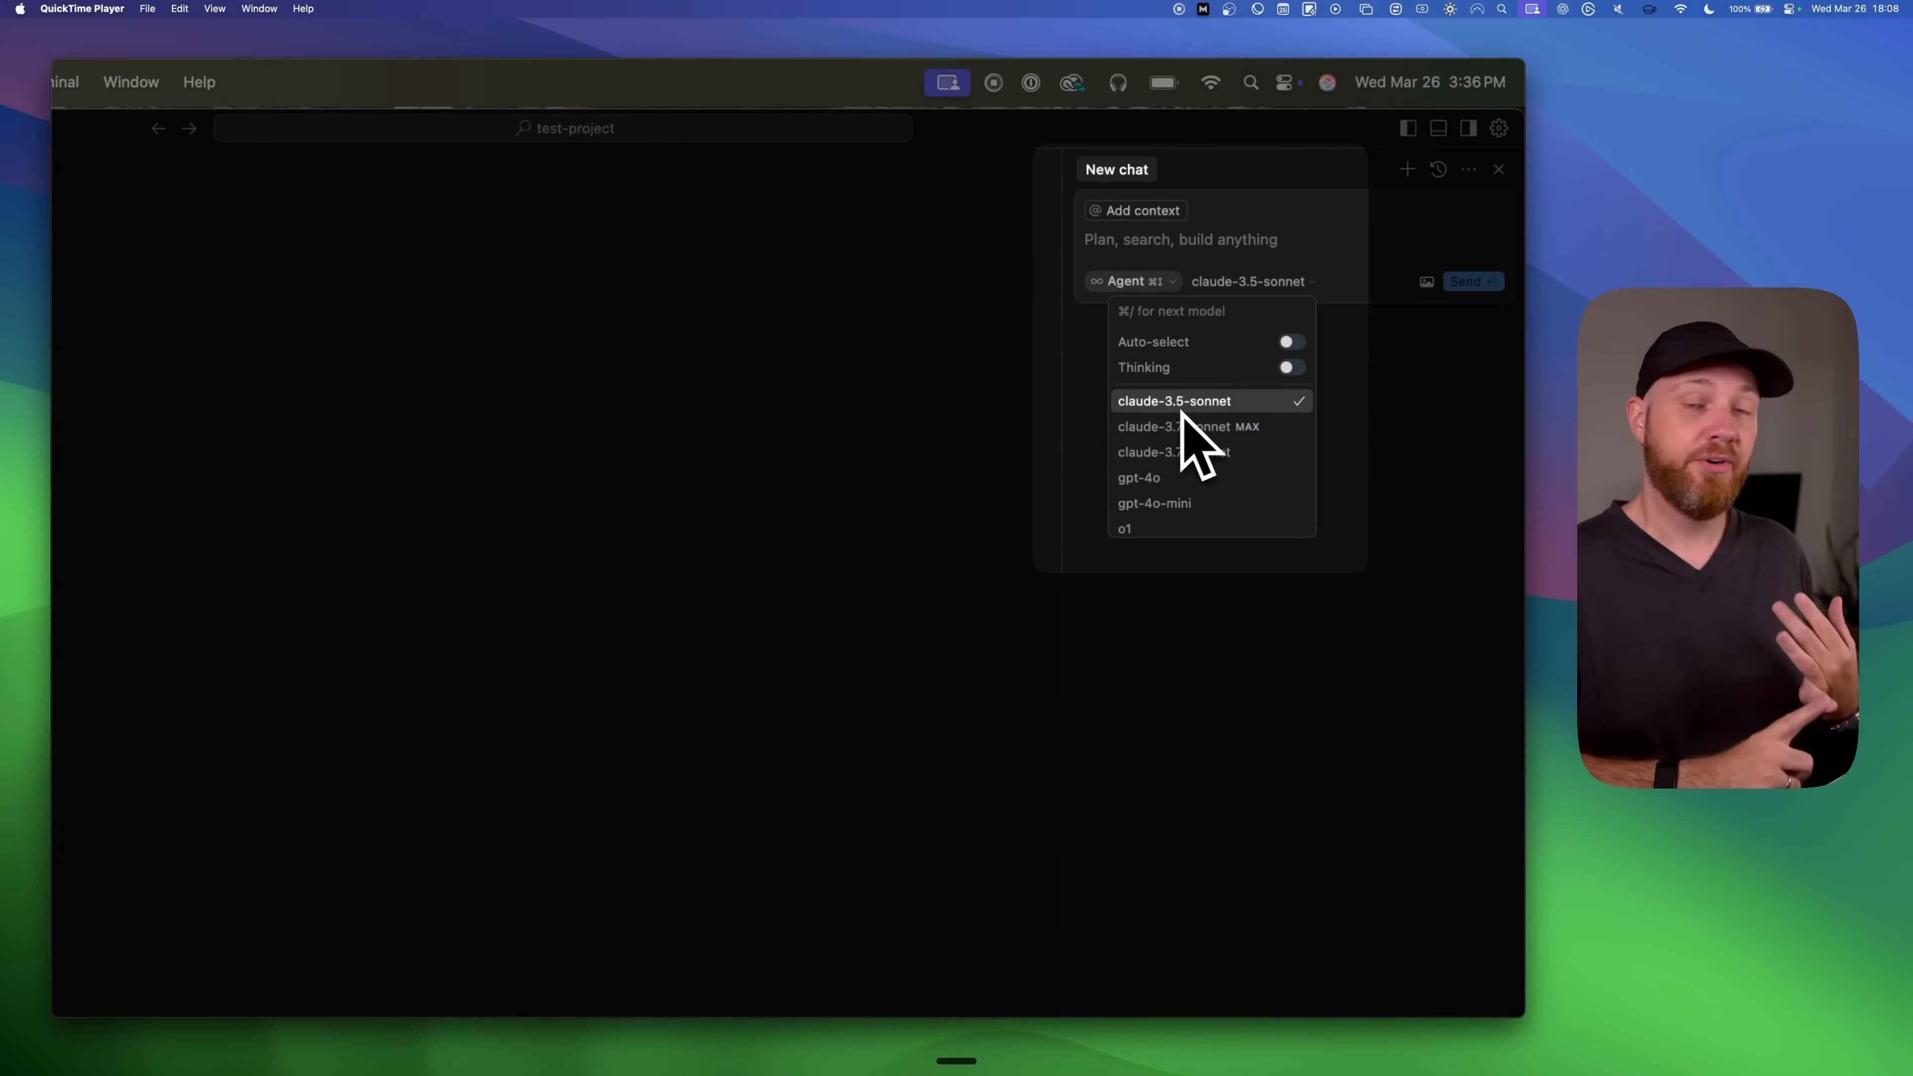
pyautogui.moveTo(1201, 434)
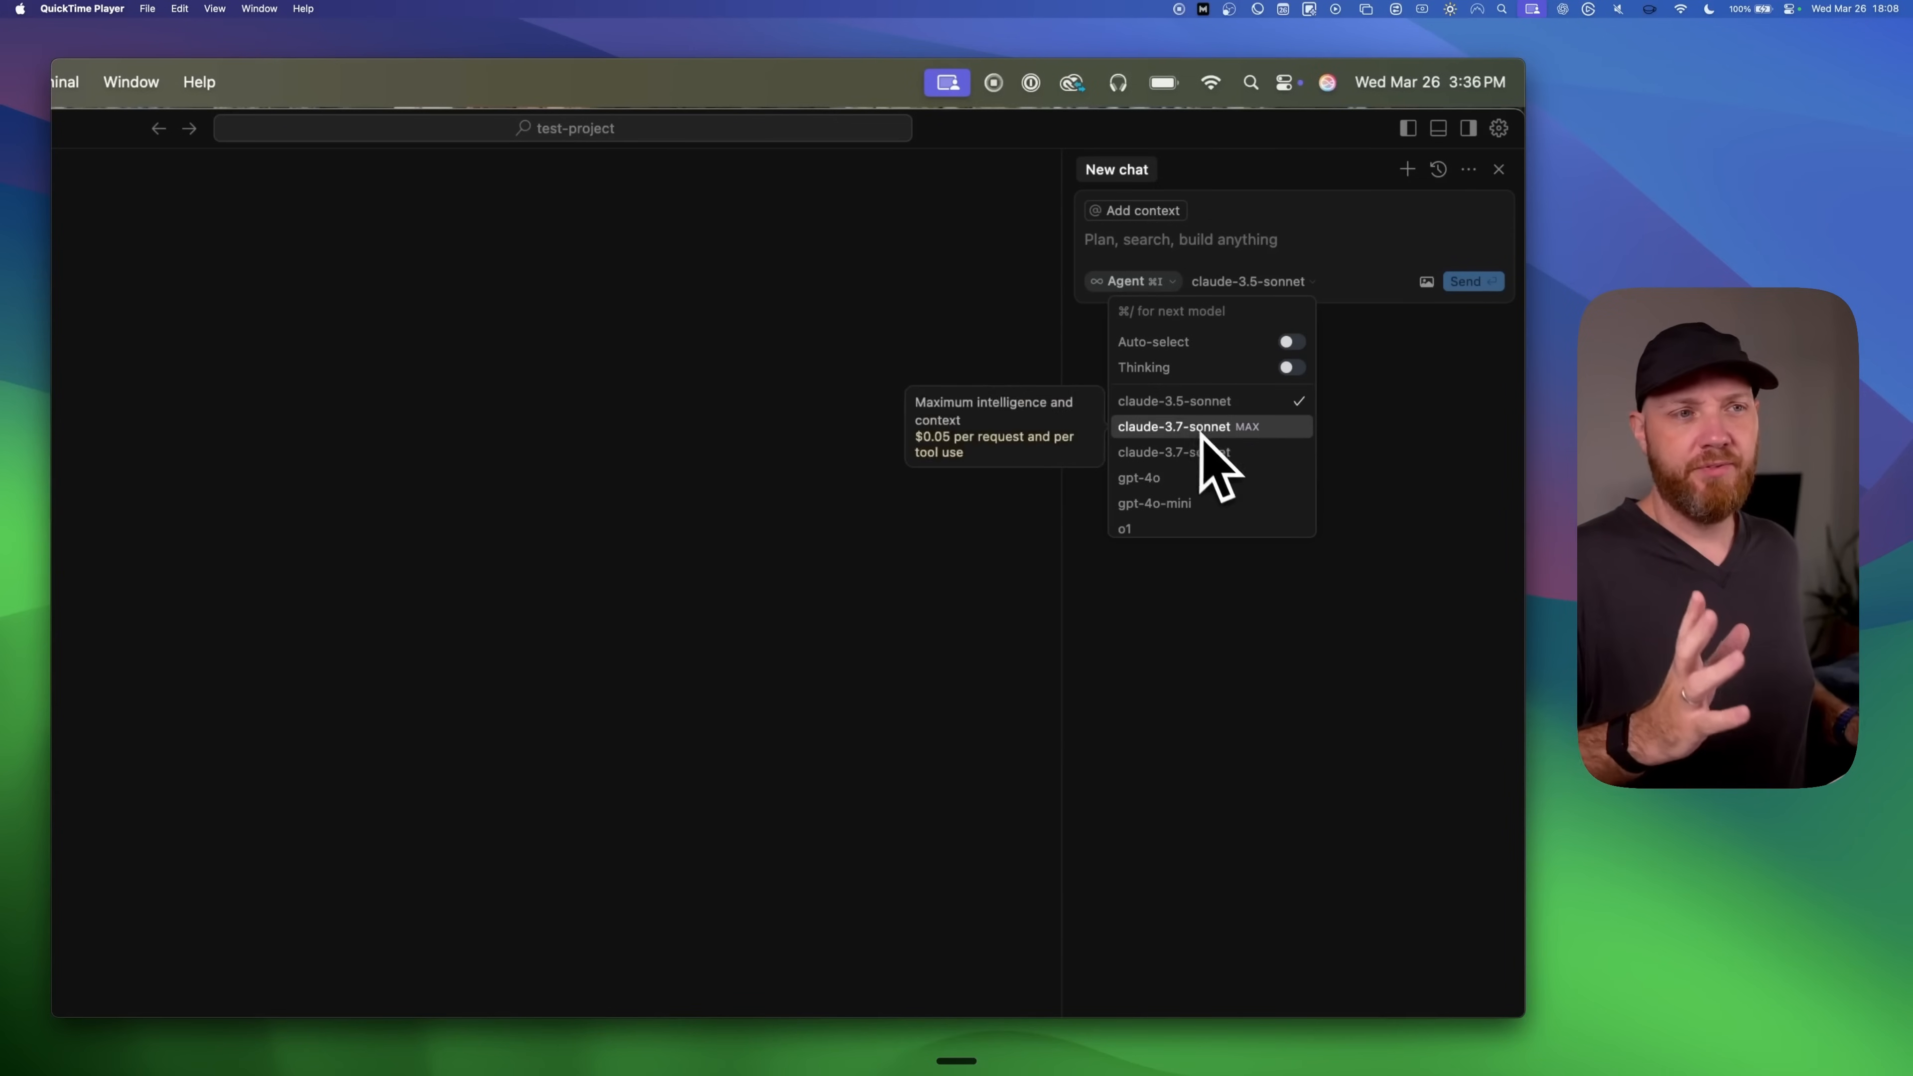
pyautogui.click(1173, 426)
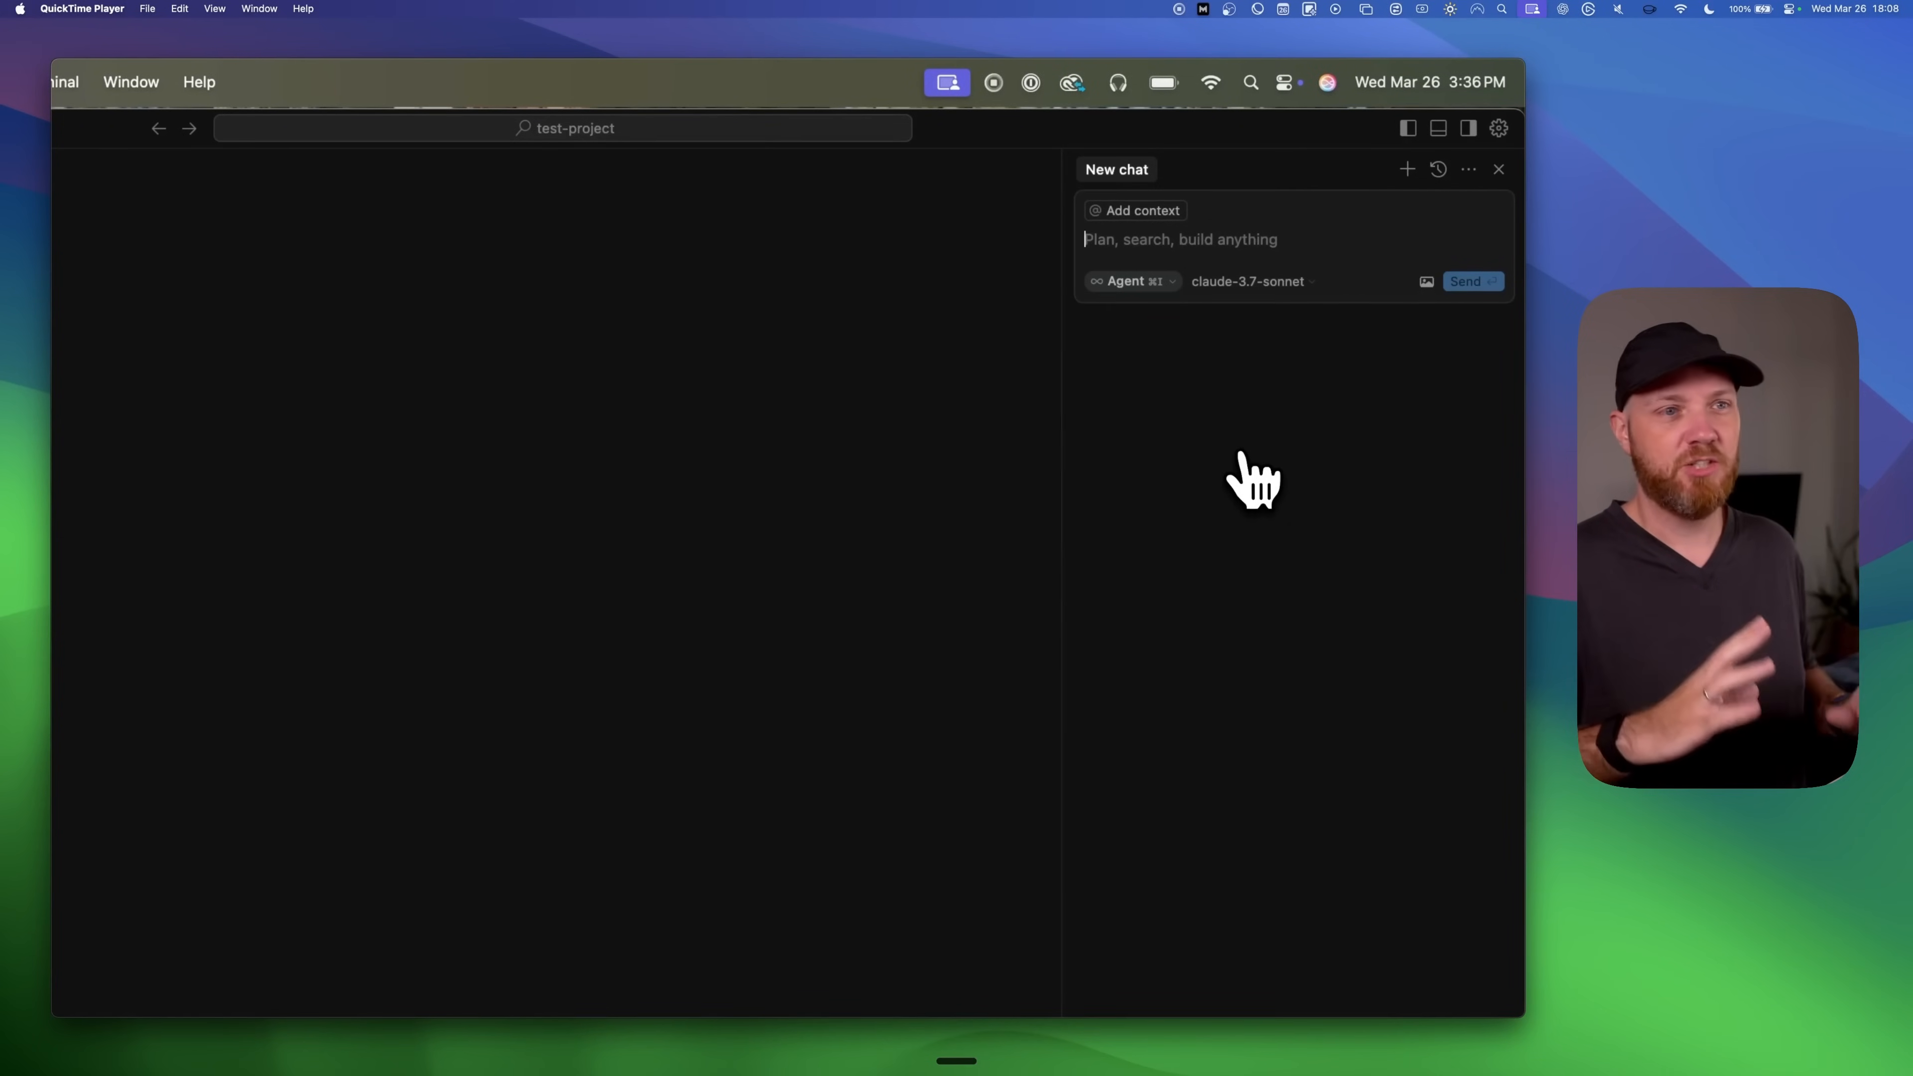
# - Send the agent a prompt to create a Next.js 15 project for the website and nothing else
pyautogui.write('Create a')
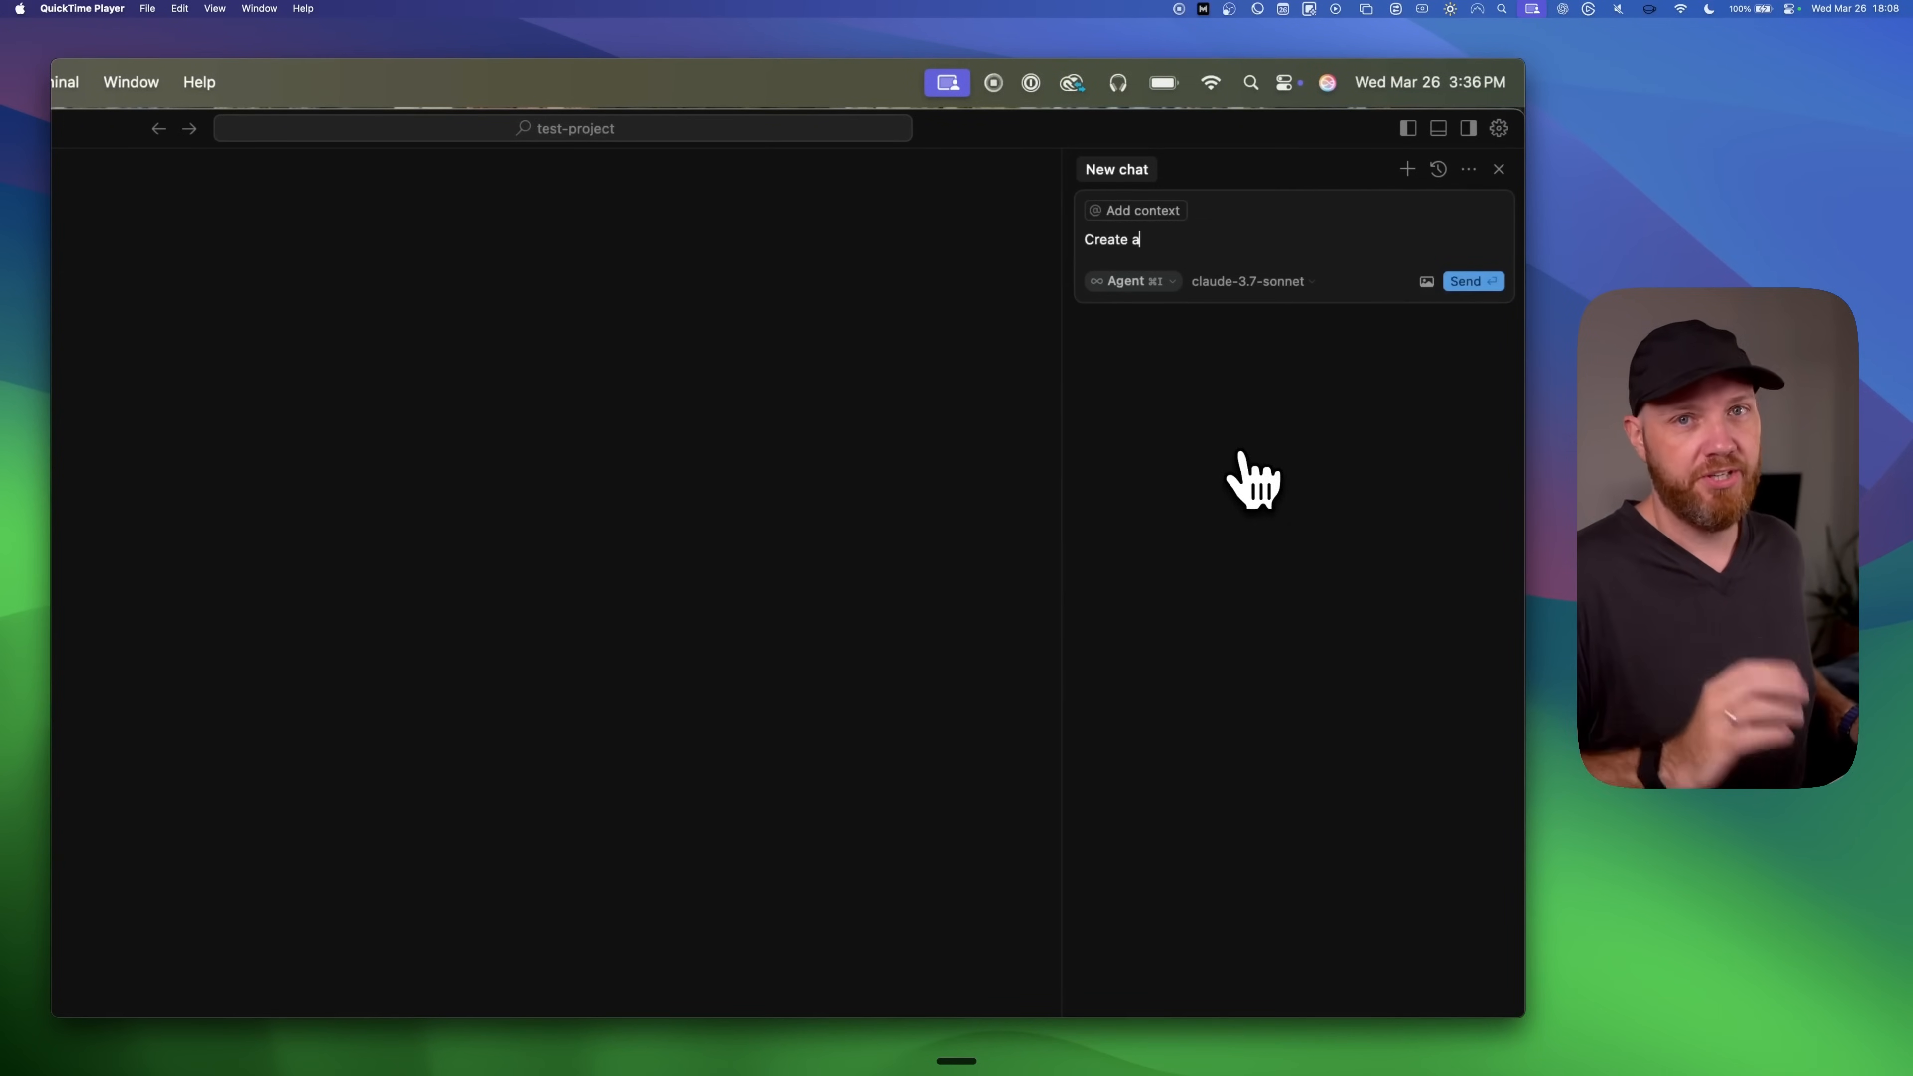
pyautogui.write("next.js 15 project for my website. Don't do anything else yet.")
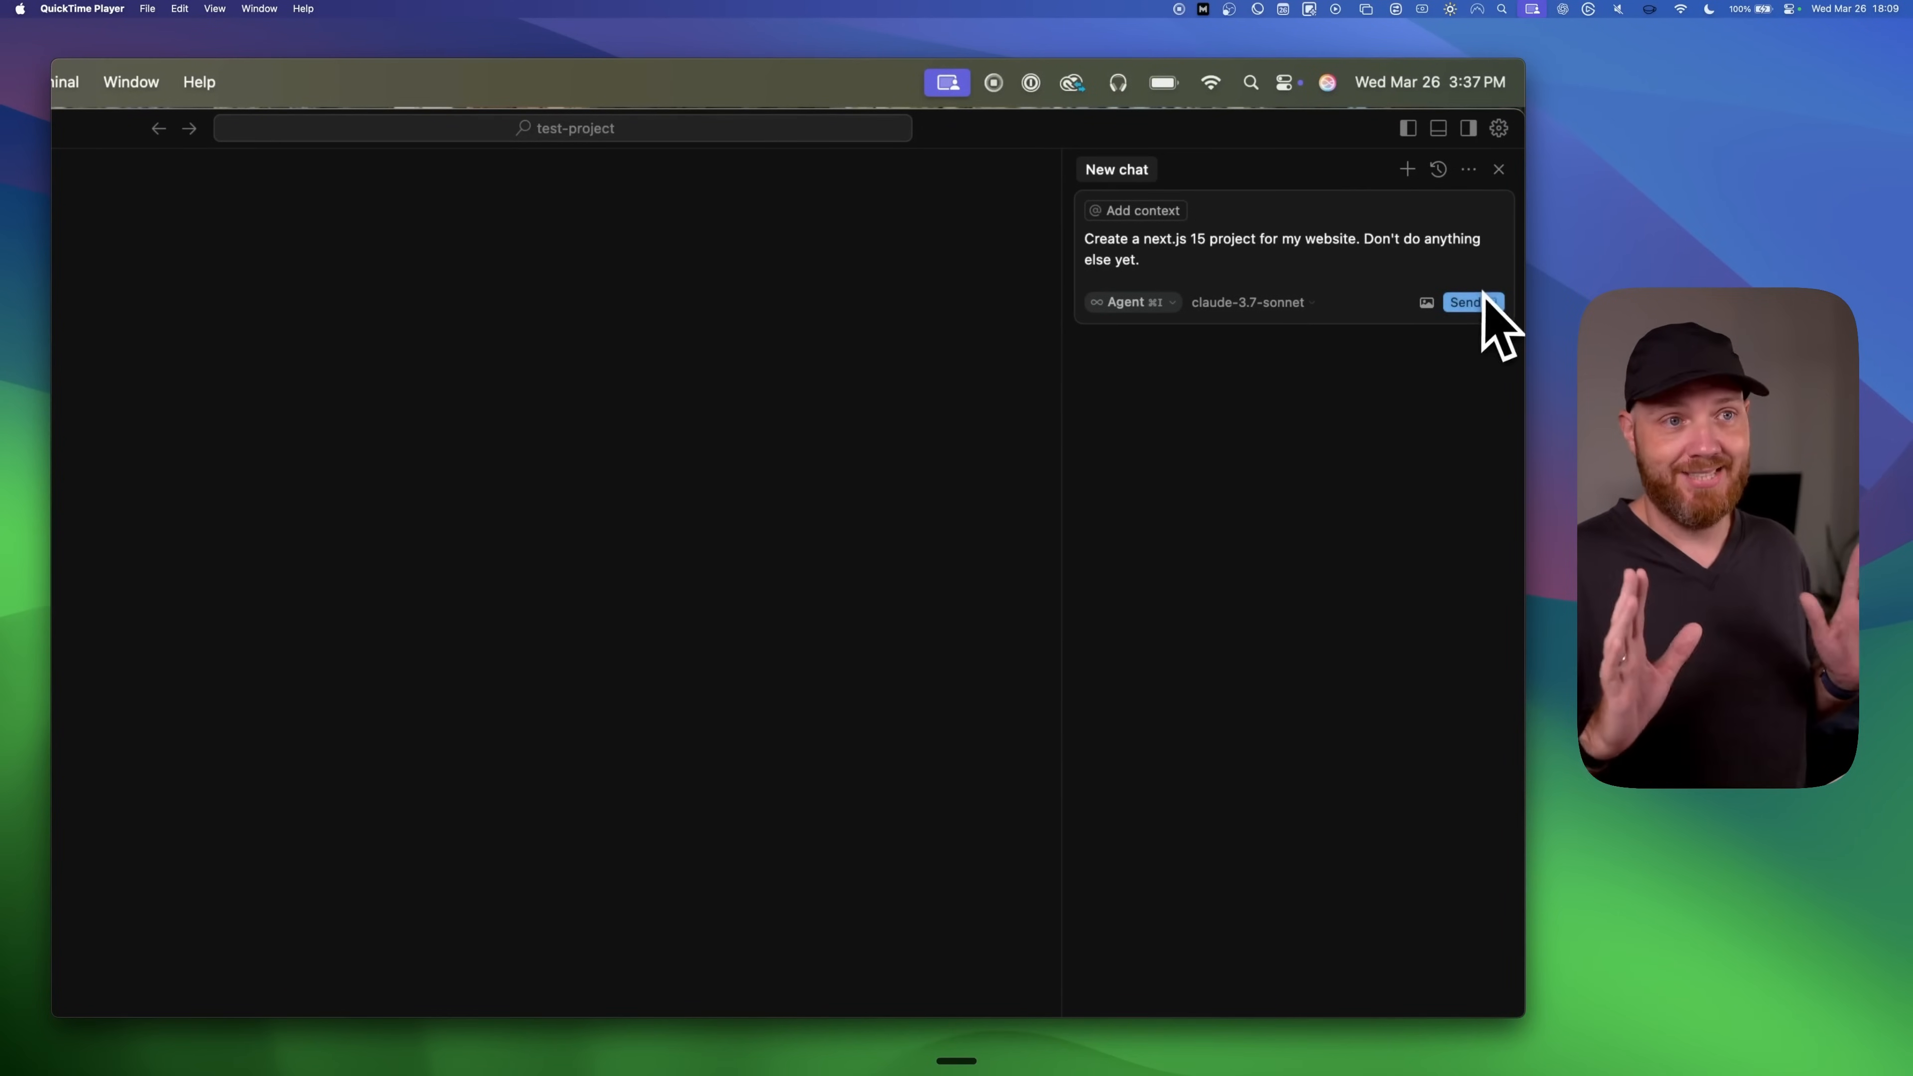
pyautogui.click(1465, 301)
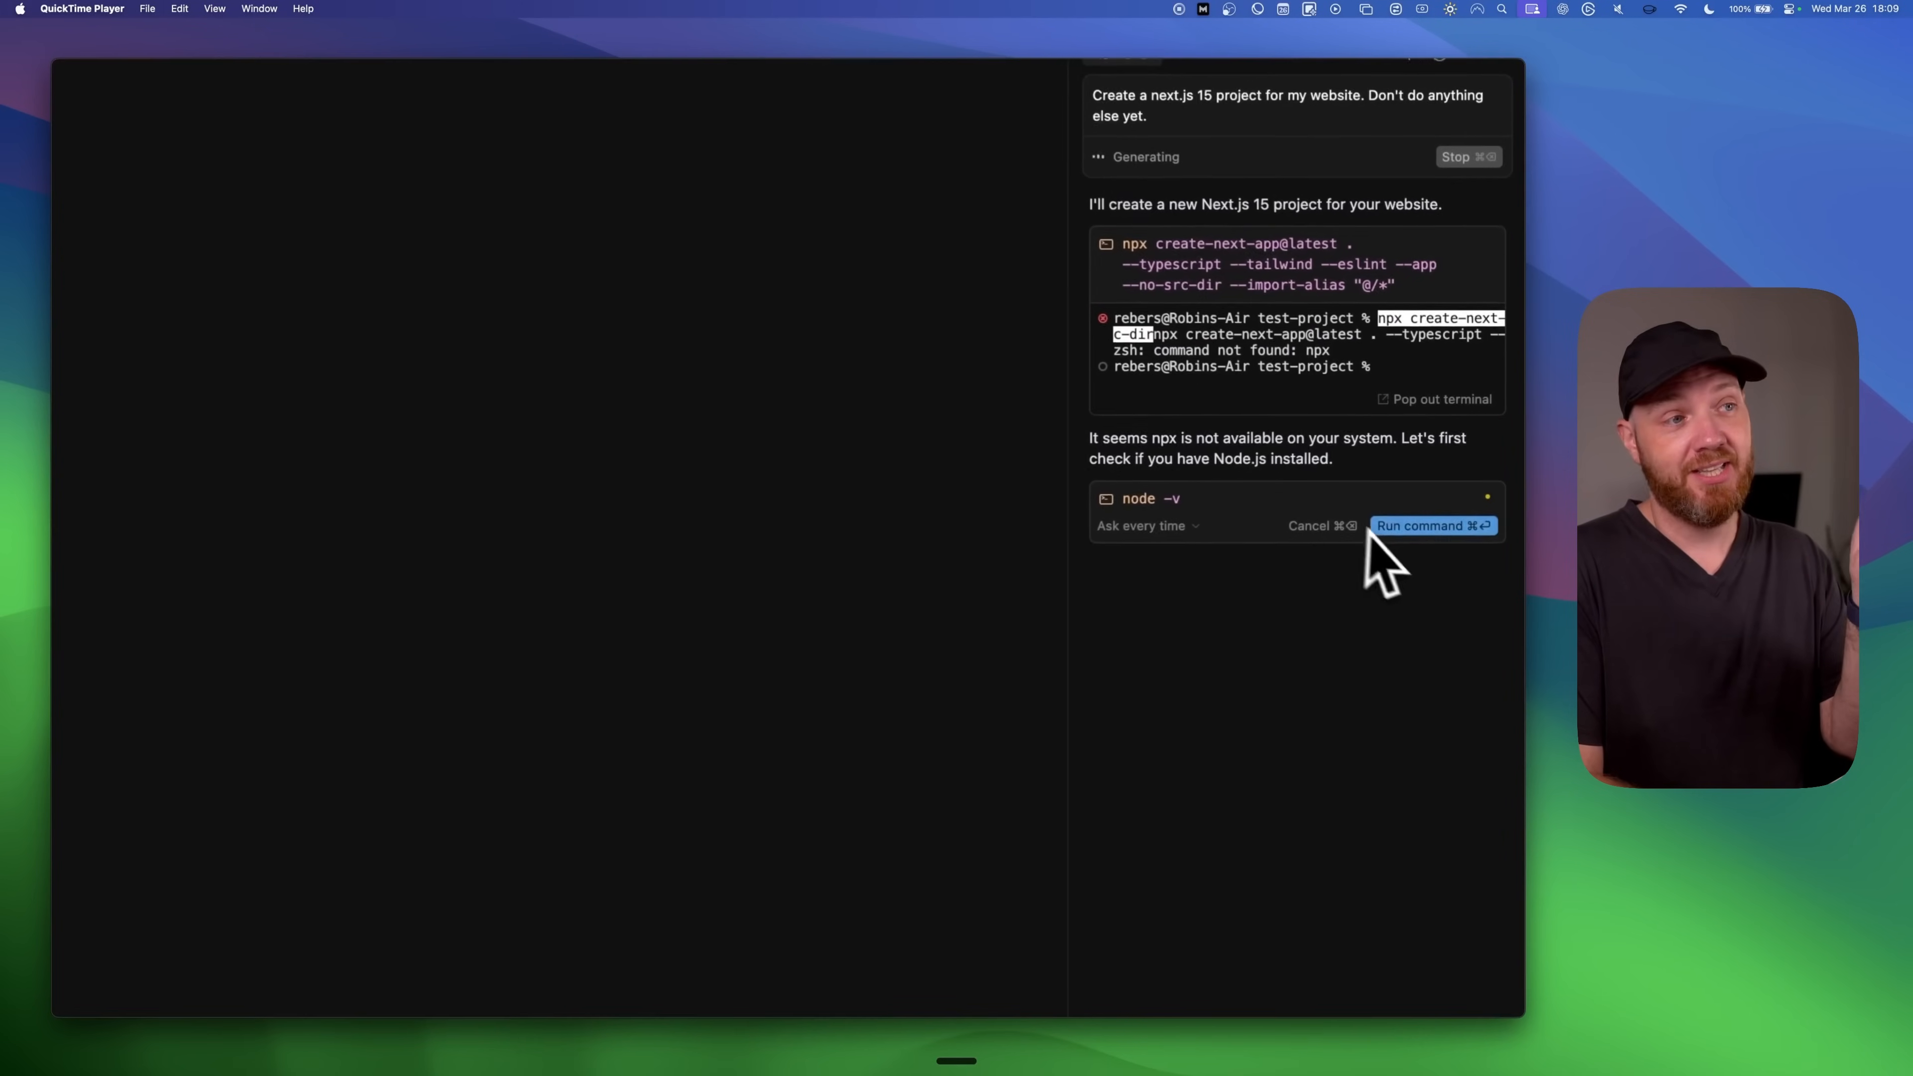
# - Run the agent's node -v and brew -v checks, then its Homebrew install script
pyautogui.click(1433, 525)
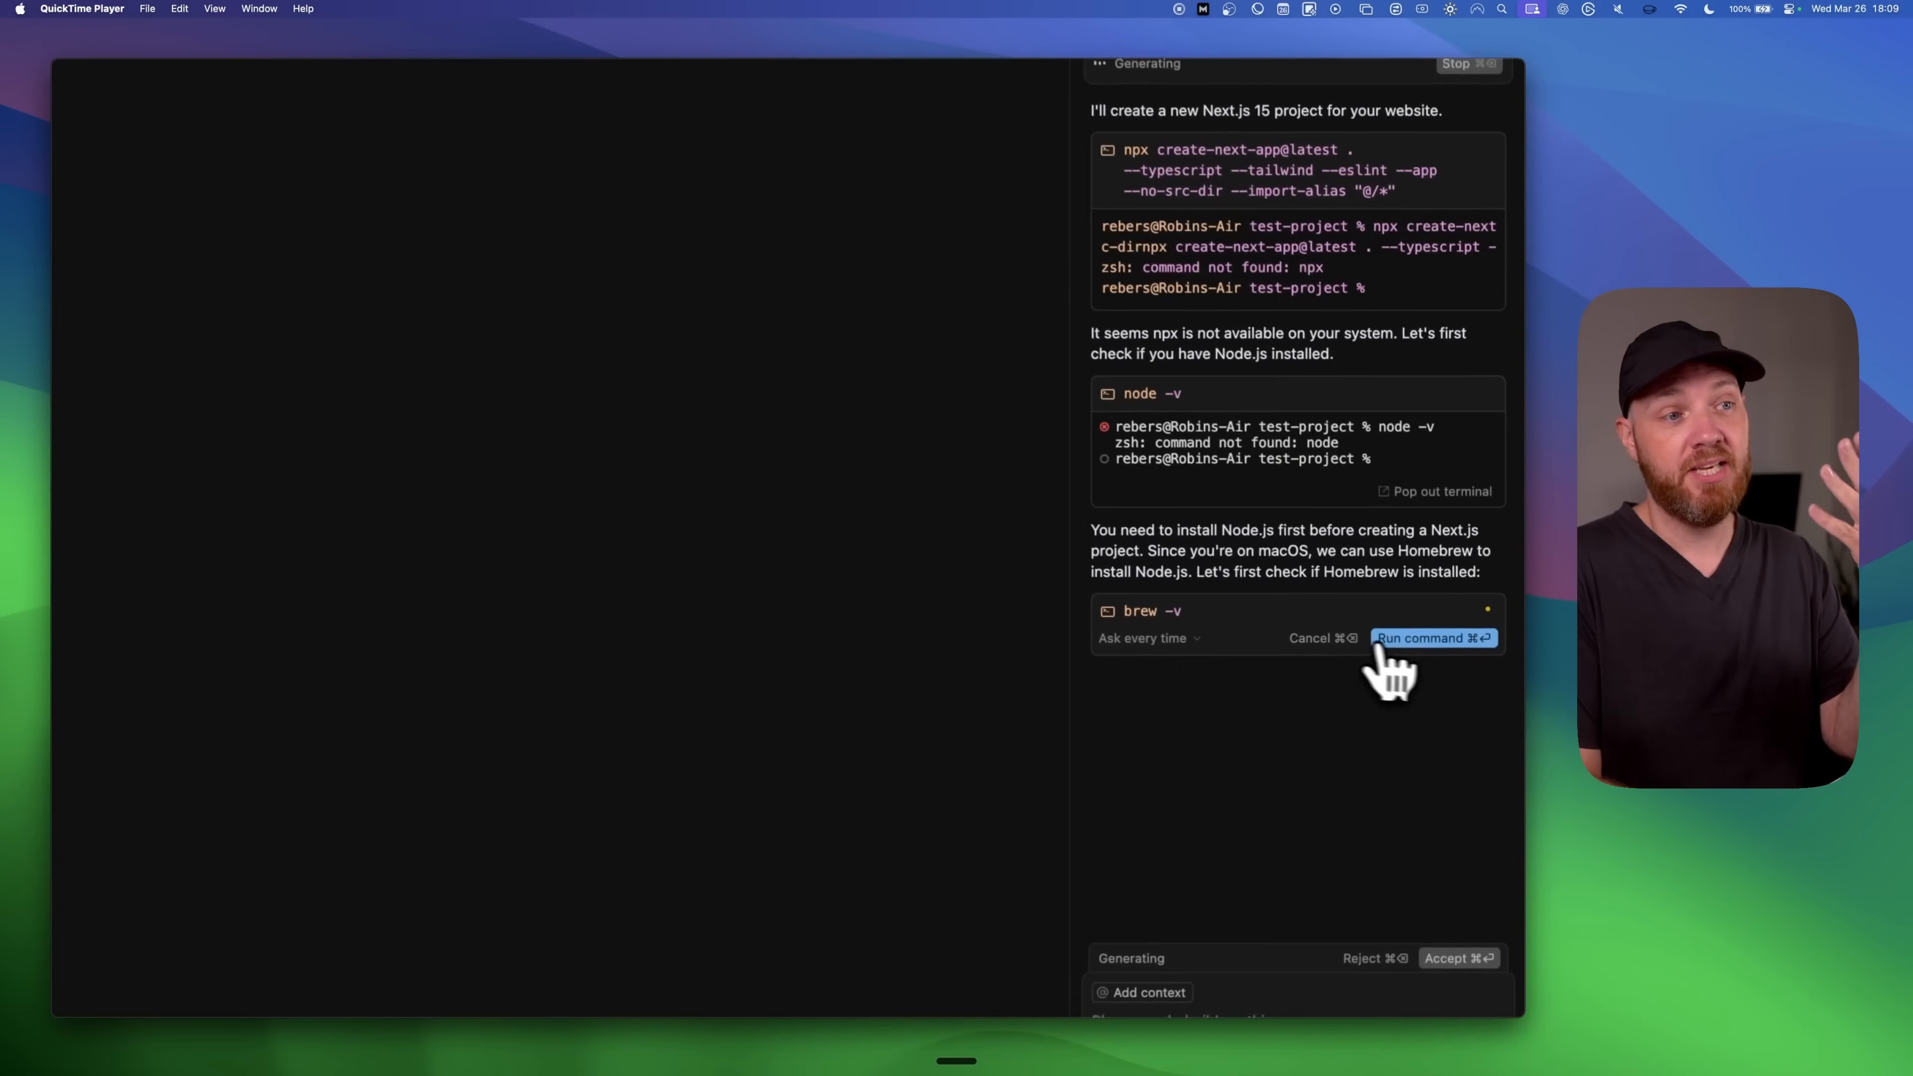
pyautogui.click(1426, 637)
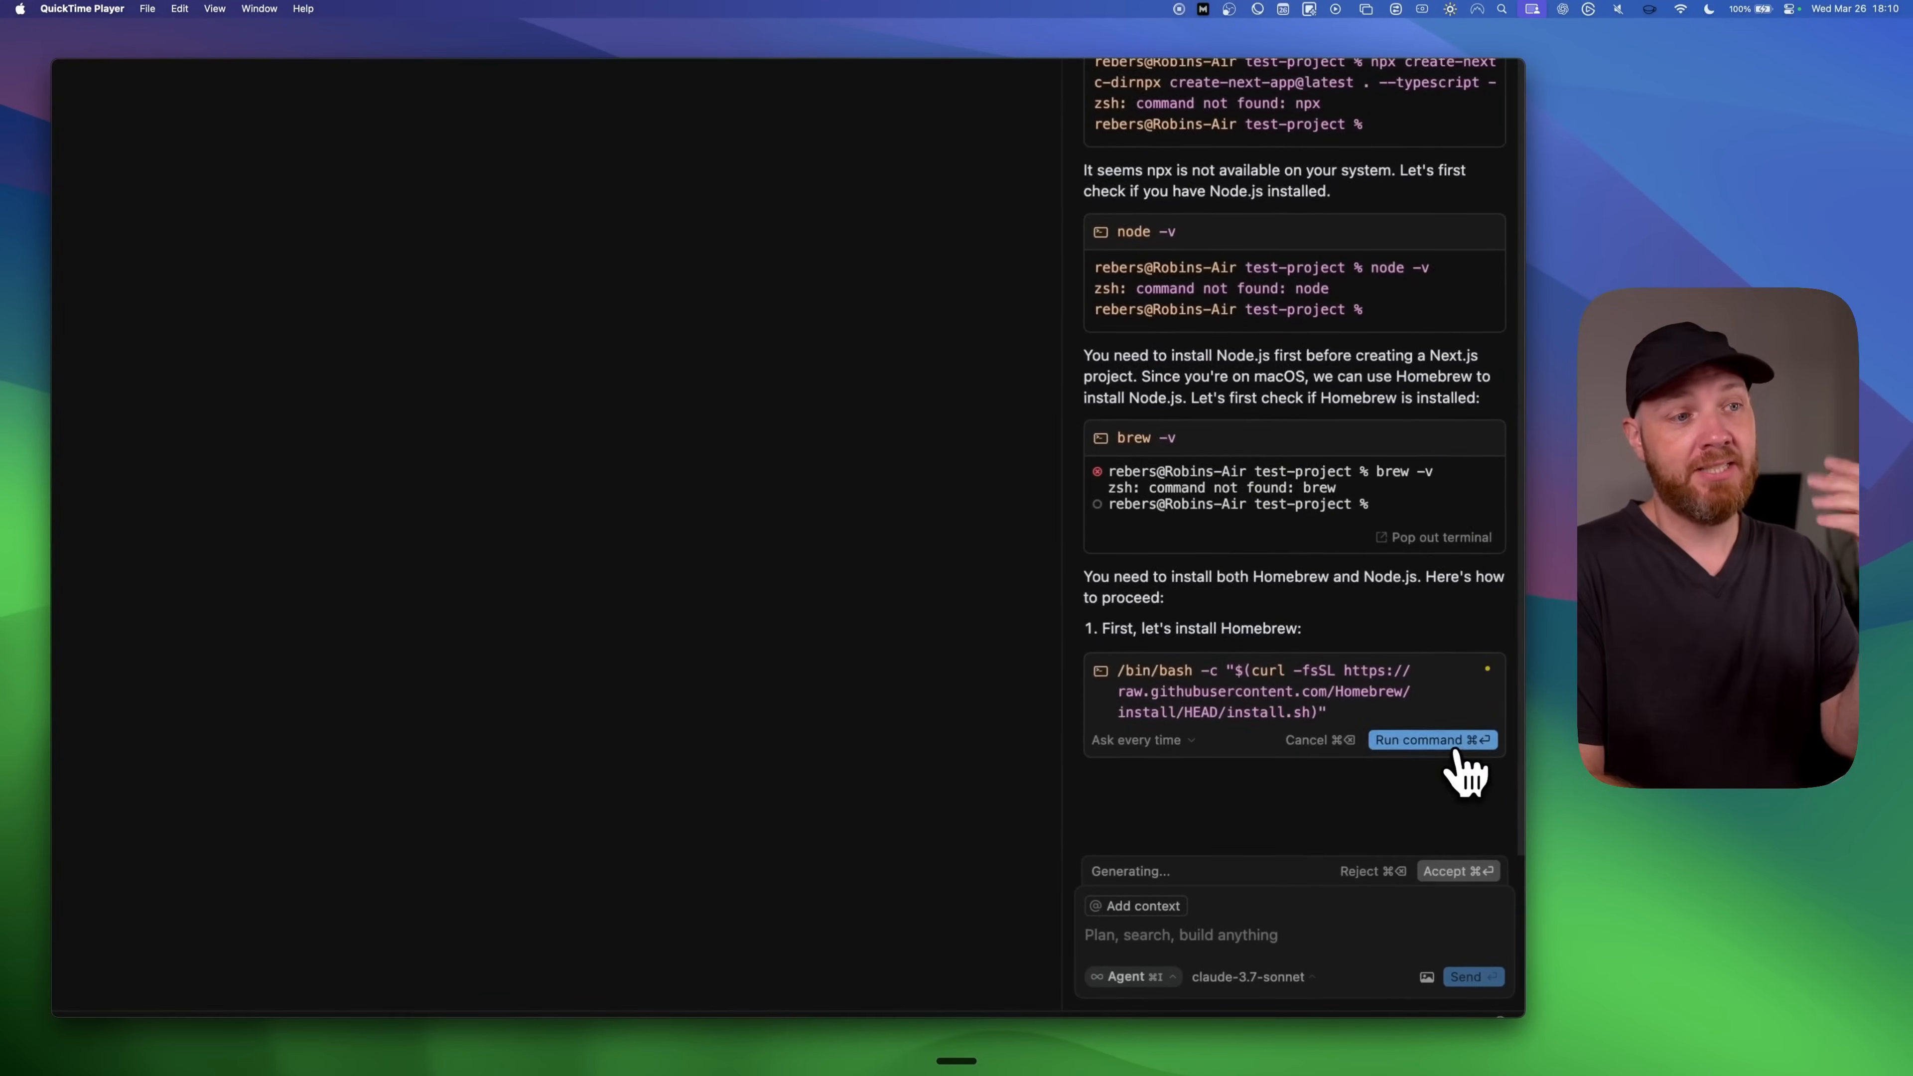
pyautogui.click(1430, 739)
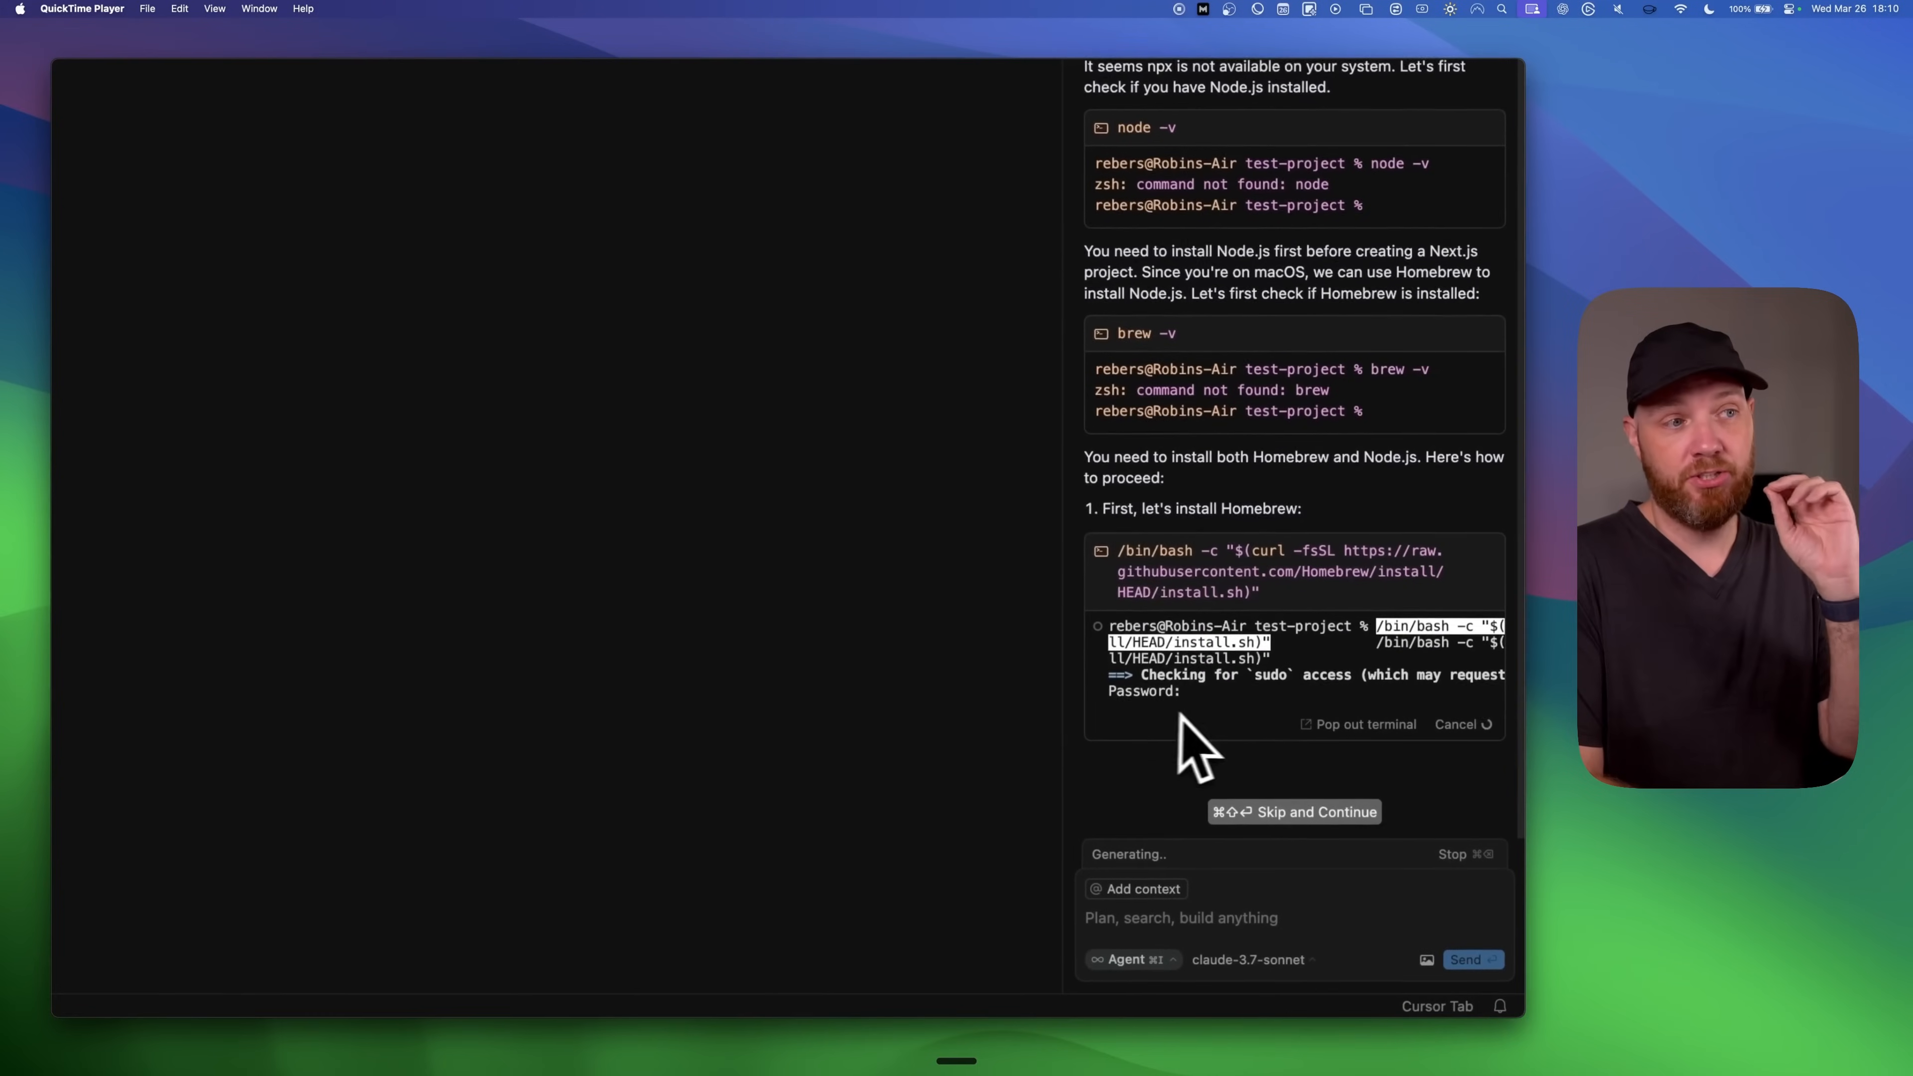
pyautogui.moveTo(1256, 726)
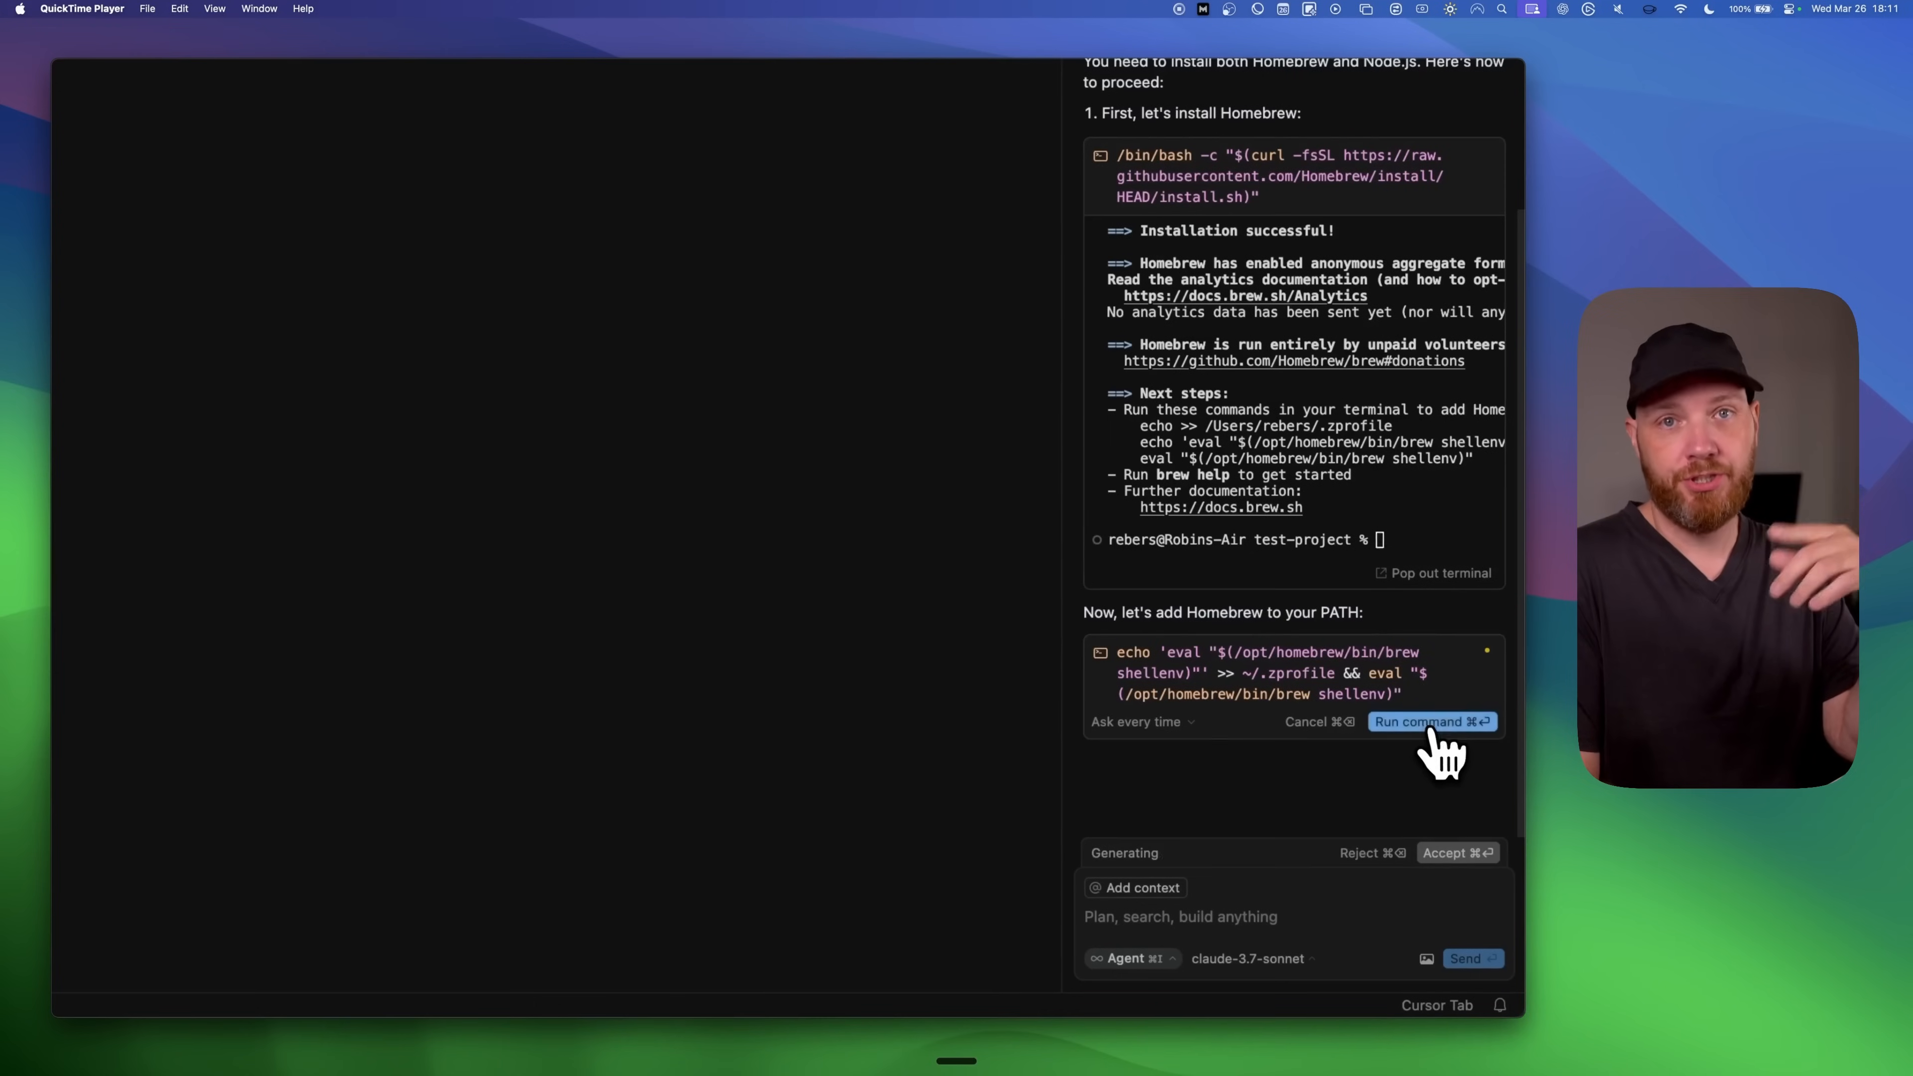
# - Run the agent's echo/eval command adding Homebrew to the shell PATH
pyautogui.click(1428, 721)
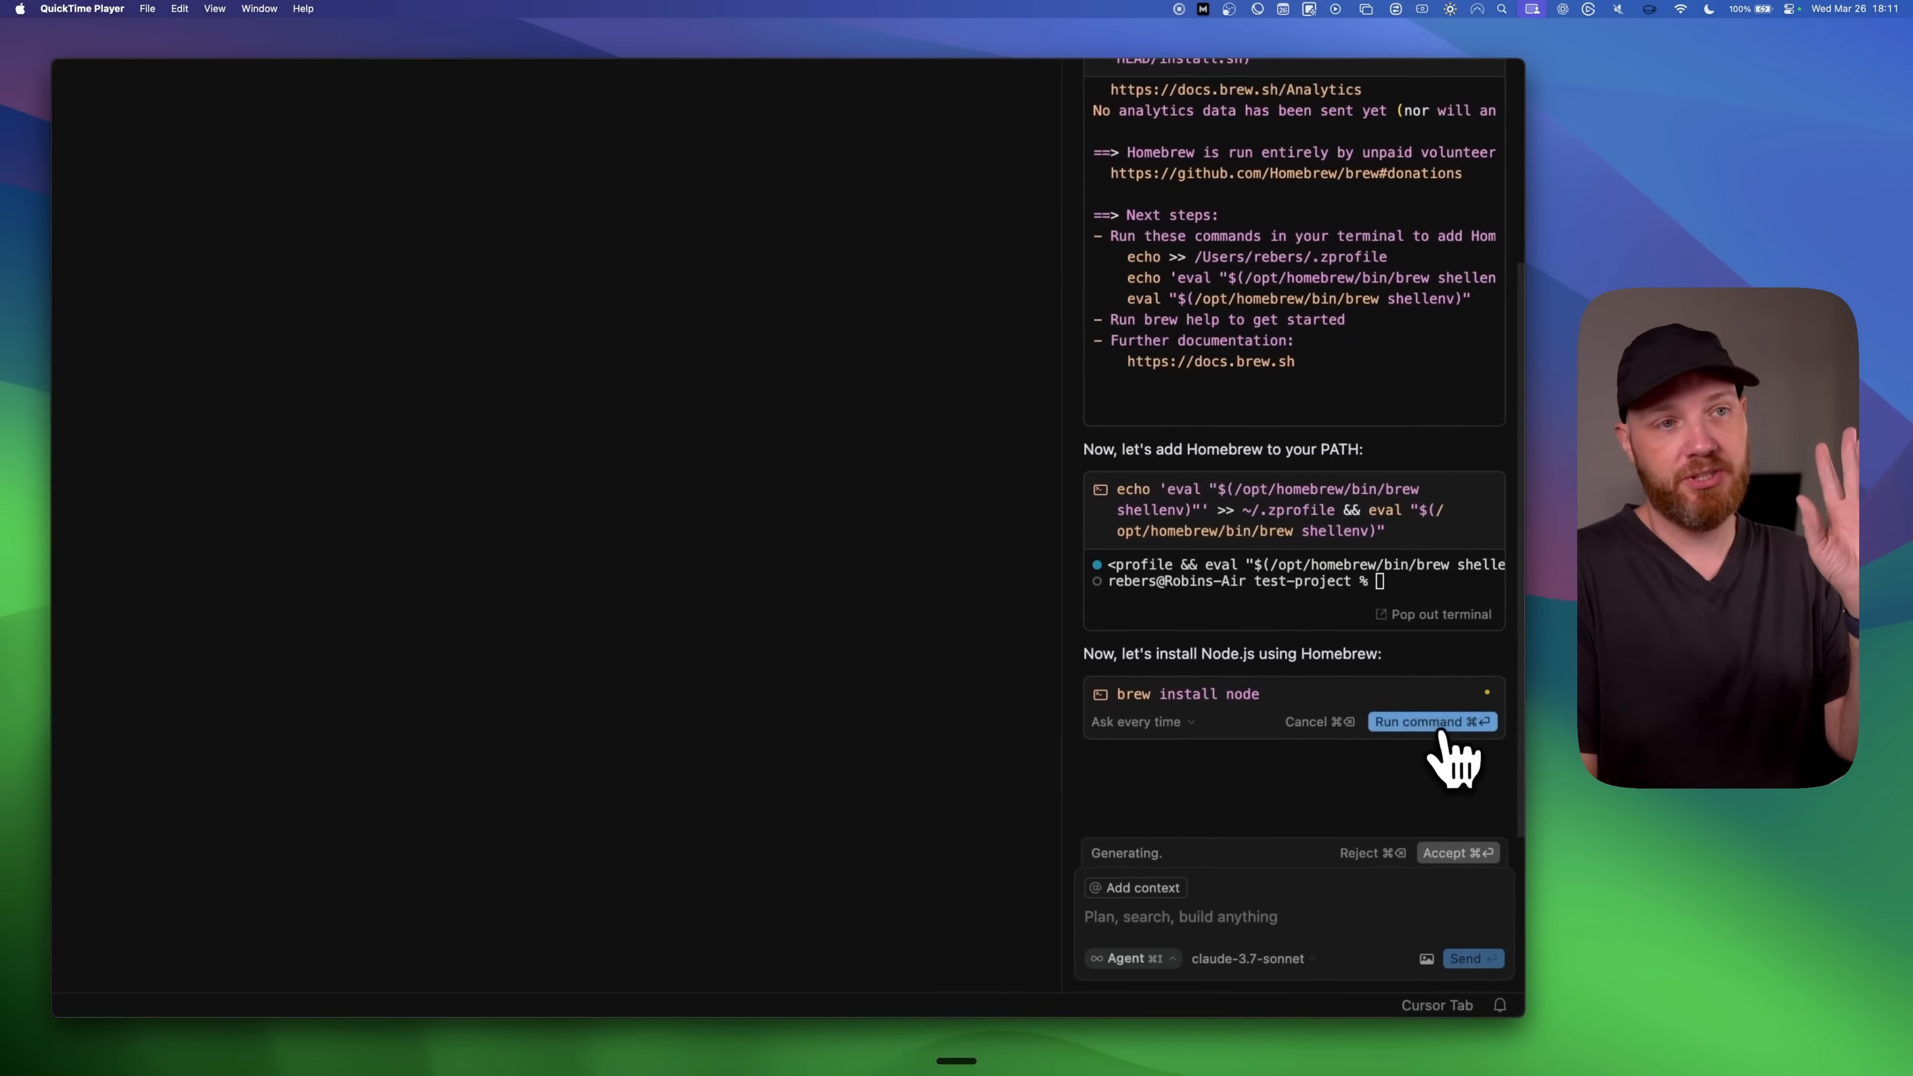
pyautogui.moveTo(1463, 756)
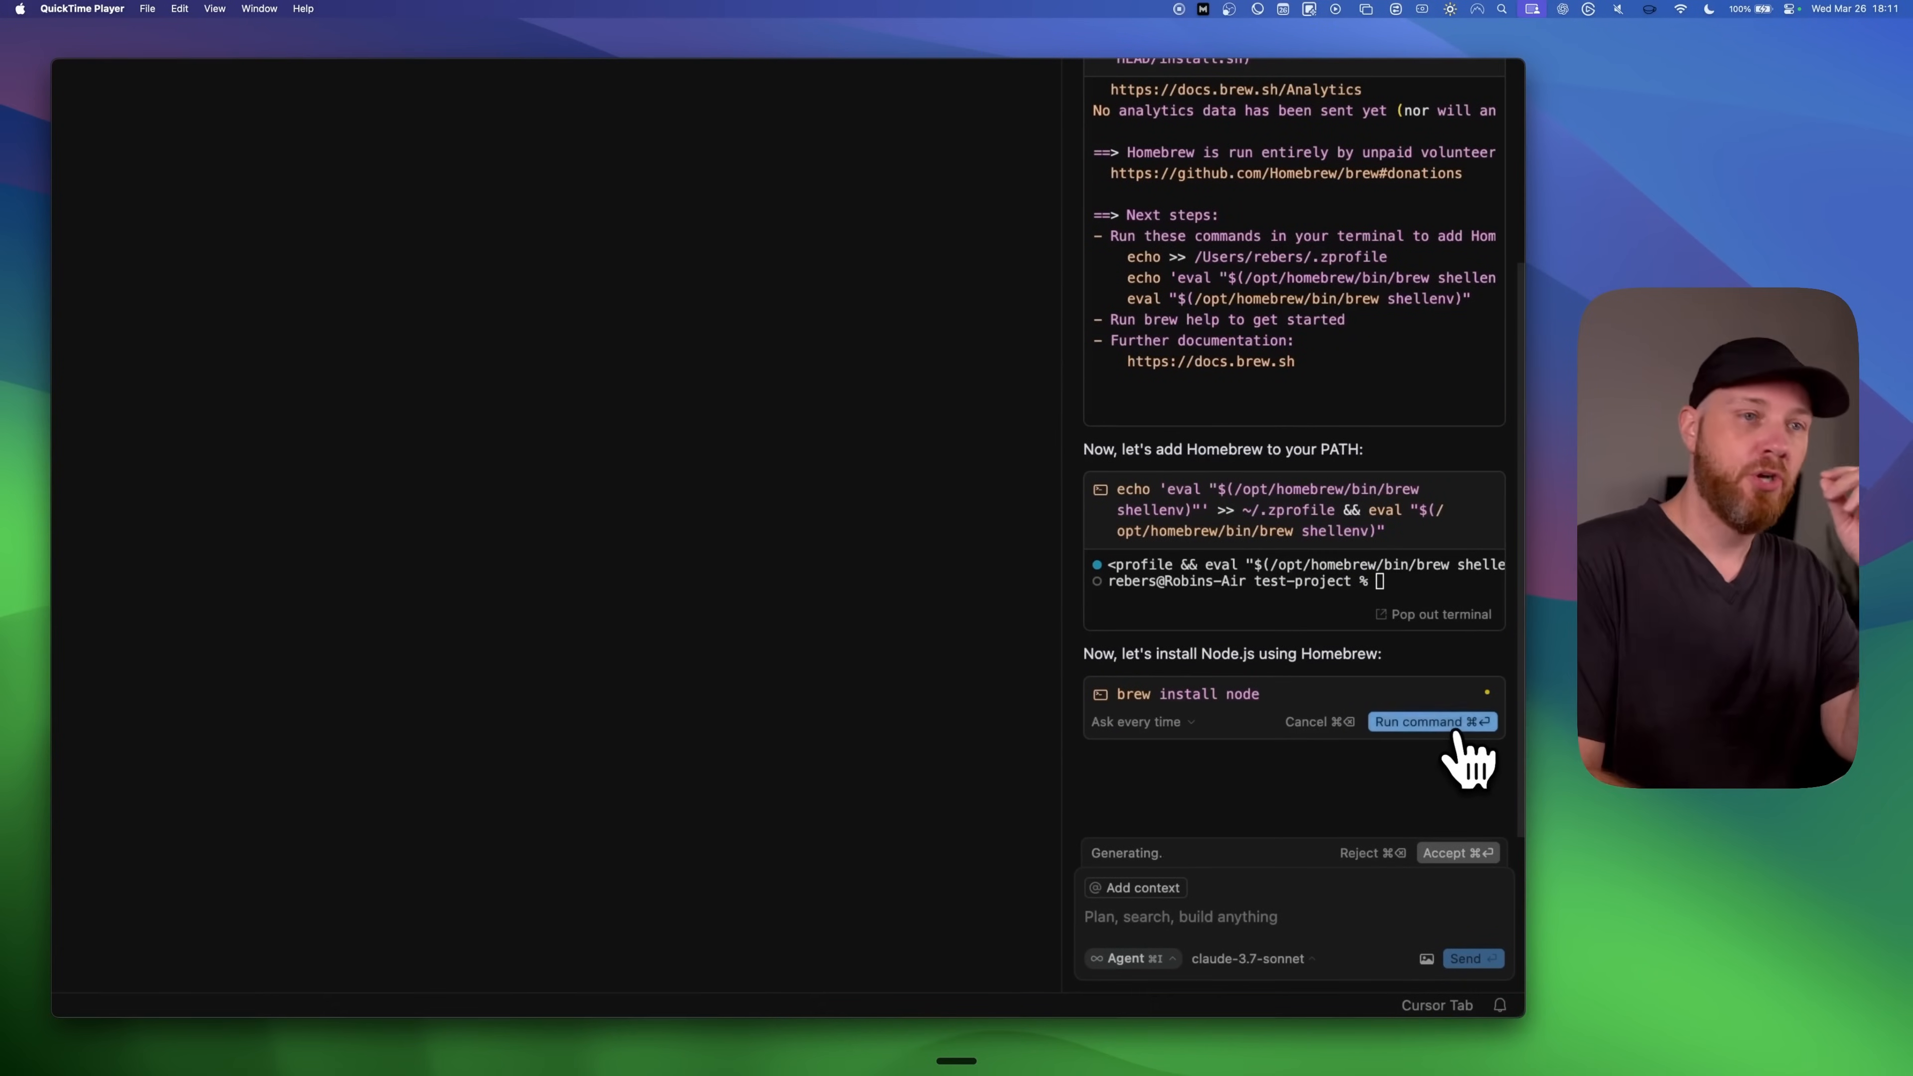
# - Run 'brew install node' and verify Node.js v23.10.0 with npm 10.9.2
pyautogui.click(1423, 721)
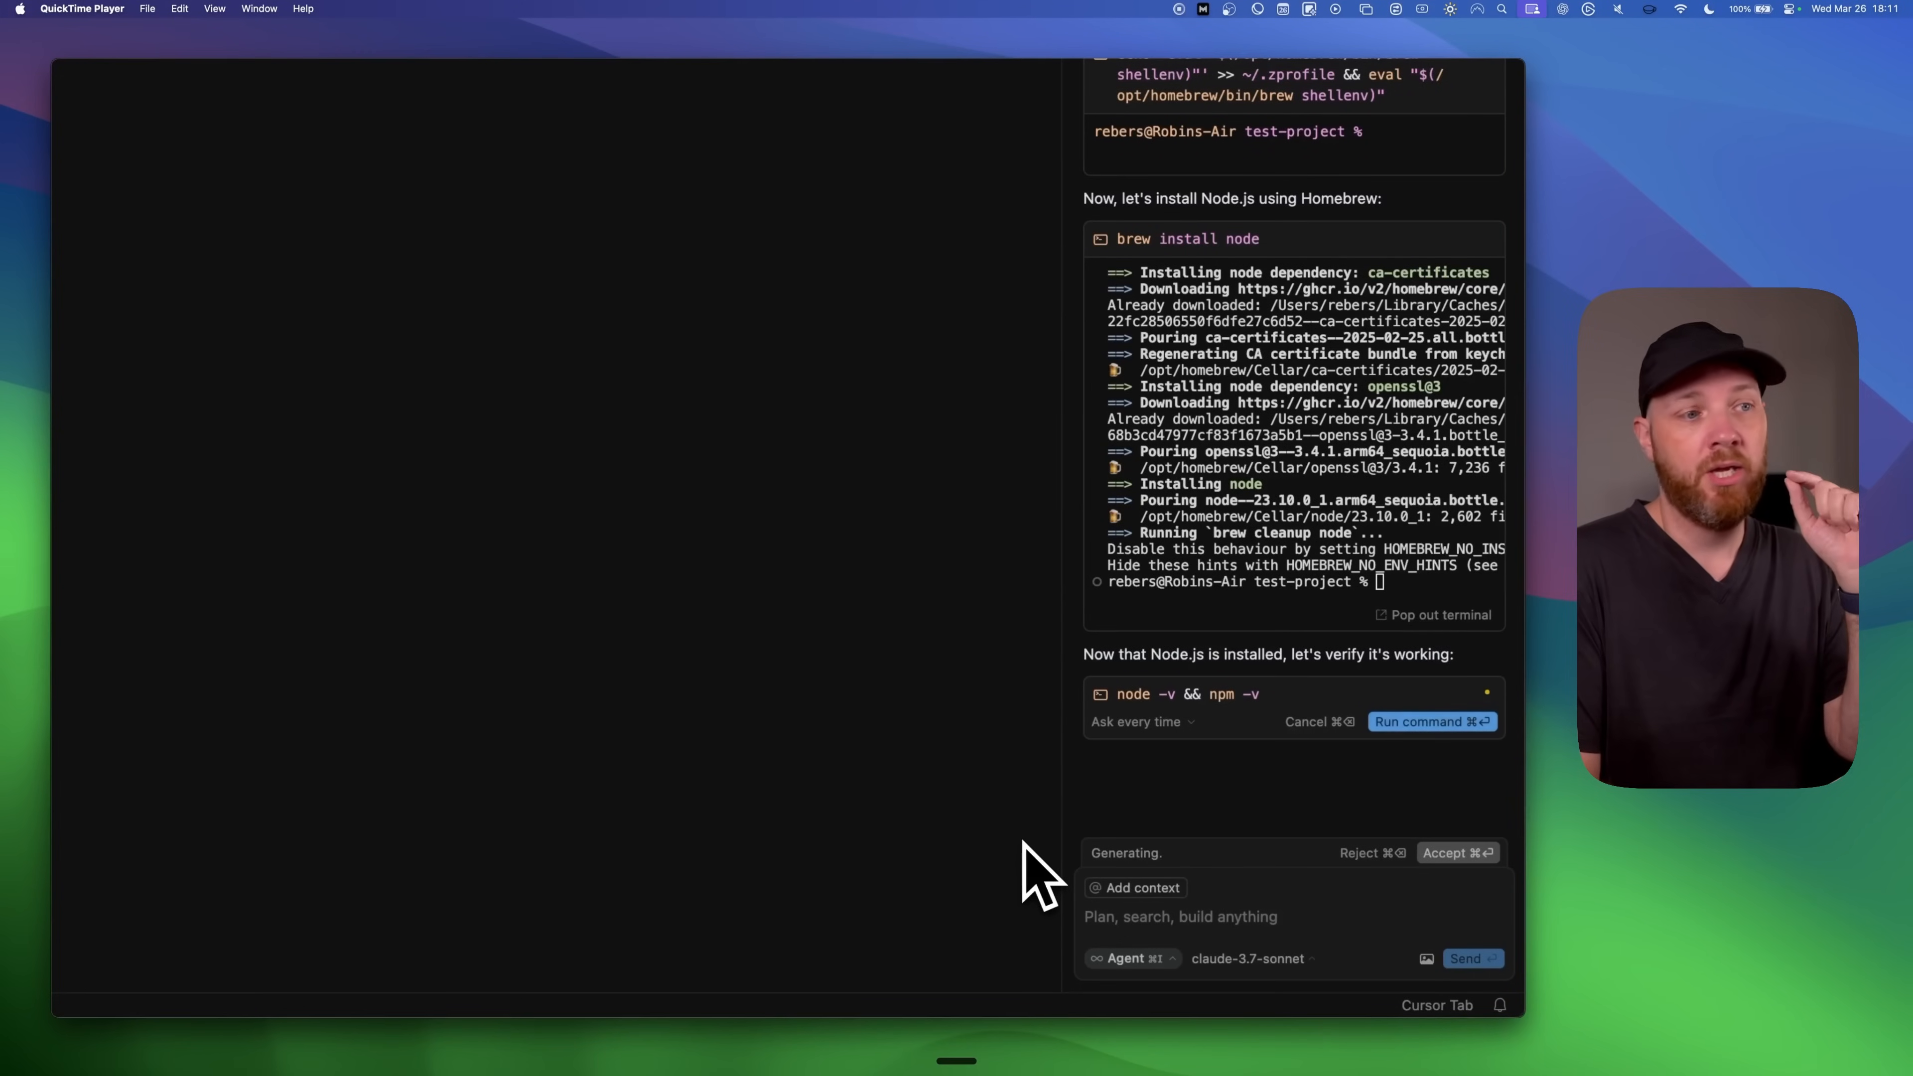
pyautogui.moveTo(1430, 721)
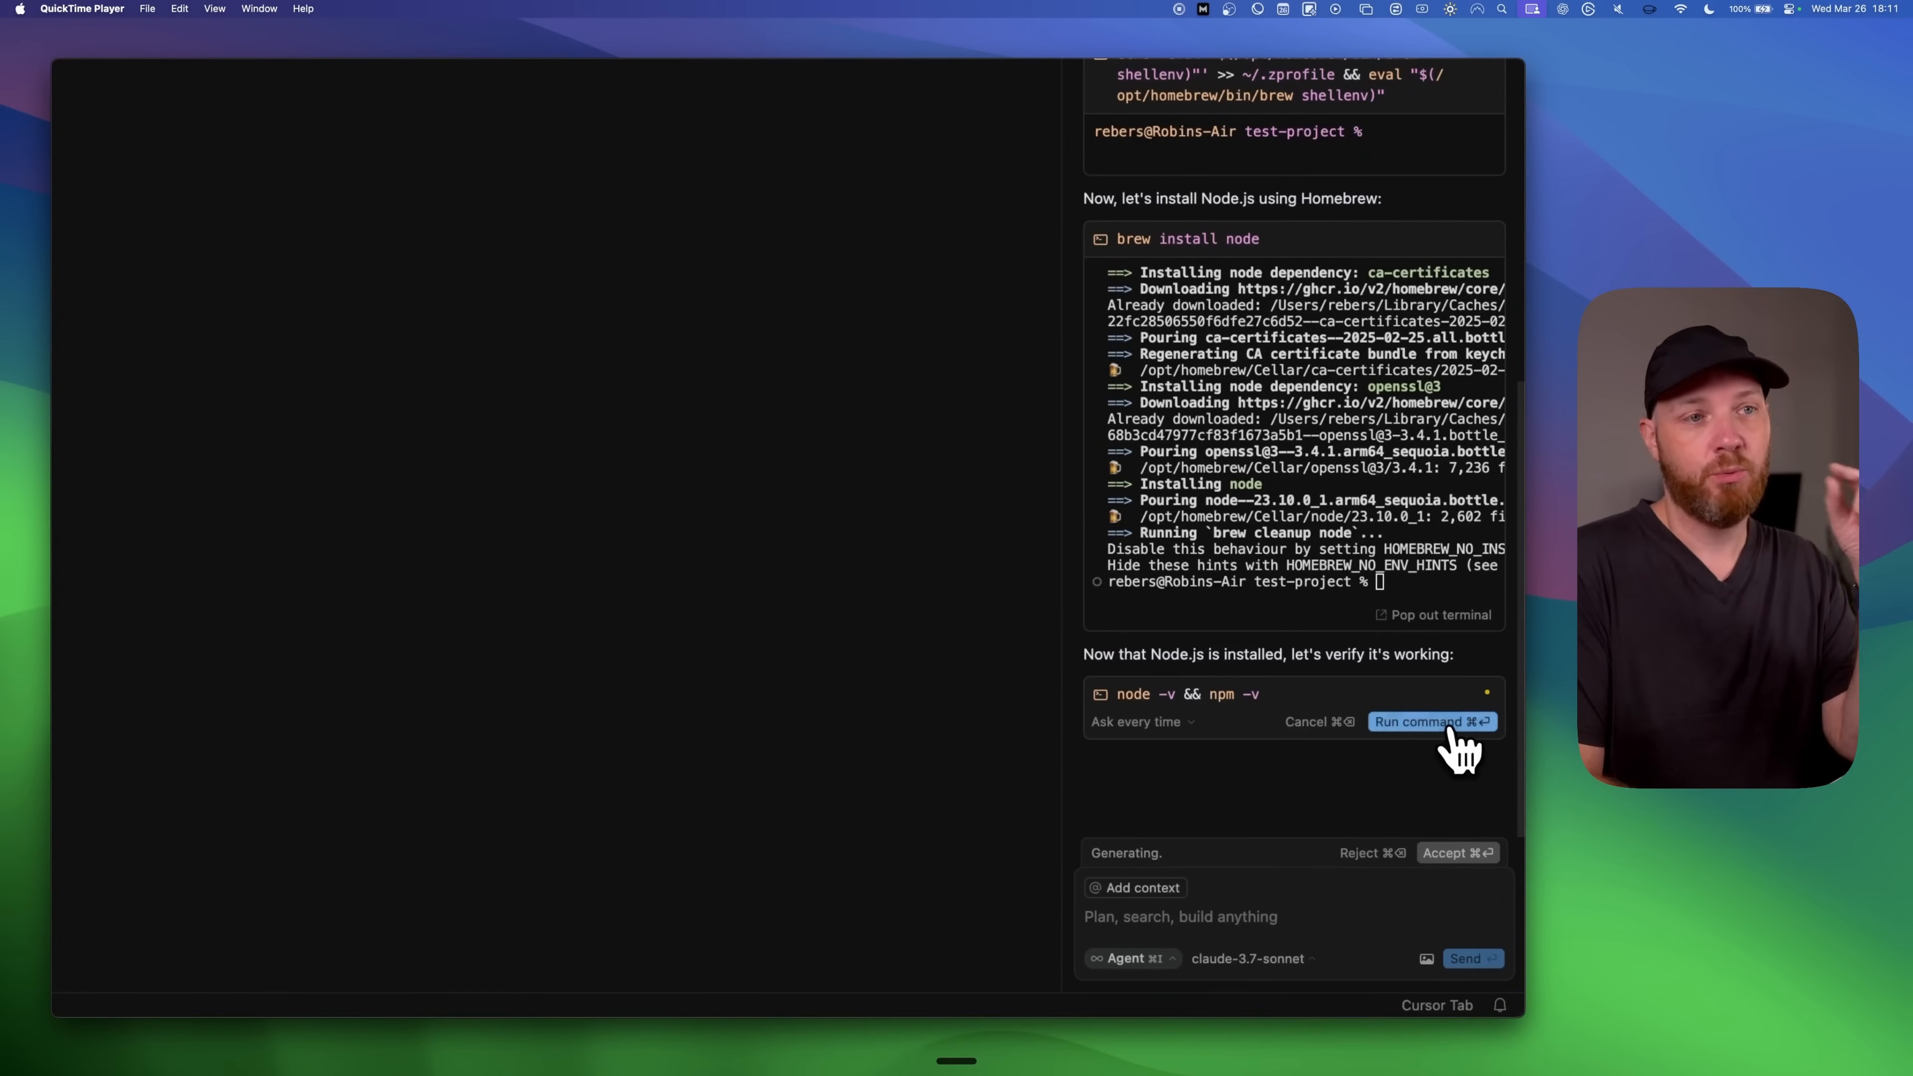
pyautogui.click(1430, 722)
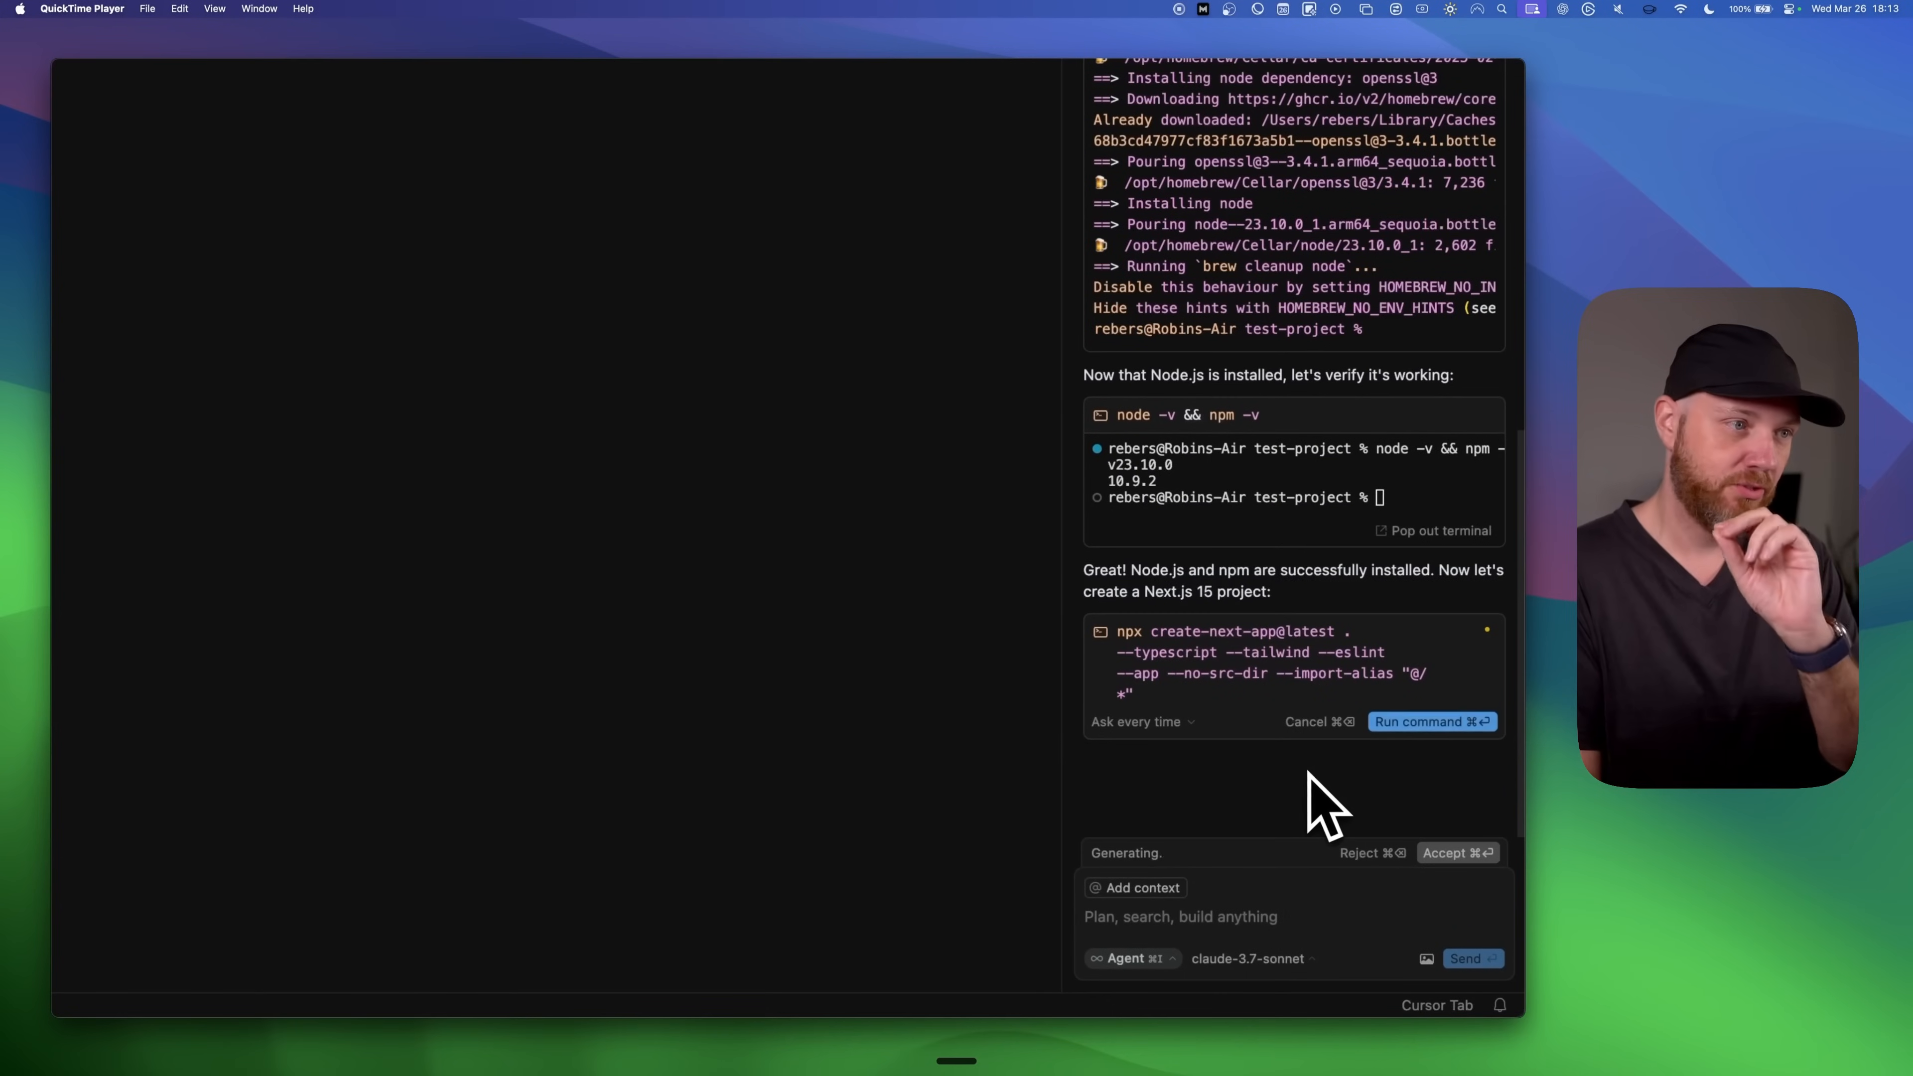
pyautogui.moveTo(1201, 750)
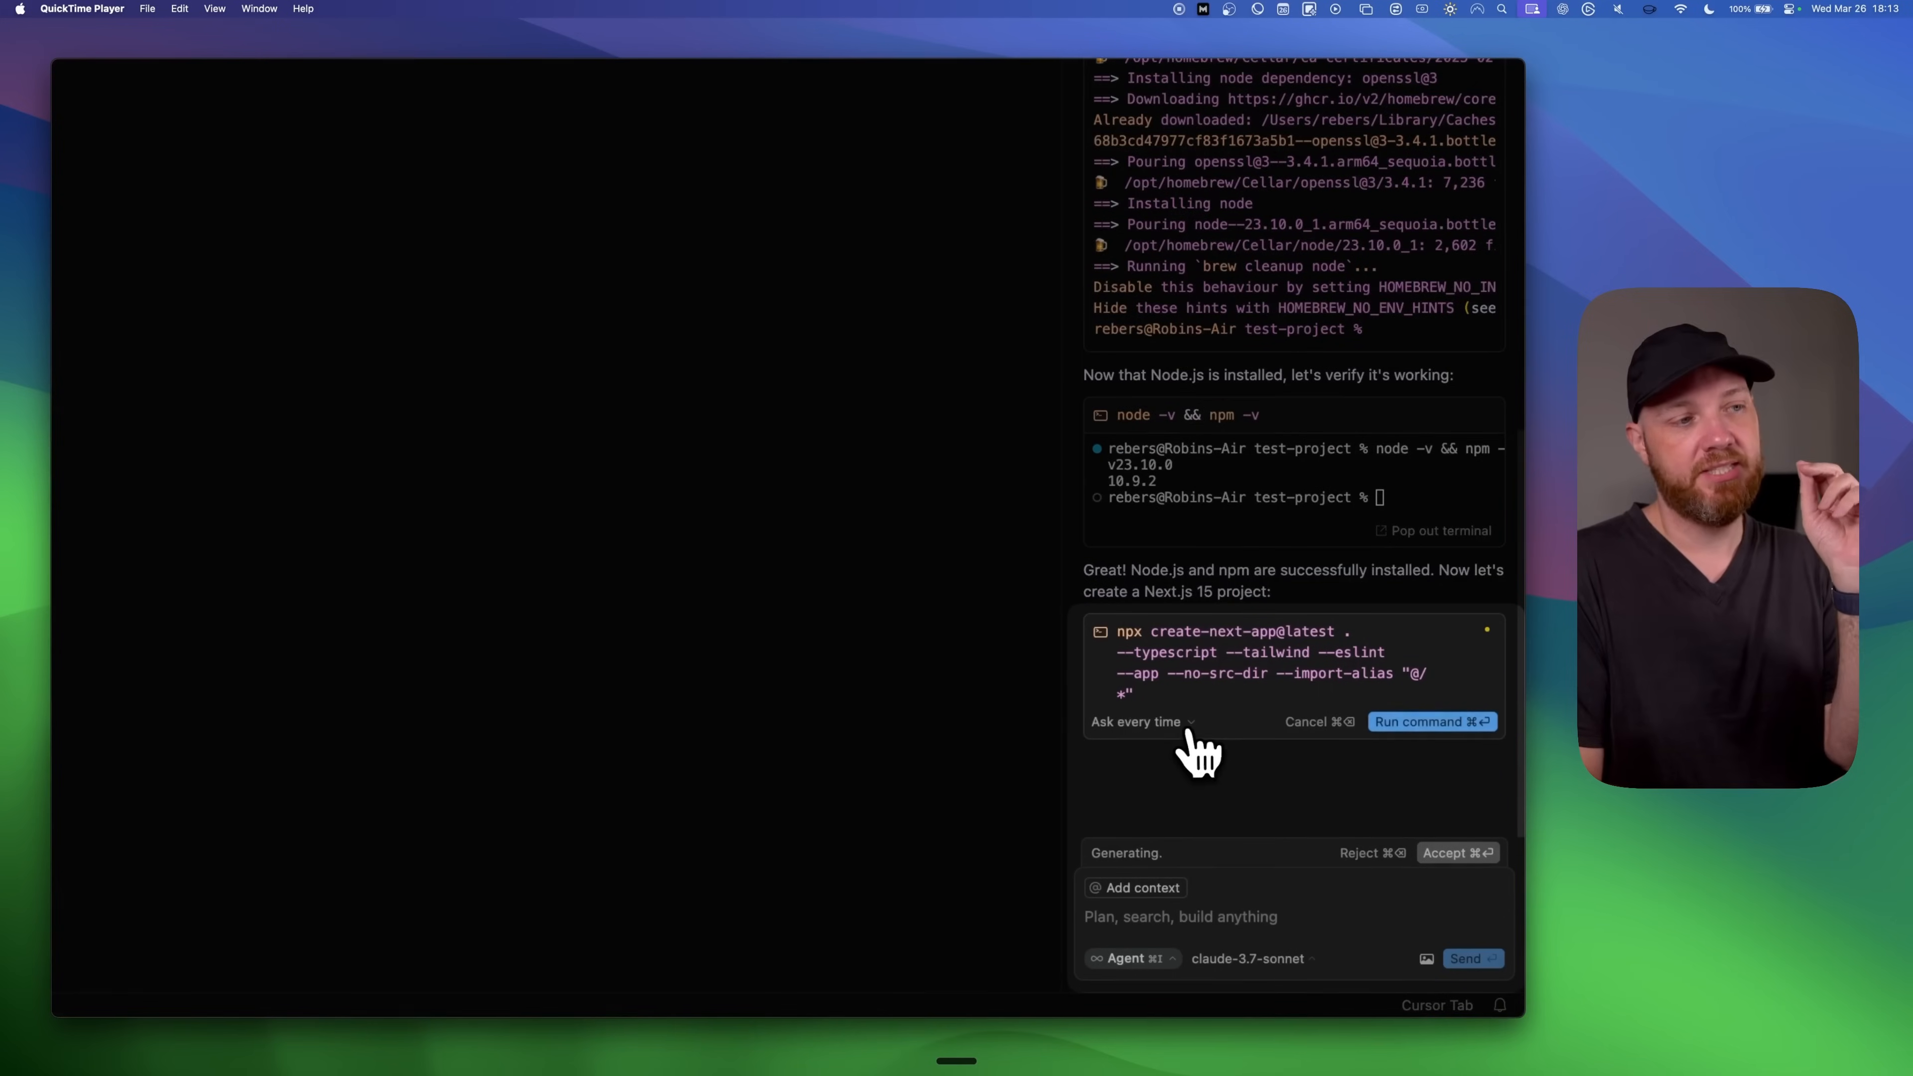
# - Change the agent's command mode from 'Ask every time' to Auto-run
pyautogui.click(1136, 721)
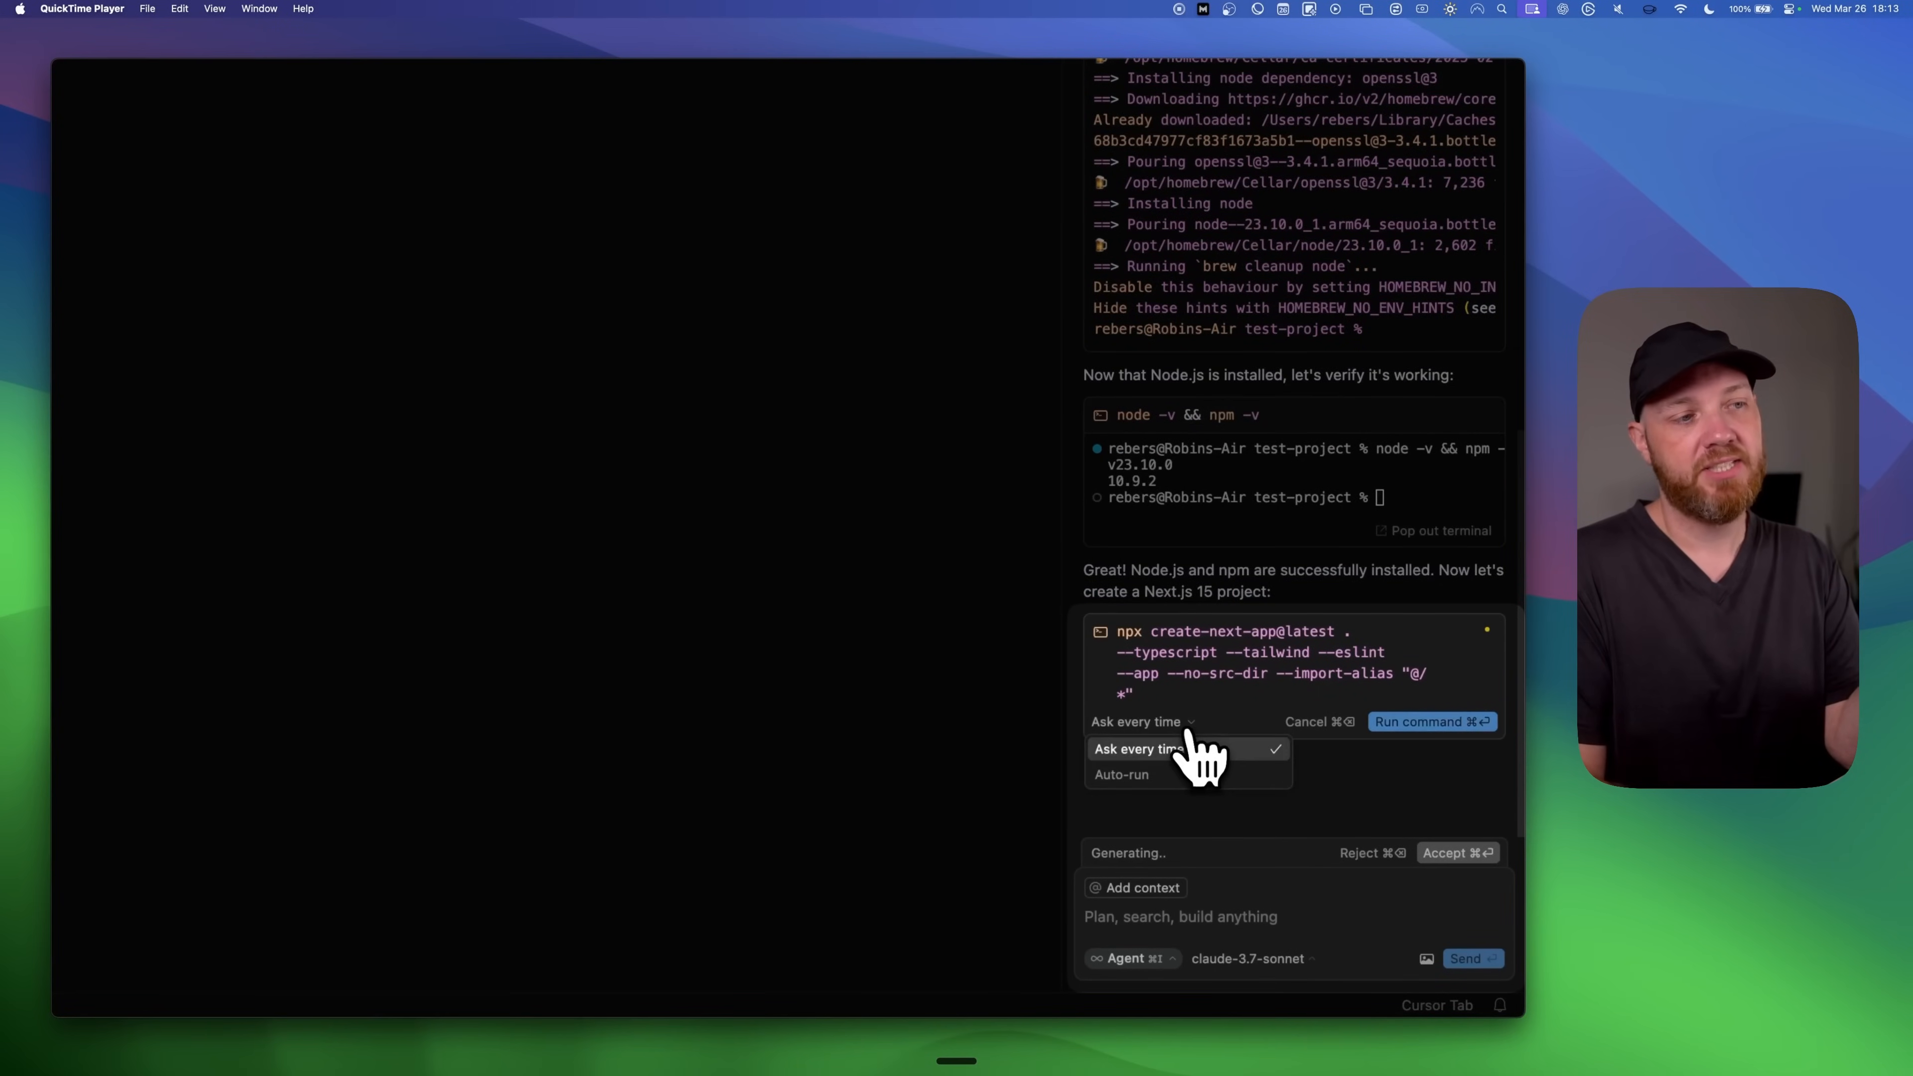
pyautogui.moveTo(1262, 805)
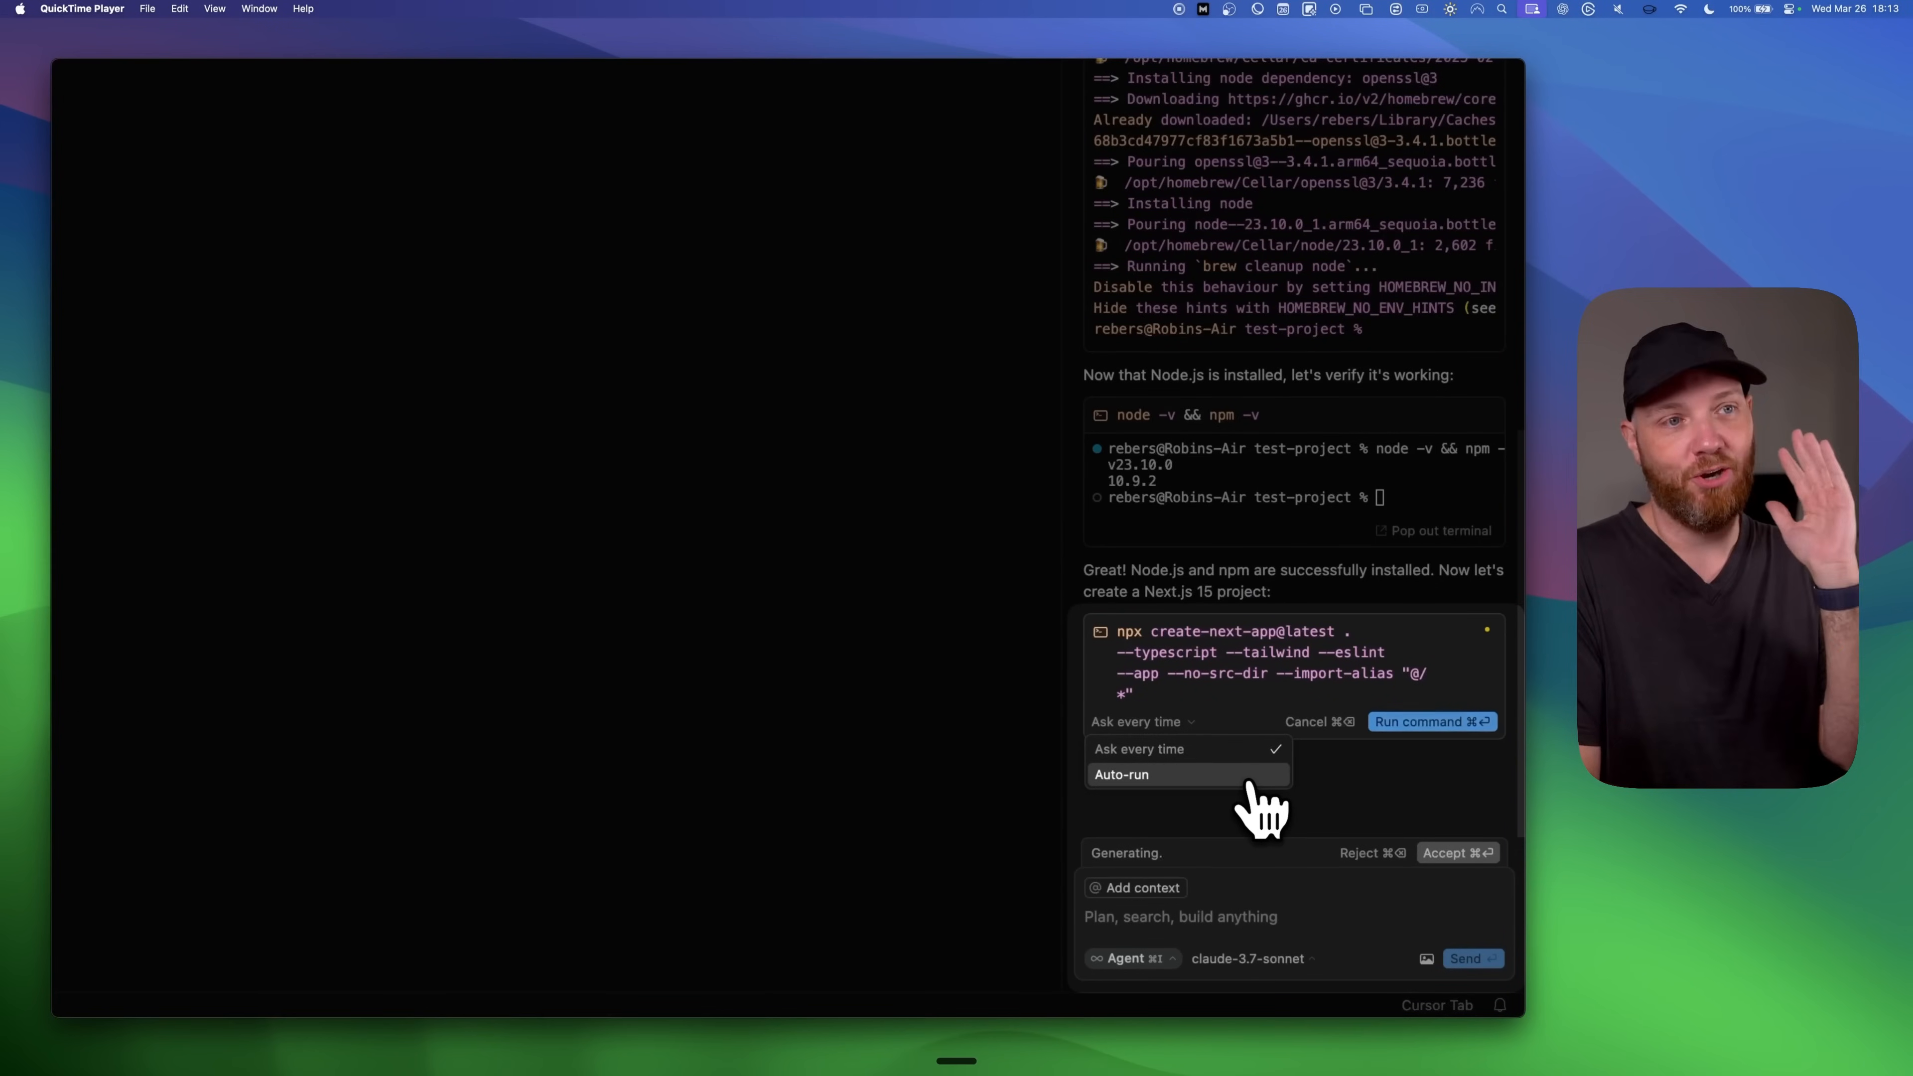
pyautogui.click(1120, 773)
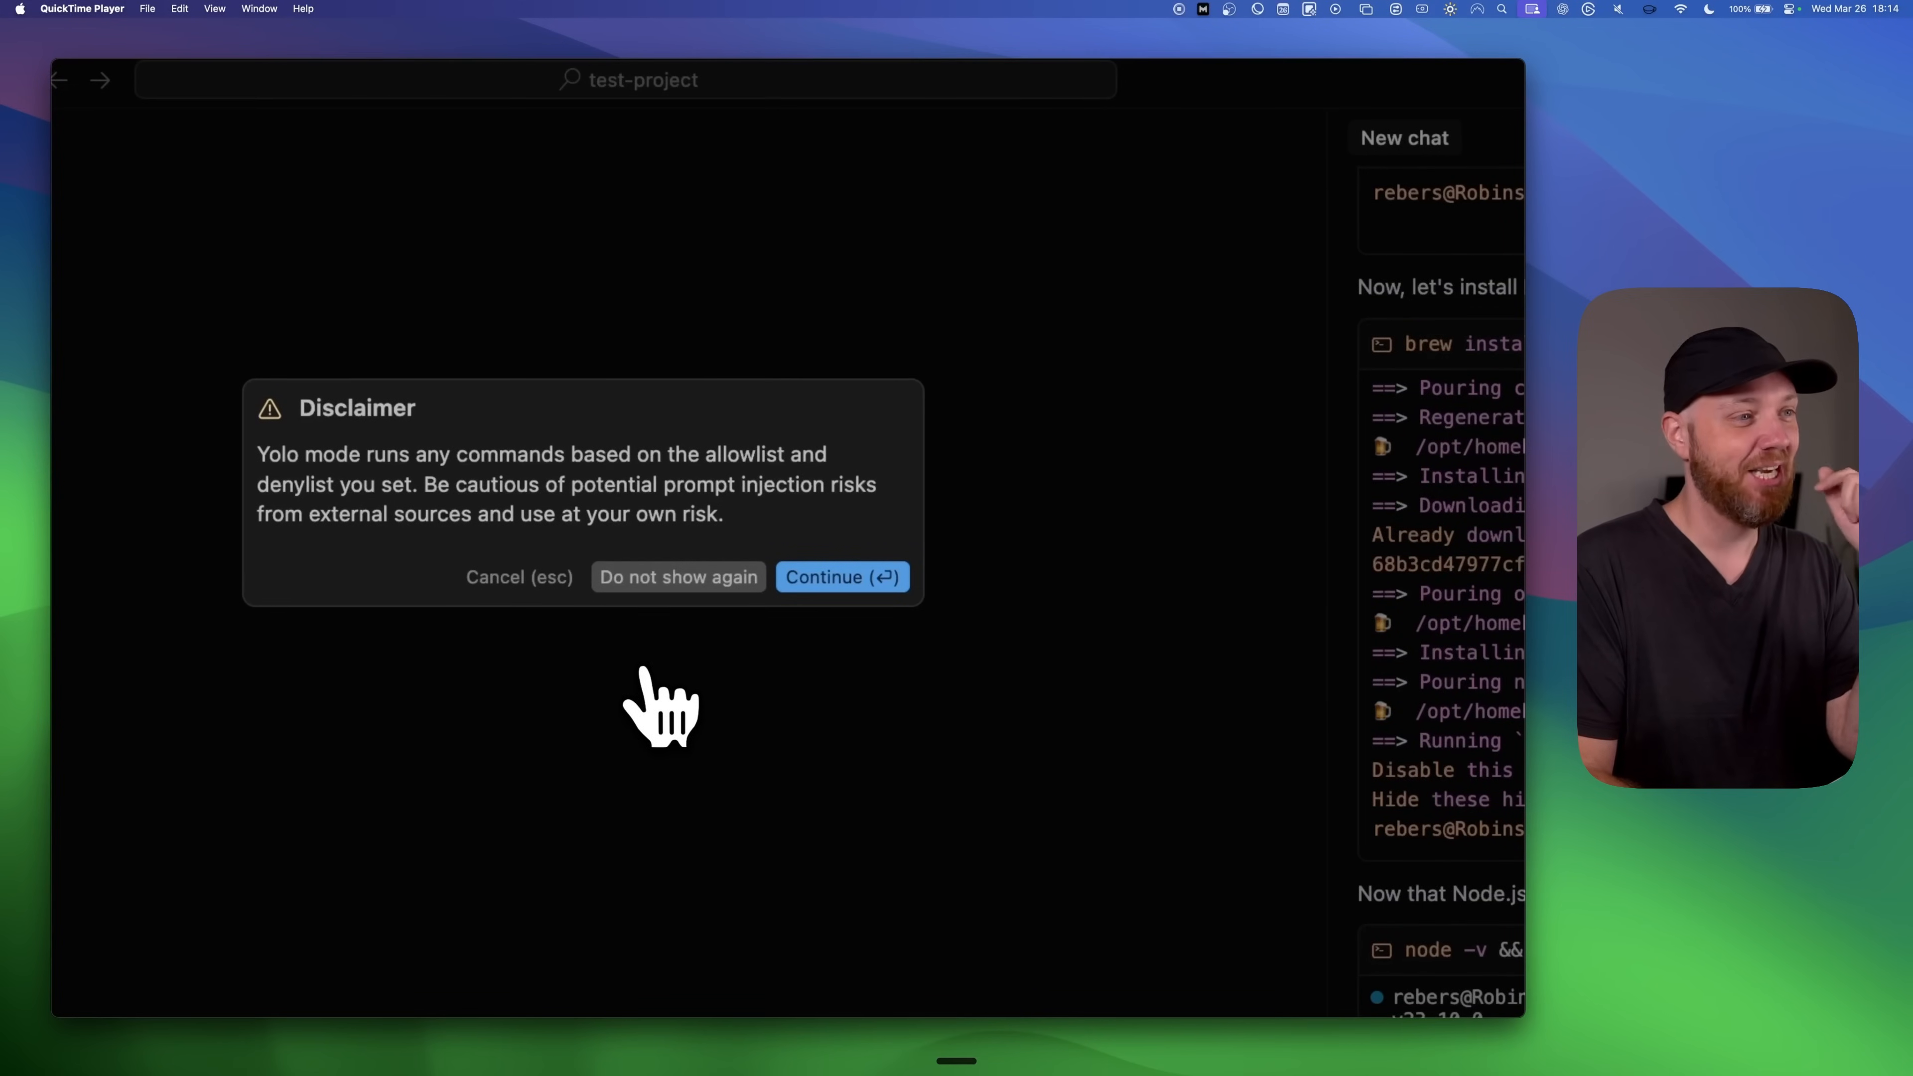
pyautogui.moveTo(842, 577)
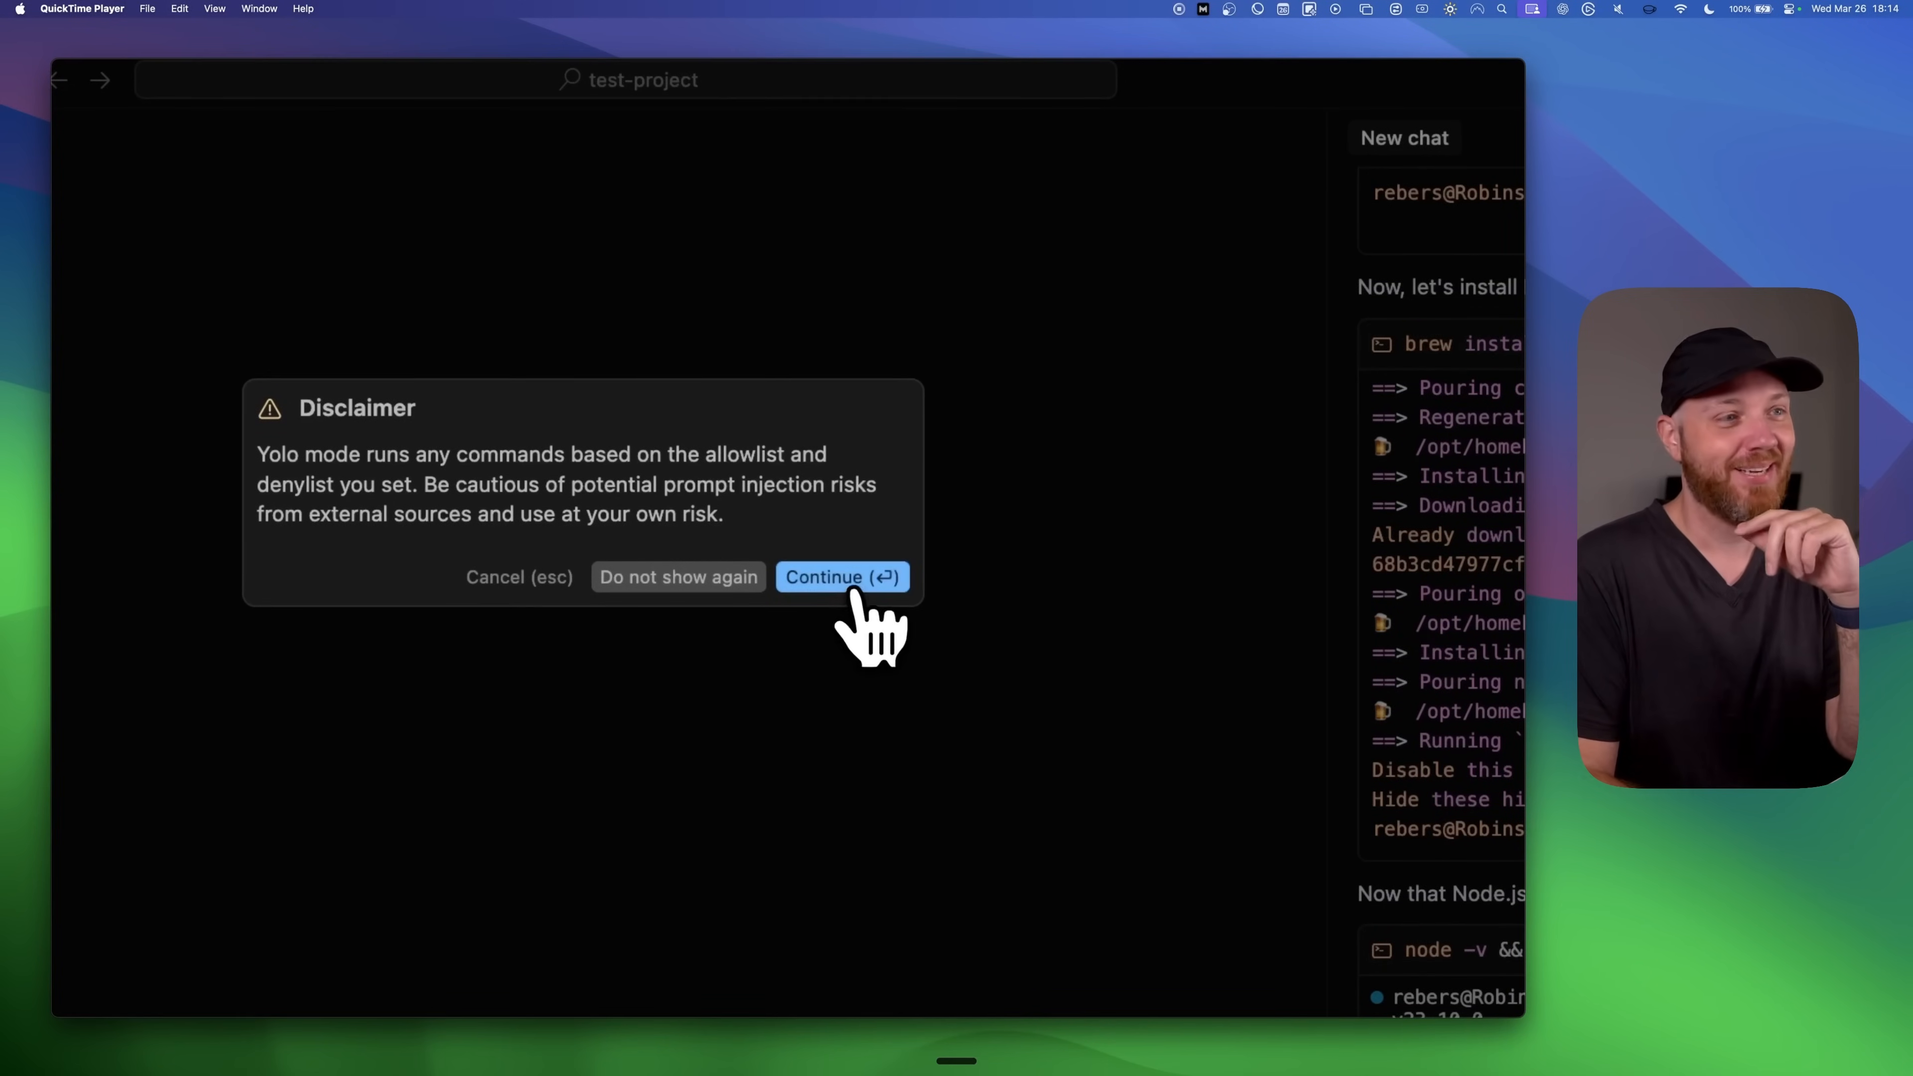
# - Accept the Yolo mode disclaimer and run the npx create-next-app command
pyautogui.click(840, 577)
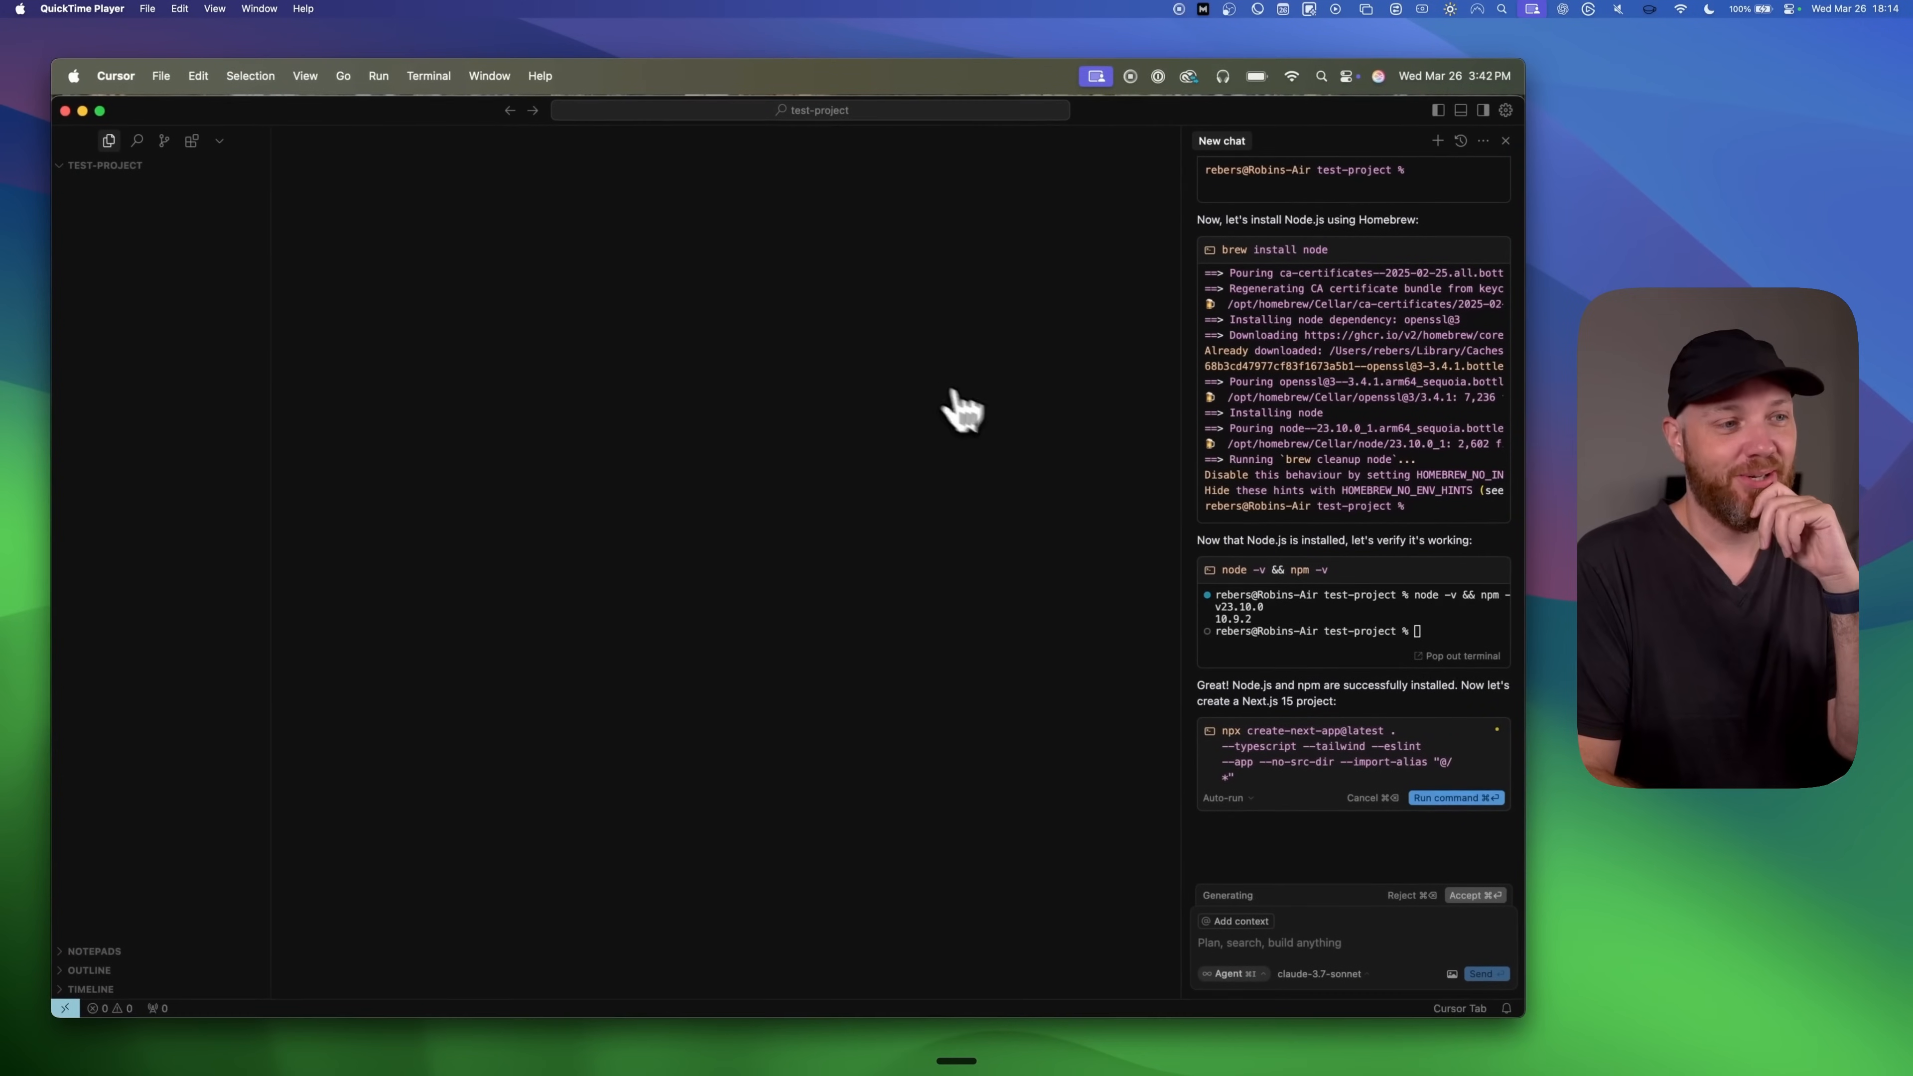
pyautogui.click(1455, 797)
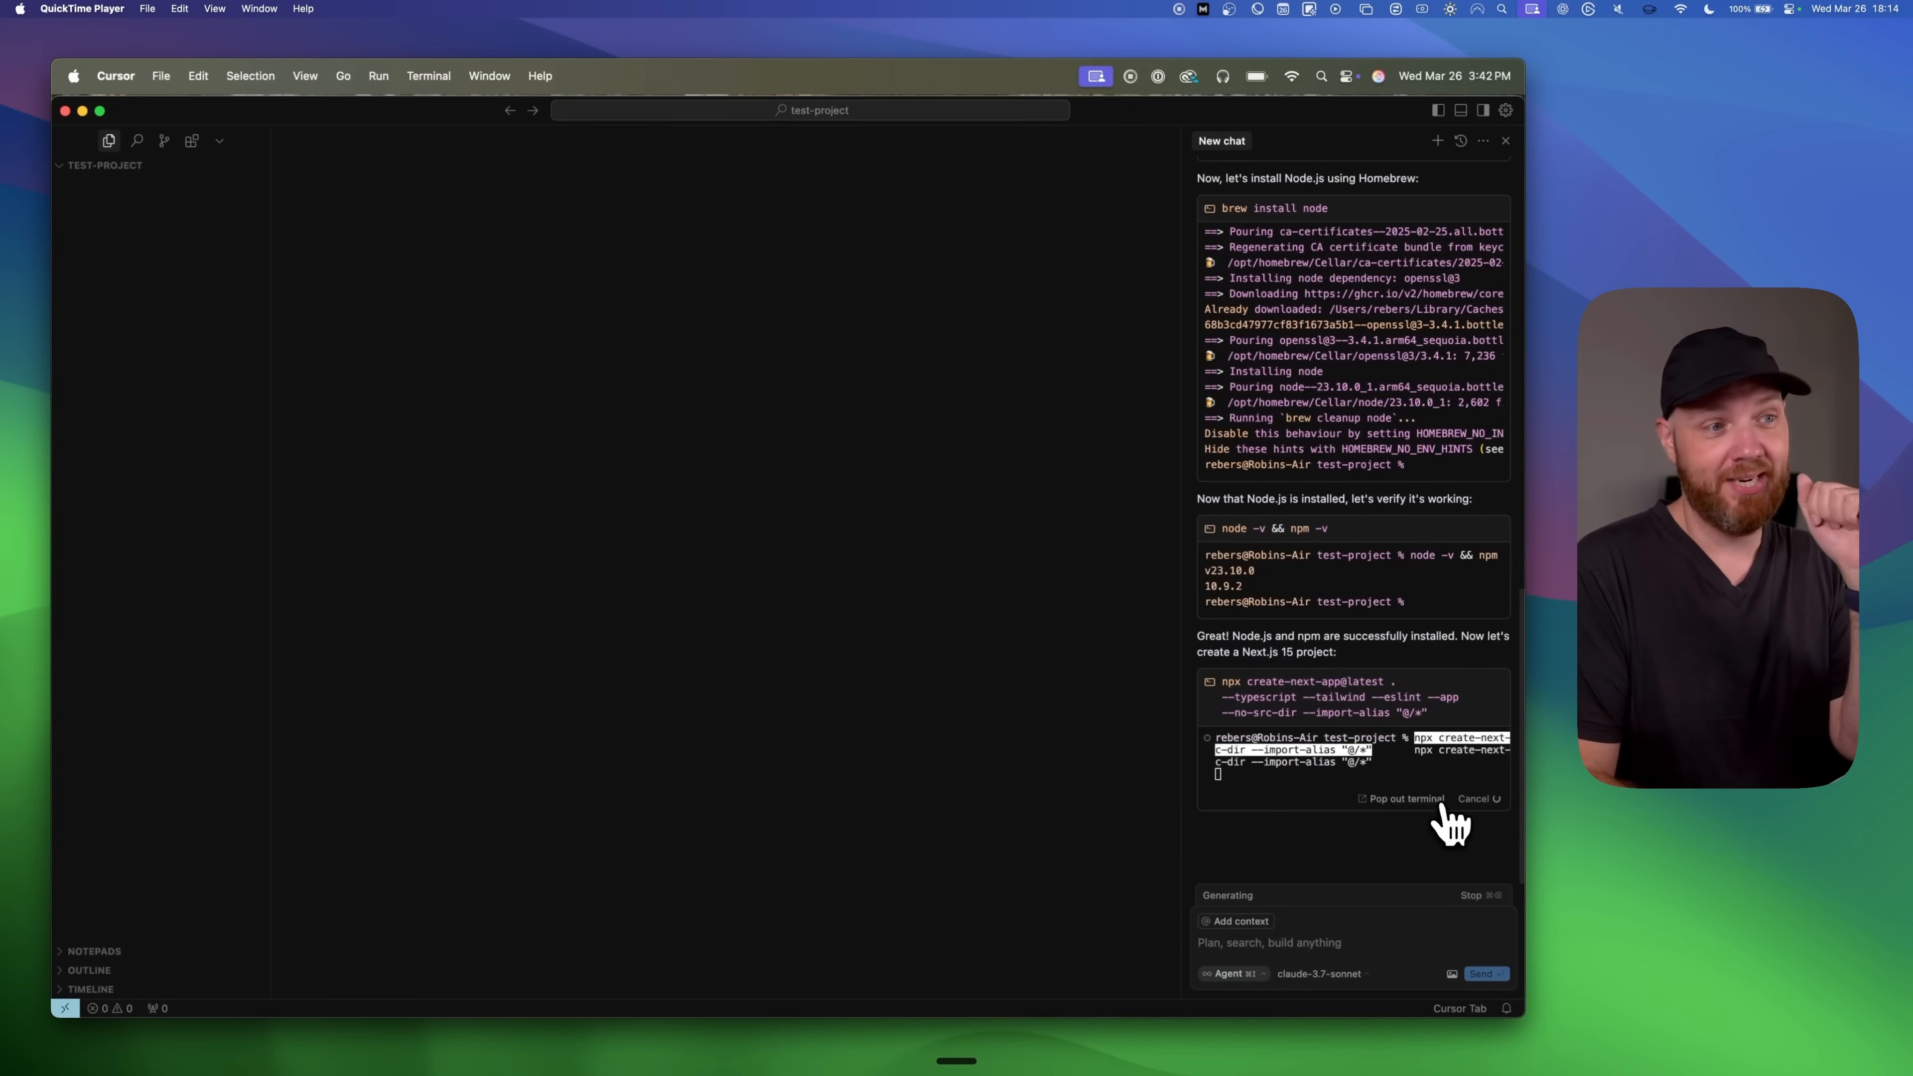
pyautogui.moveTo(1116, 908)
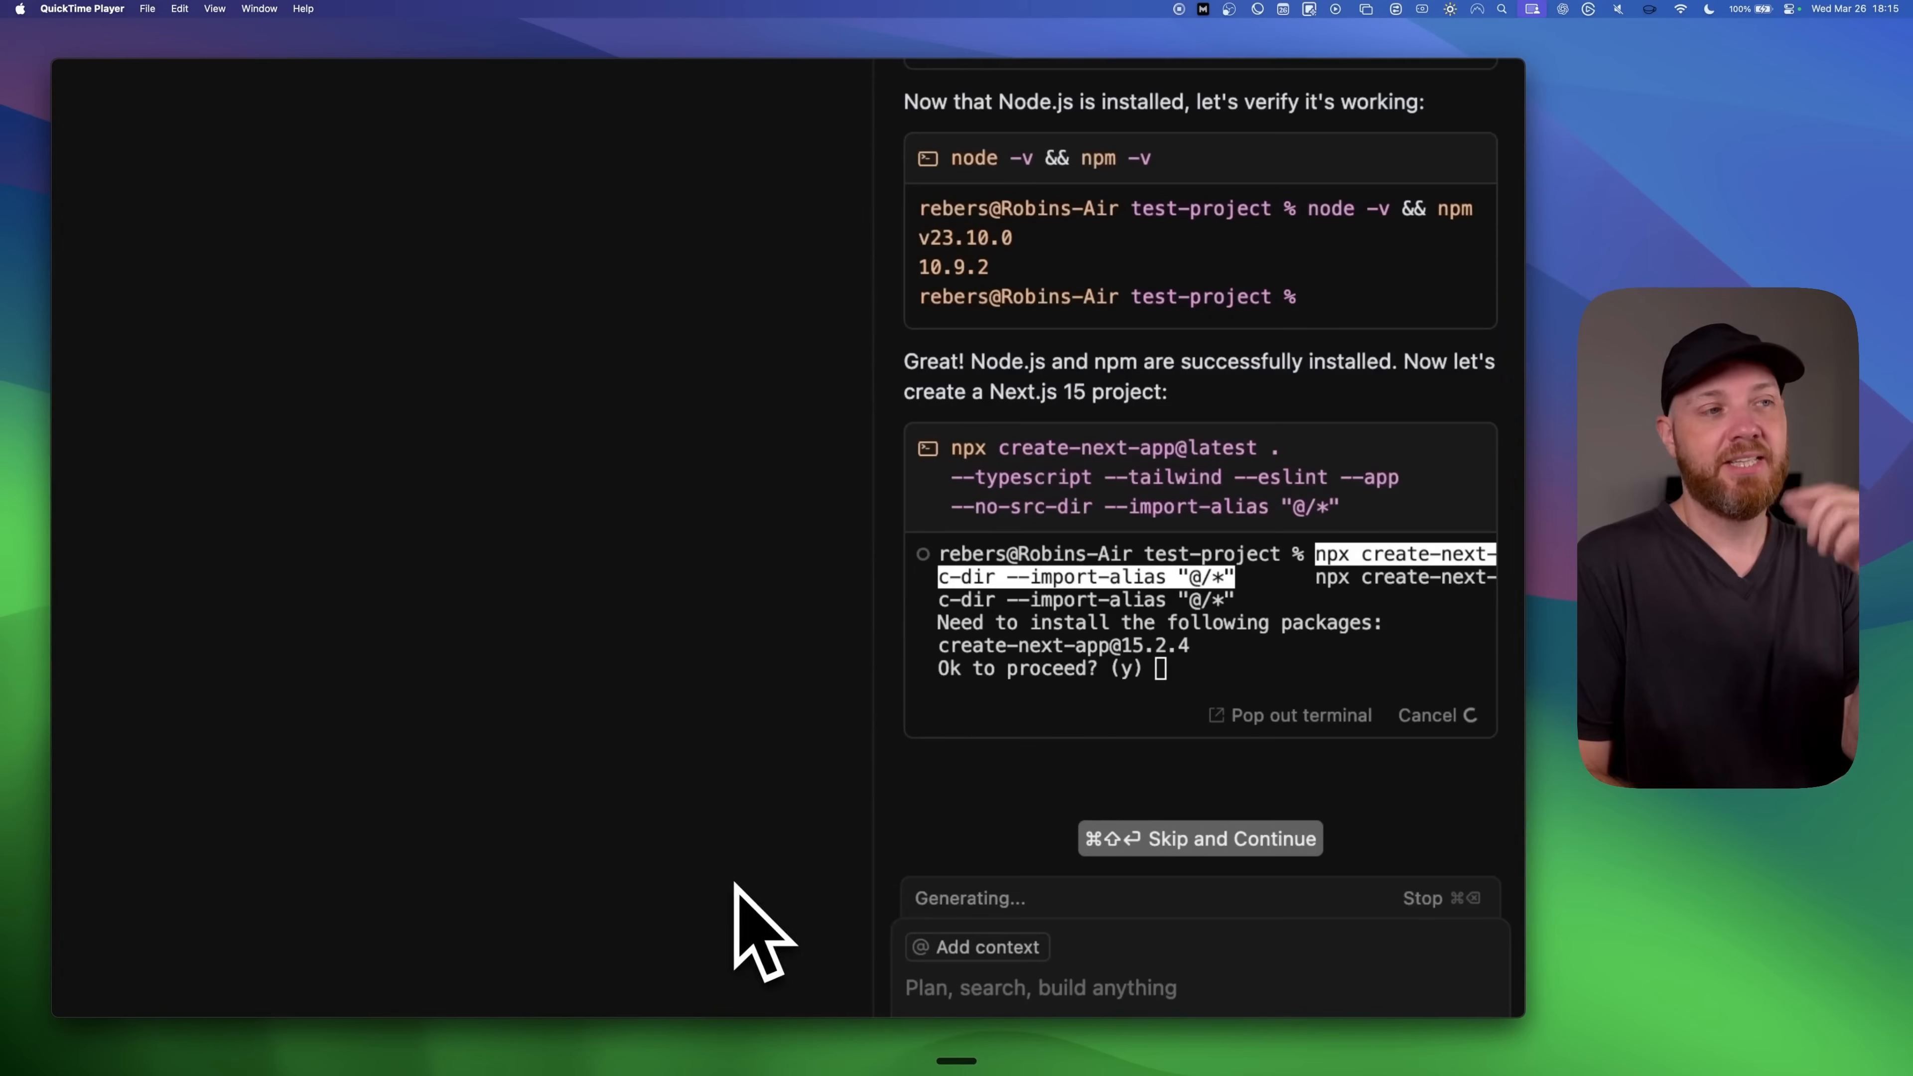
pyautogui.moveTo(1208, 719)
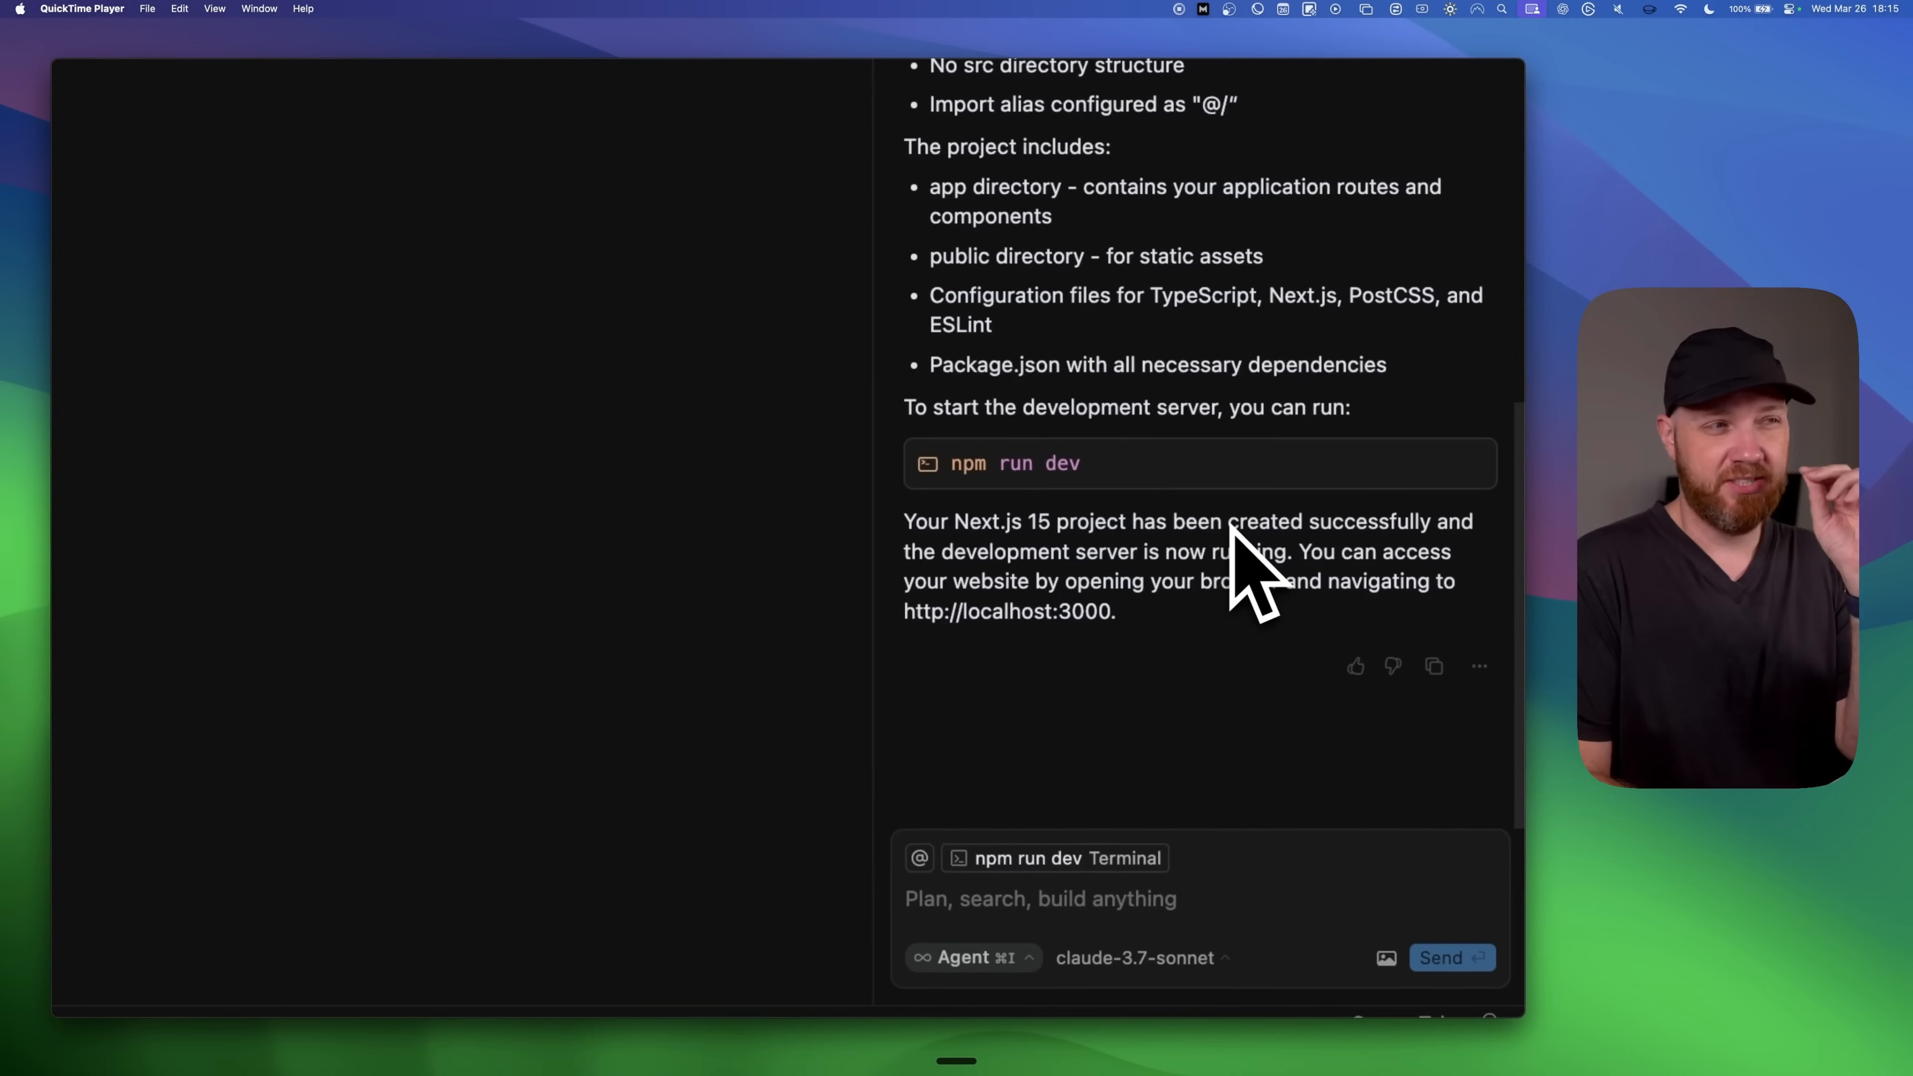
pyautogui.moveTo(1123, 586)
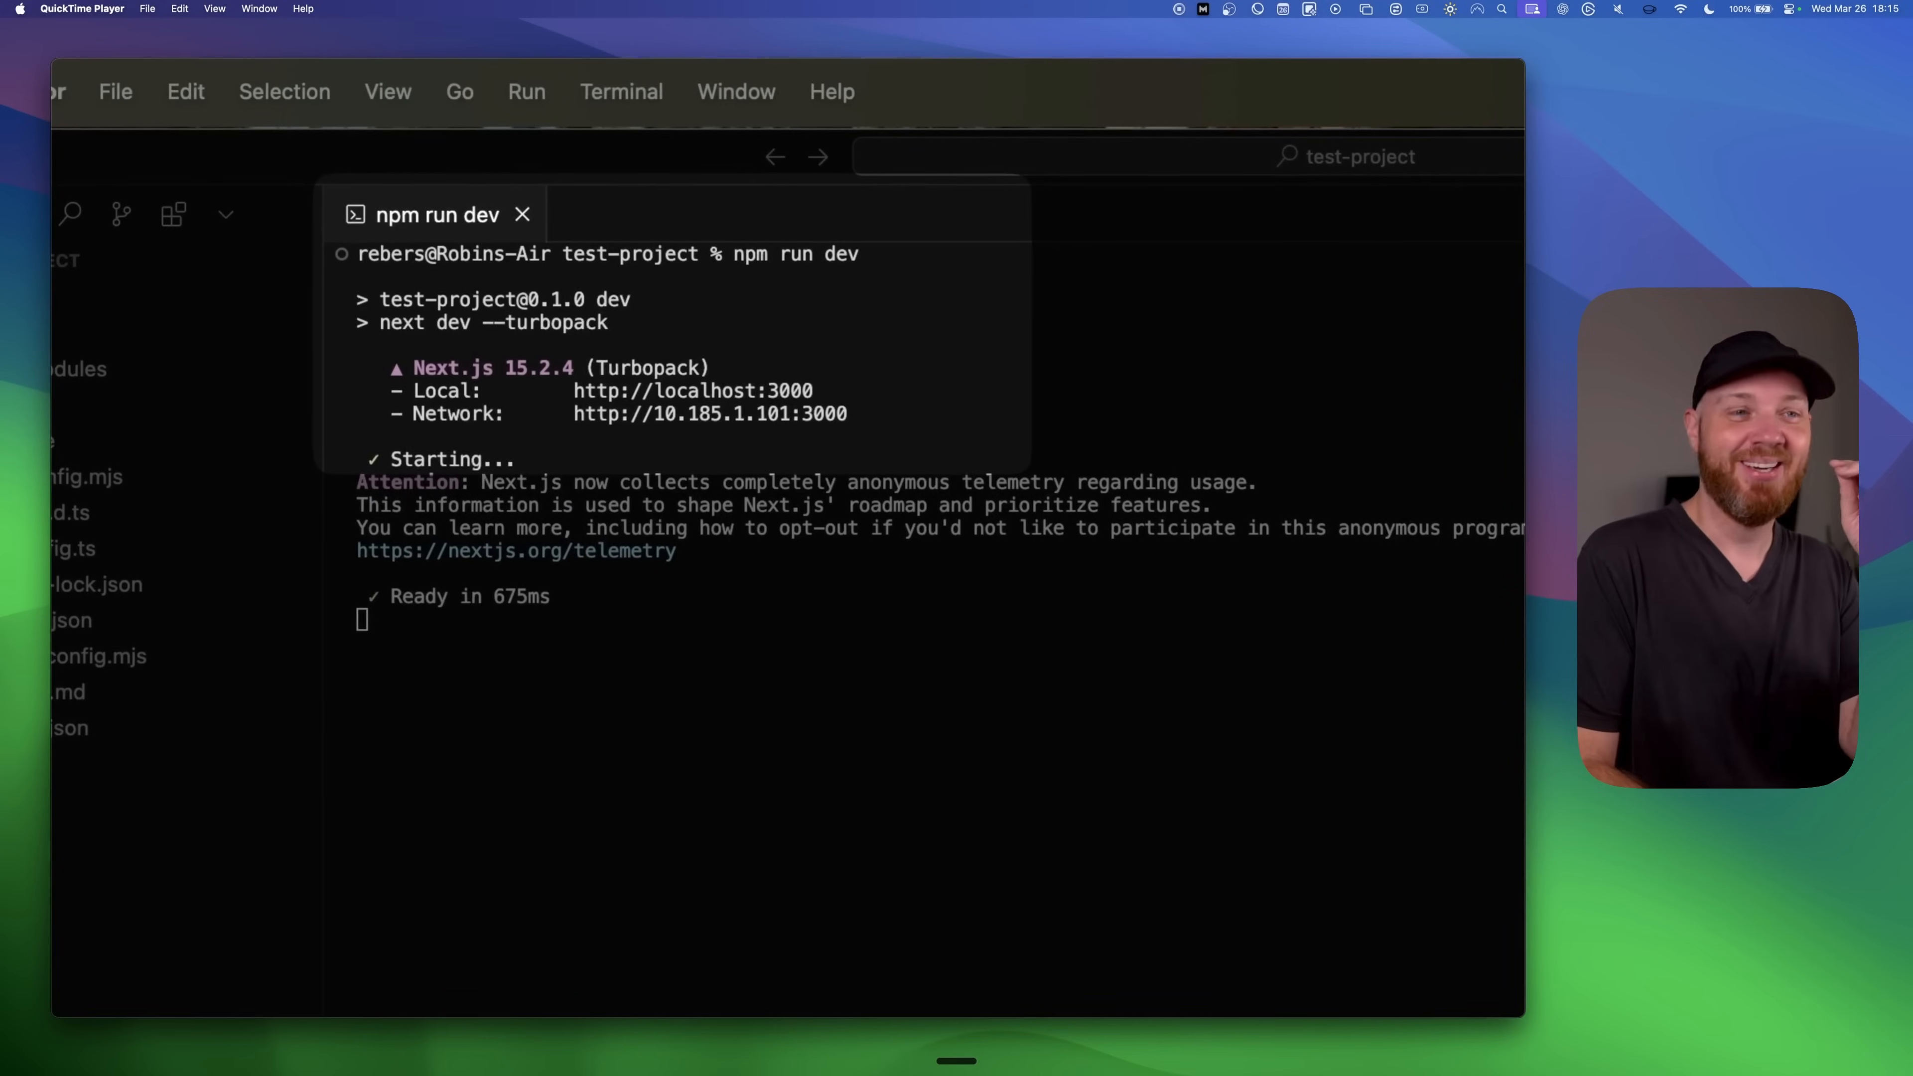
pyautogui.moveTo(908, 457)
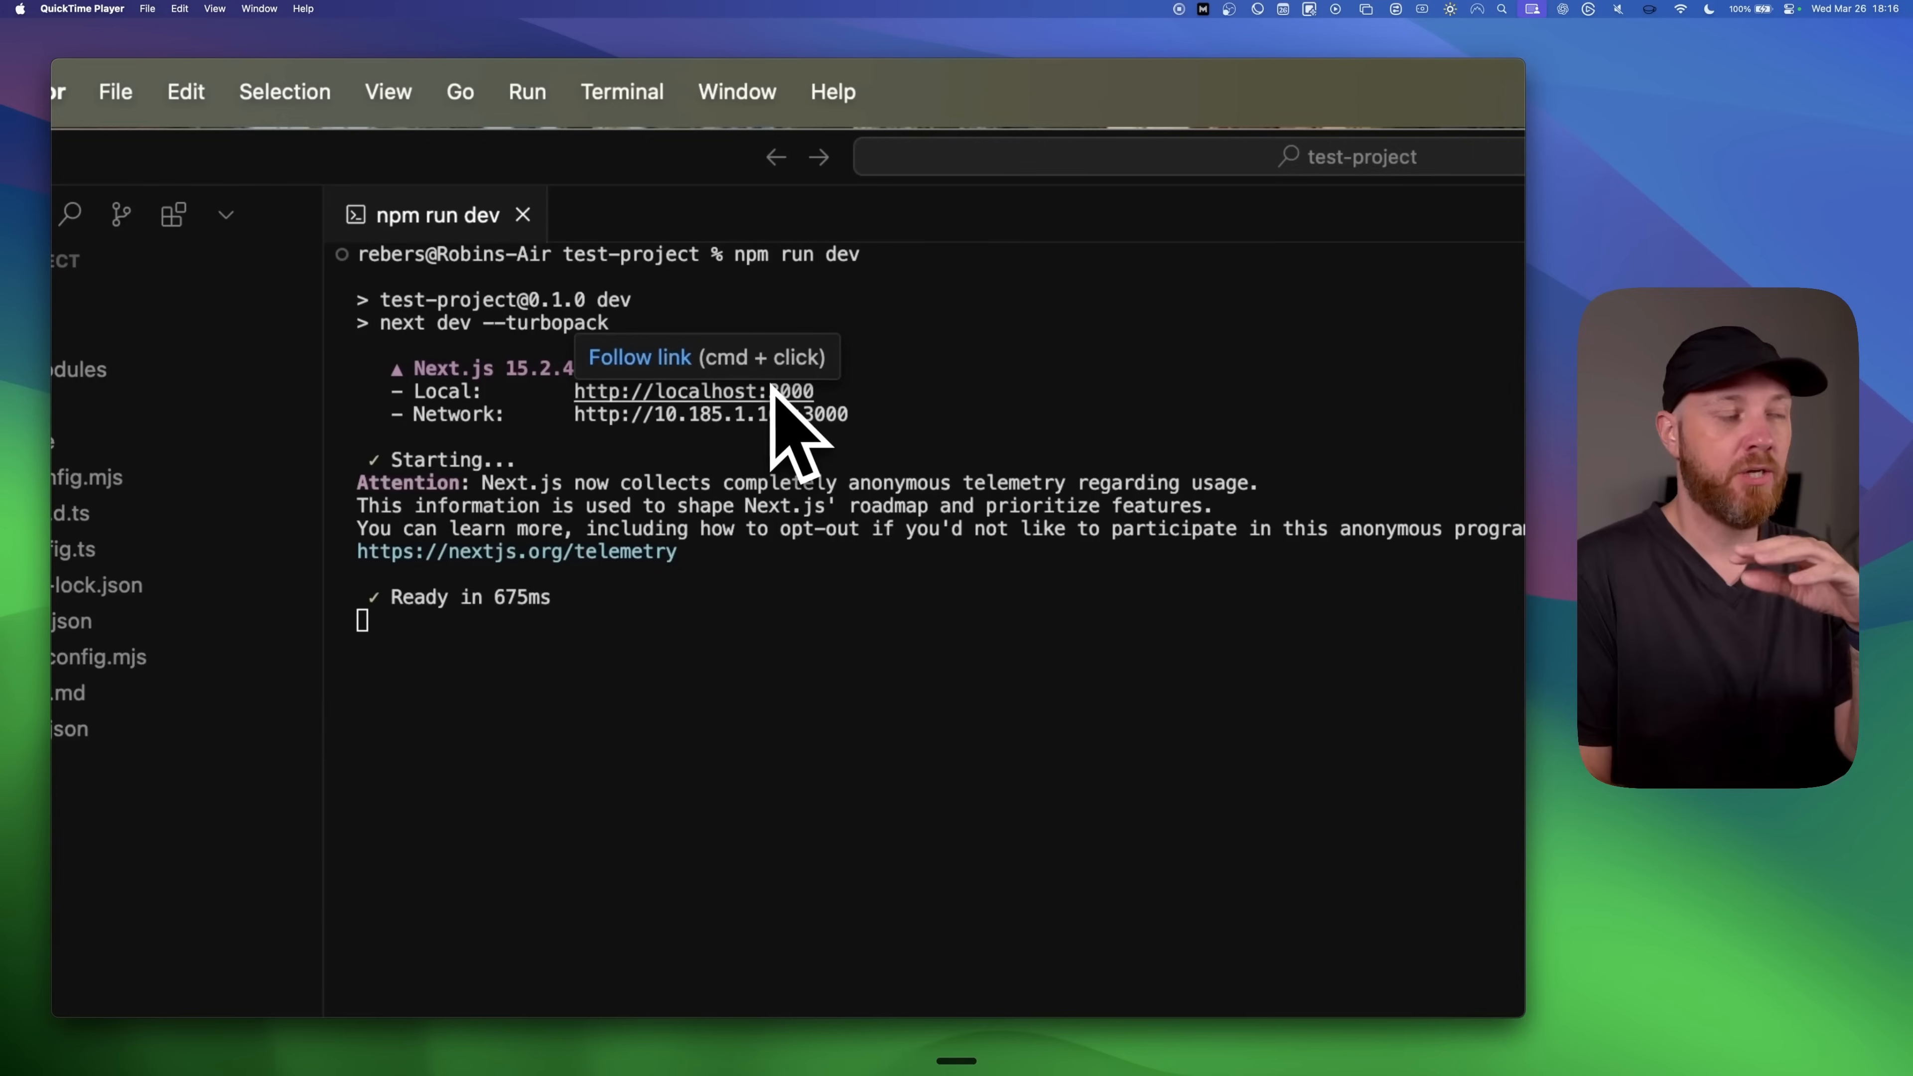
pyautogui.moveTo(683, 390)
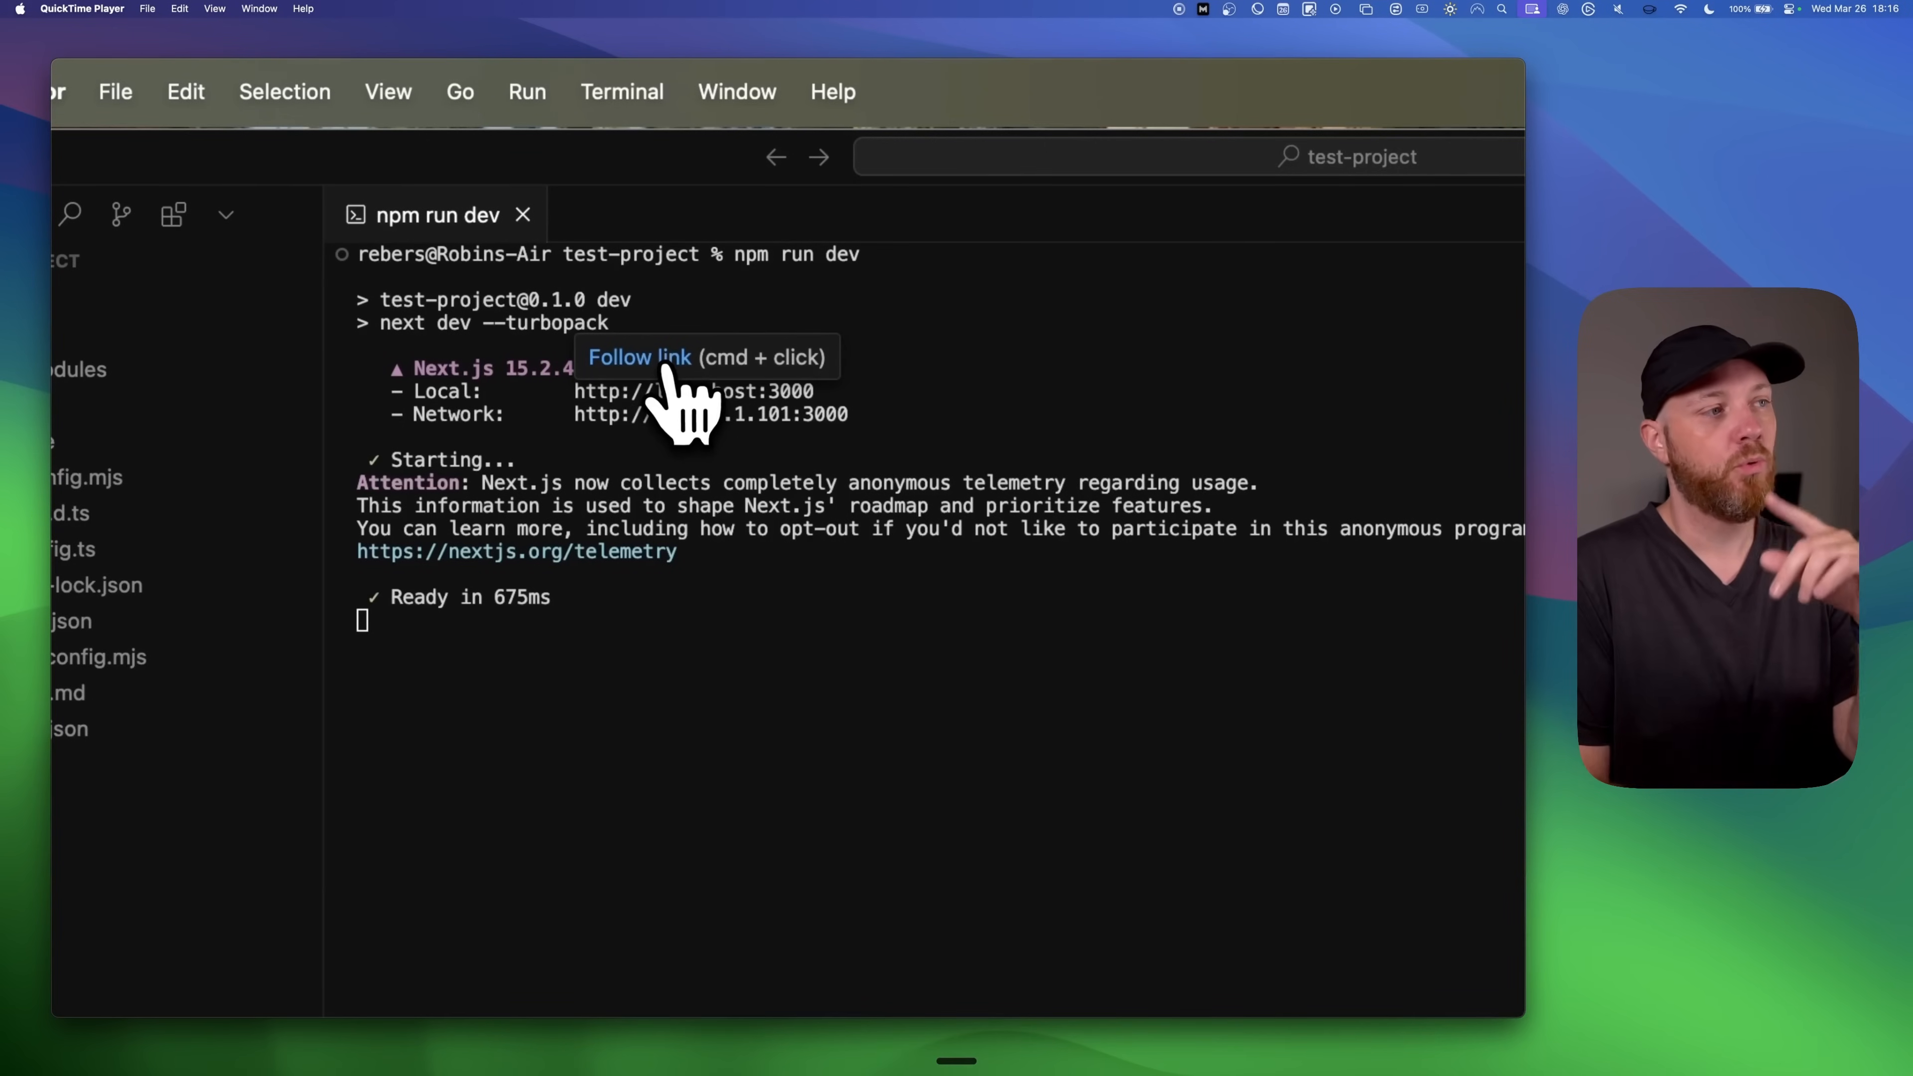
pyautogui.click(691, 391)
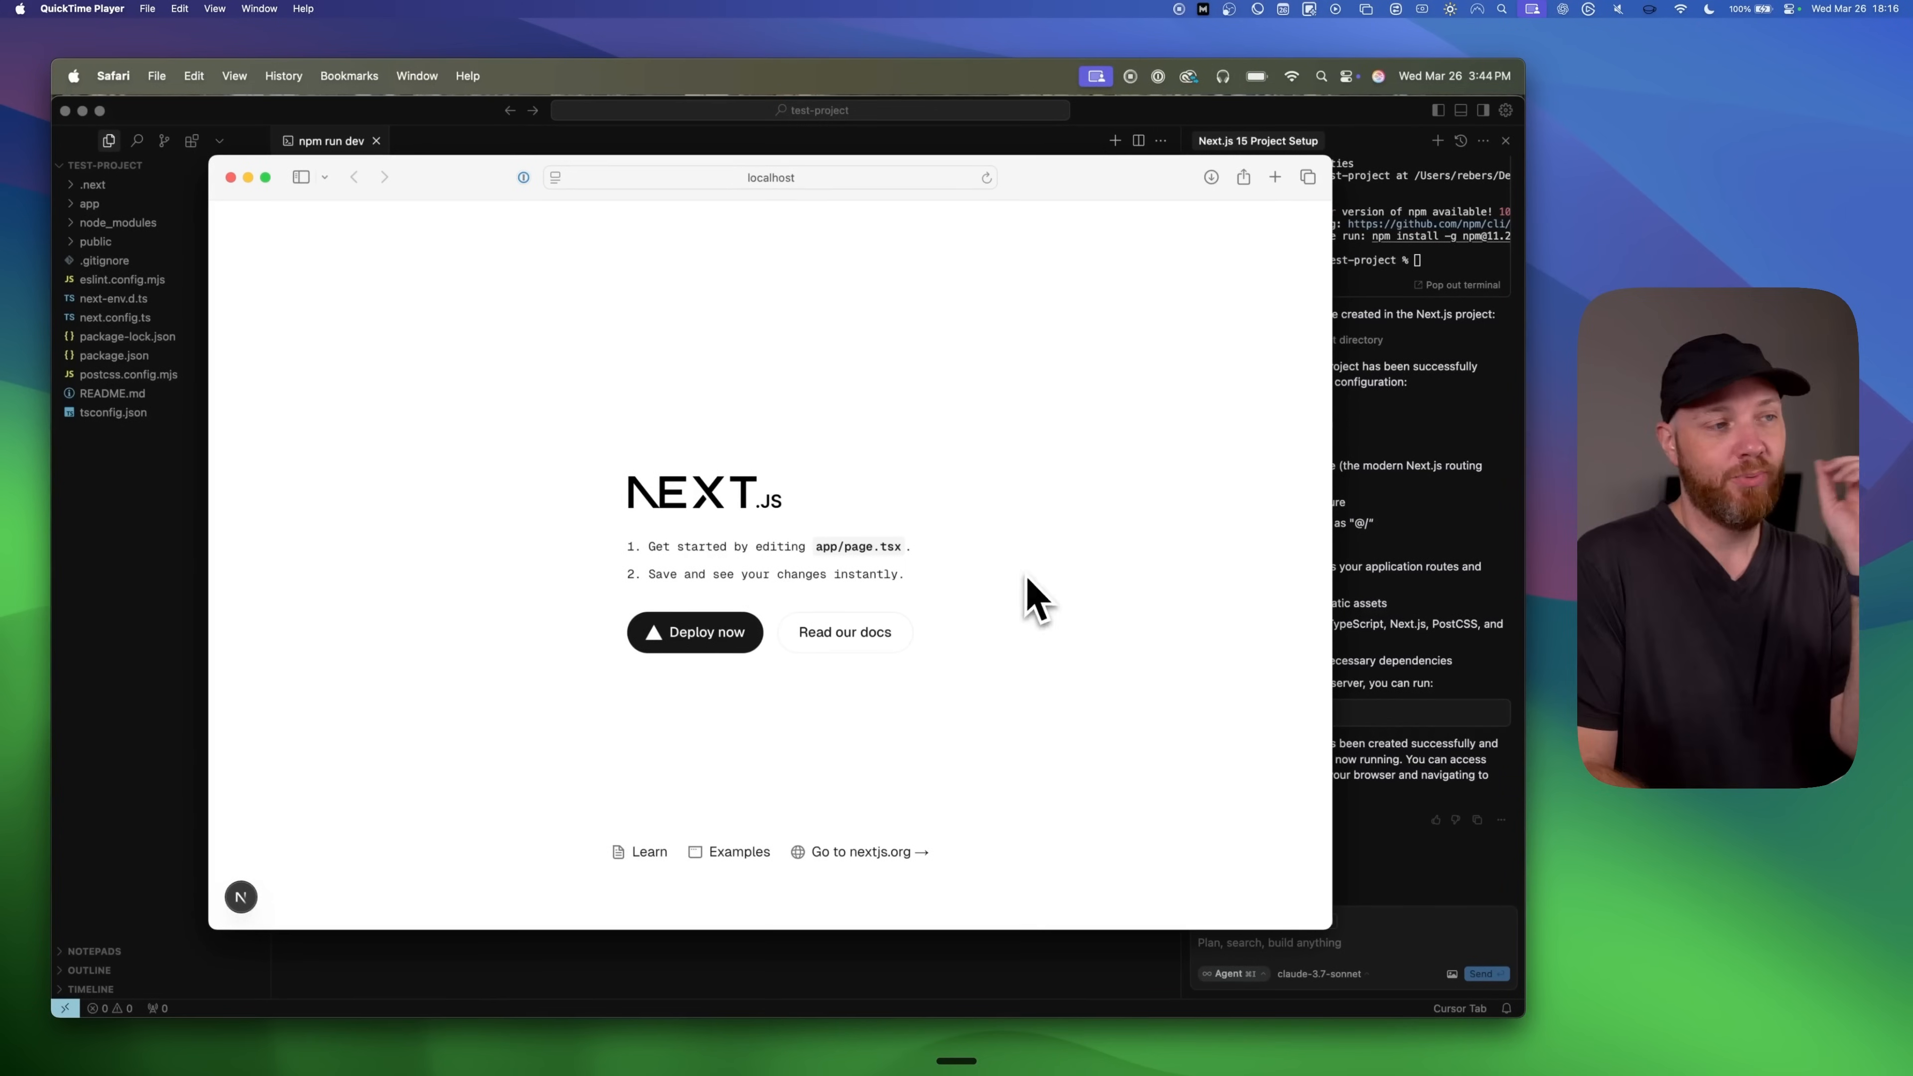
pyautogui.moveTo(1025, 717)
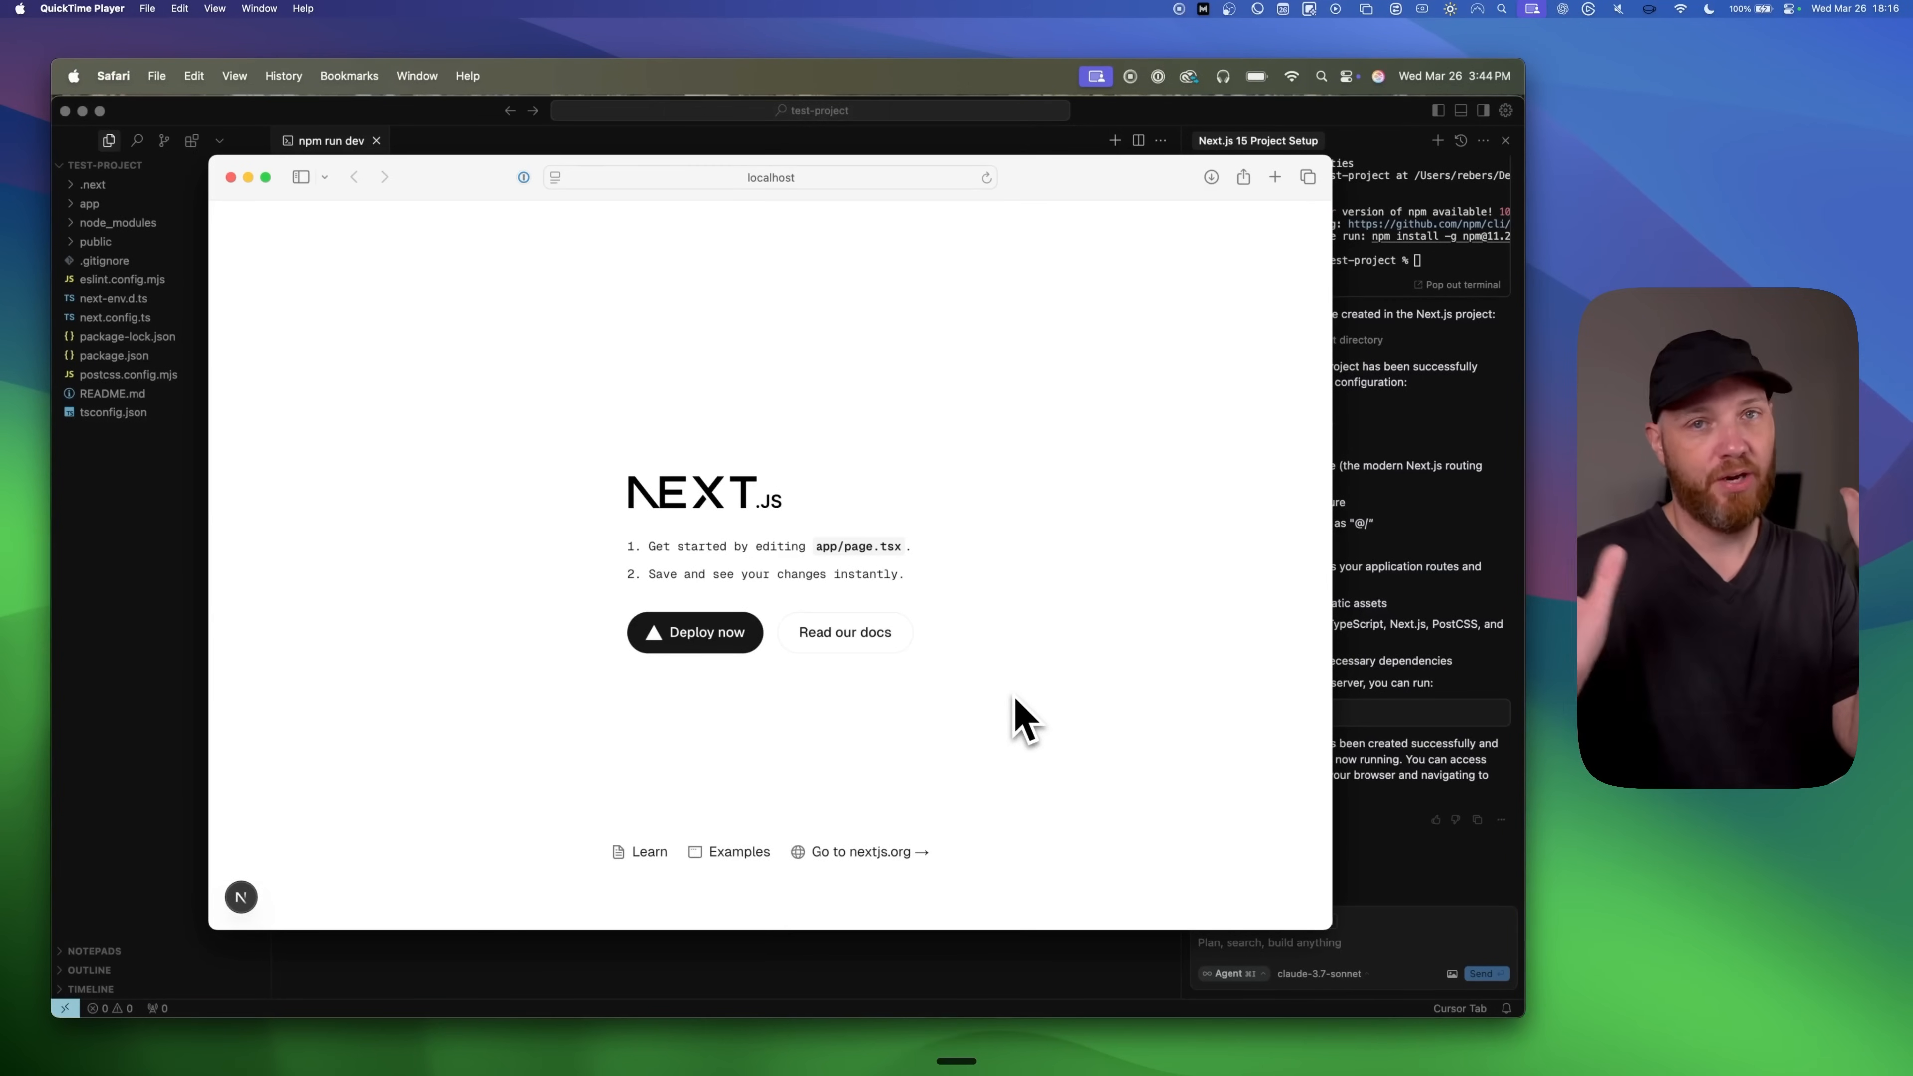
pyautogui.moveTo(854, 665)
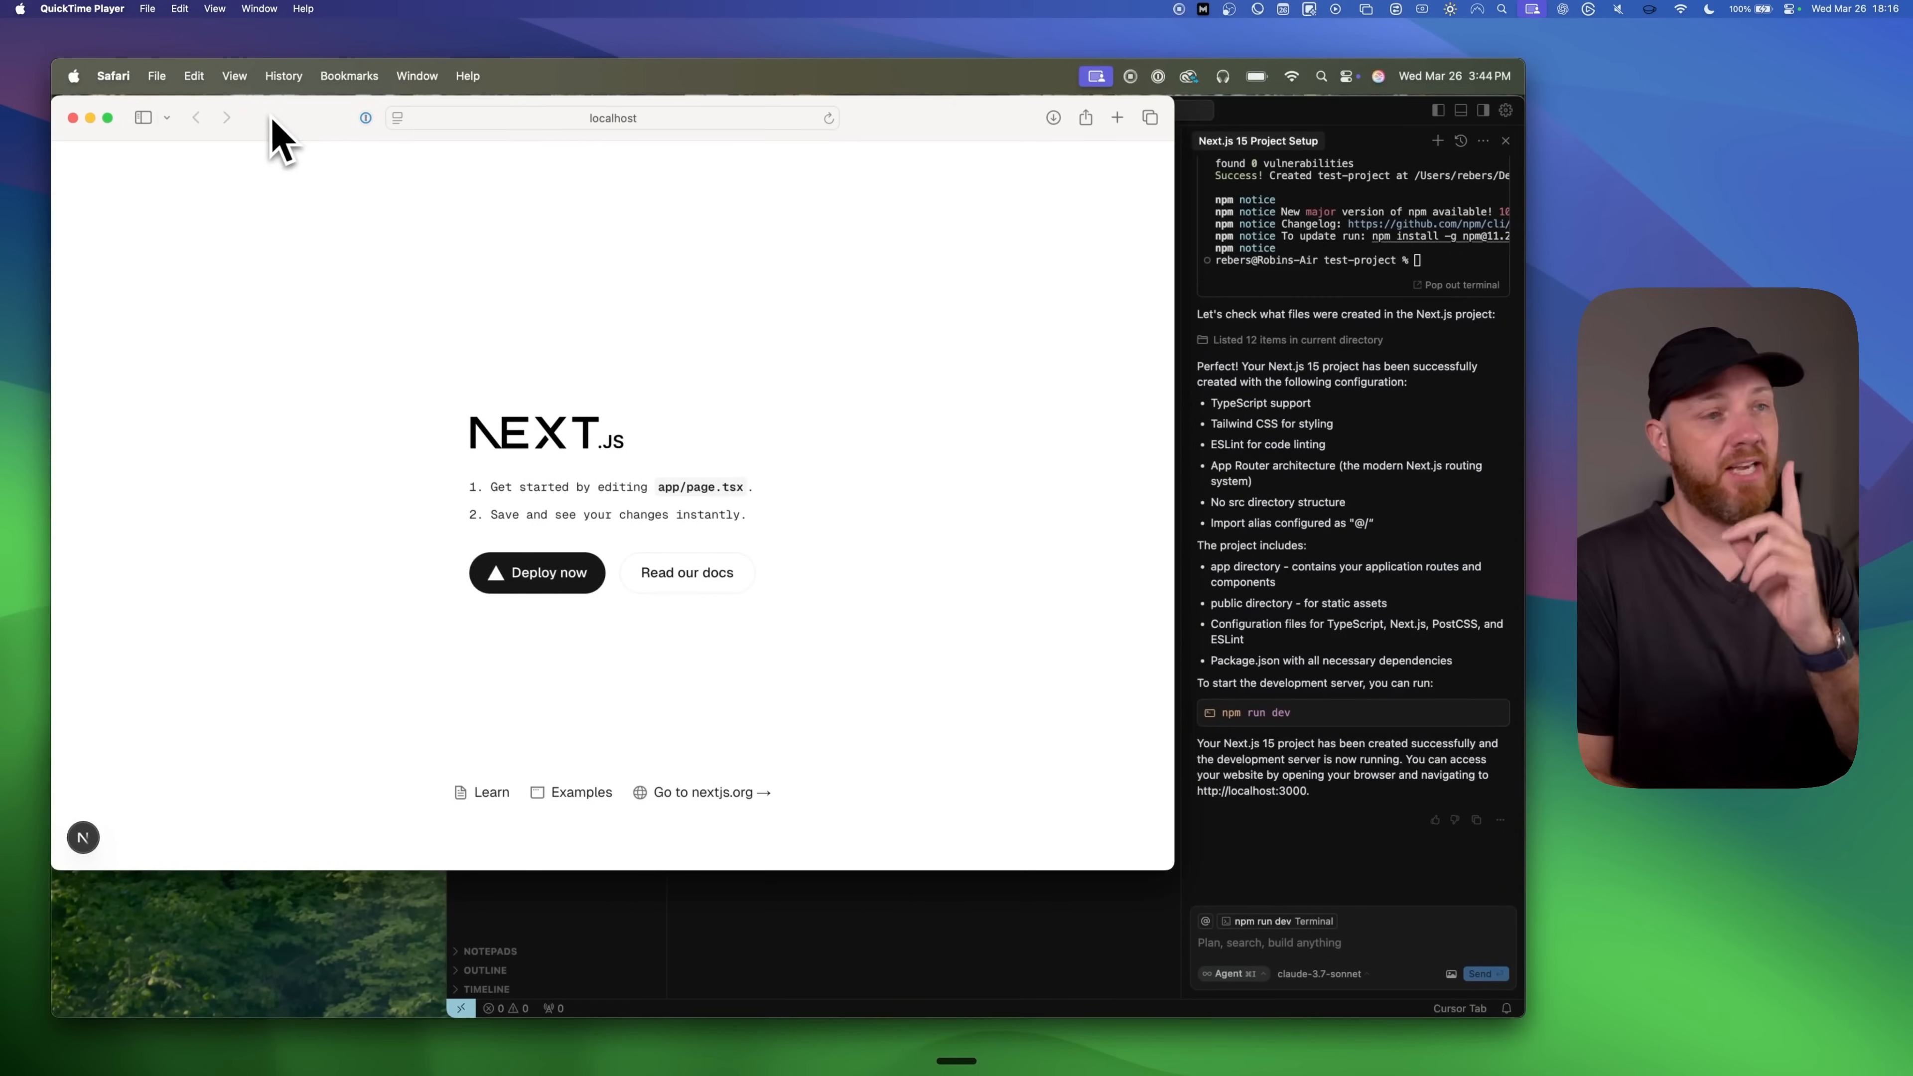
pyautogui.moveTo(1165, 891)
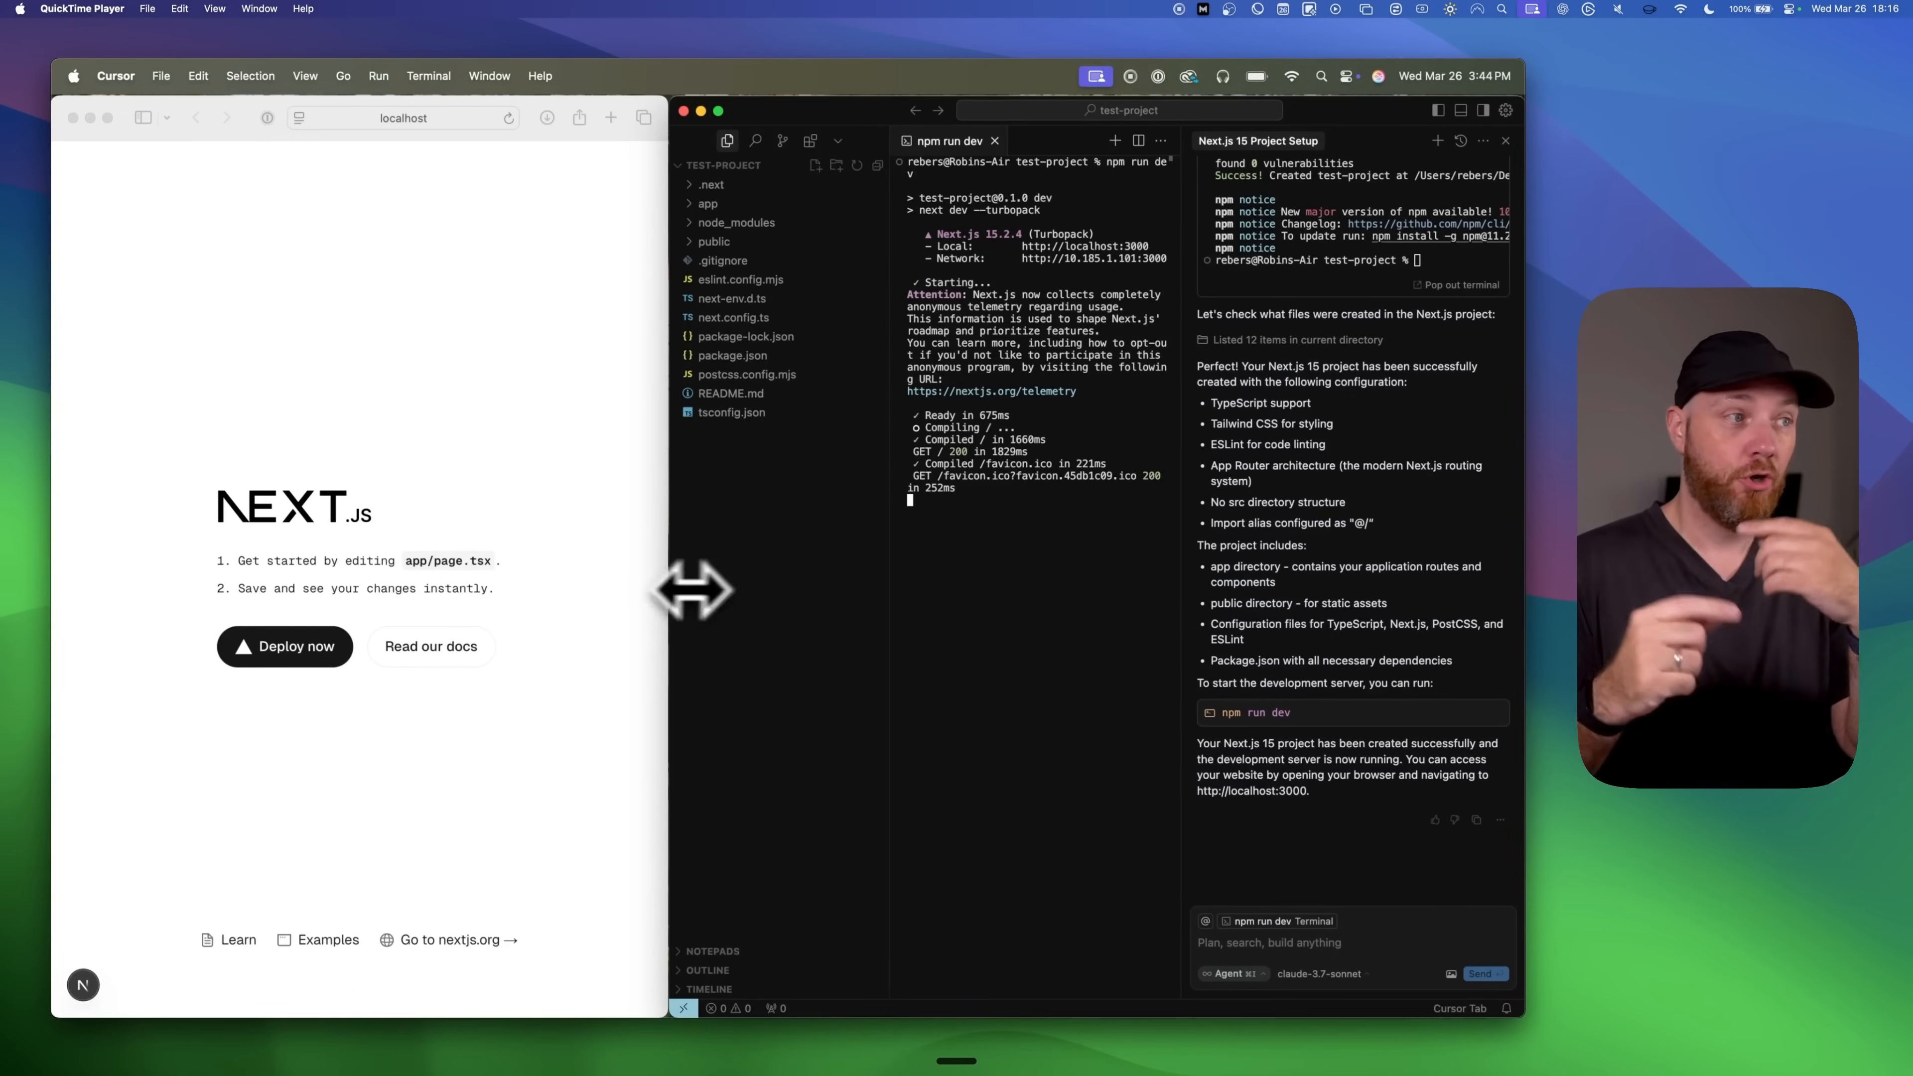
pyautogui.moveTo(1272, 864)
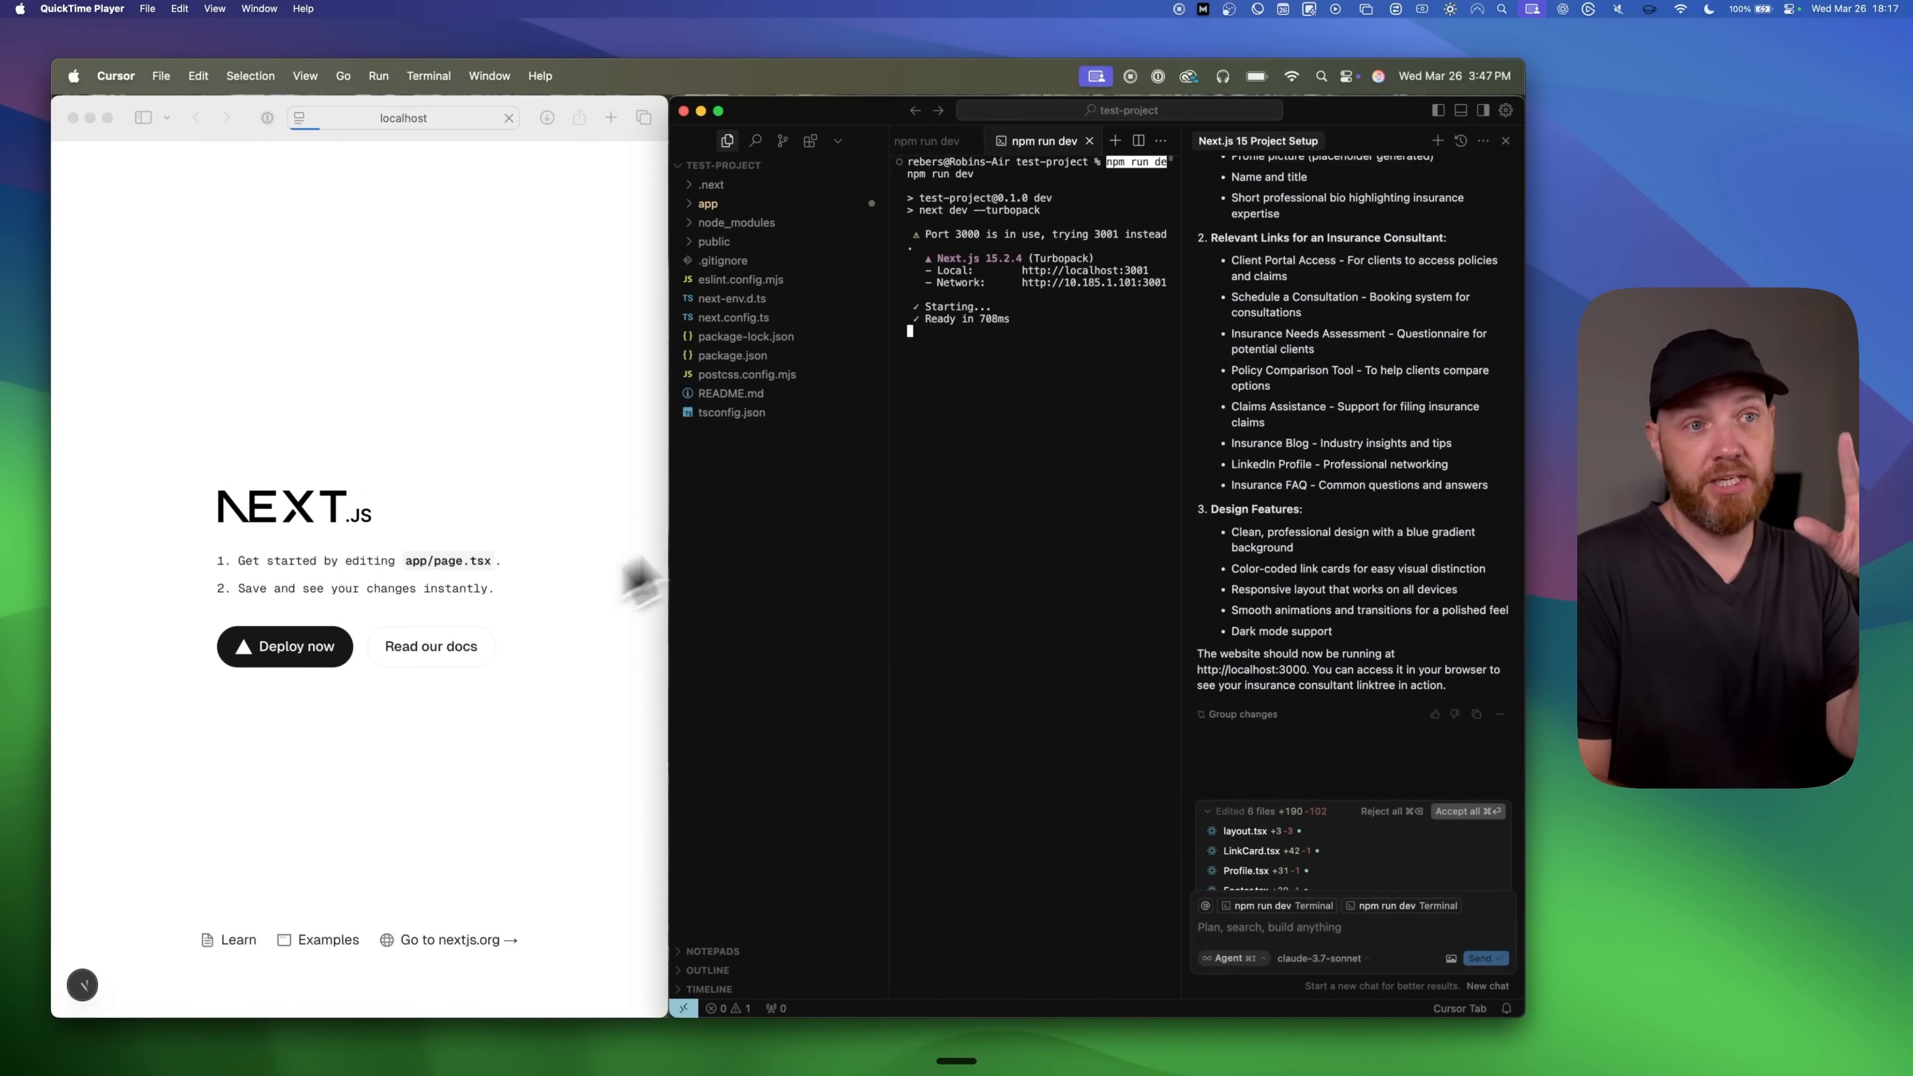
pyautogui.moveTo(1065, 287)
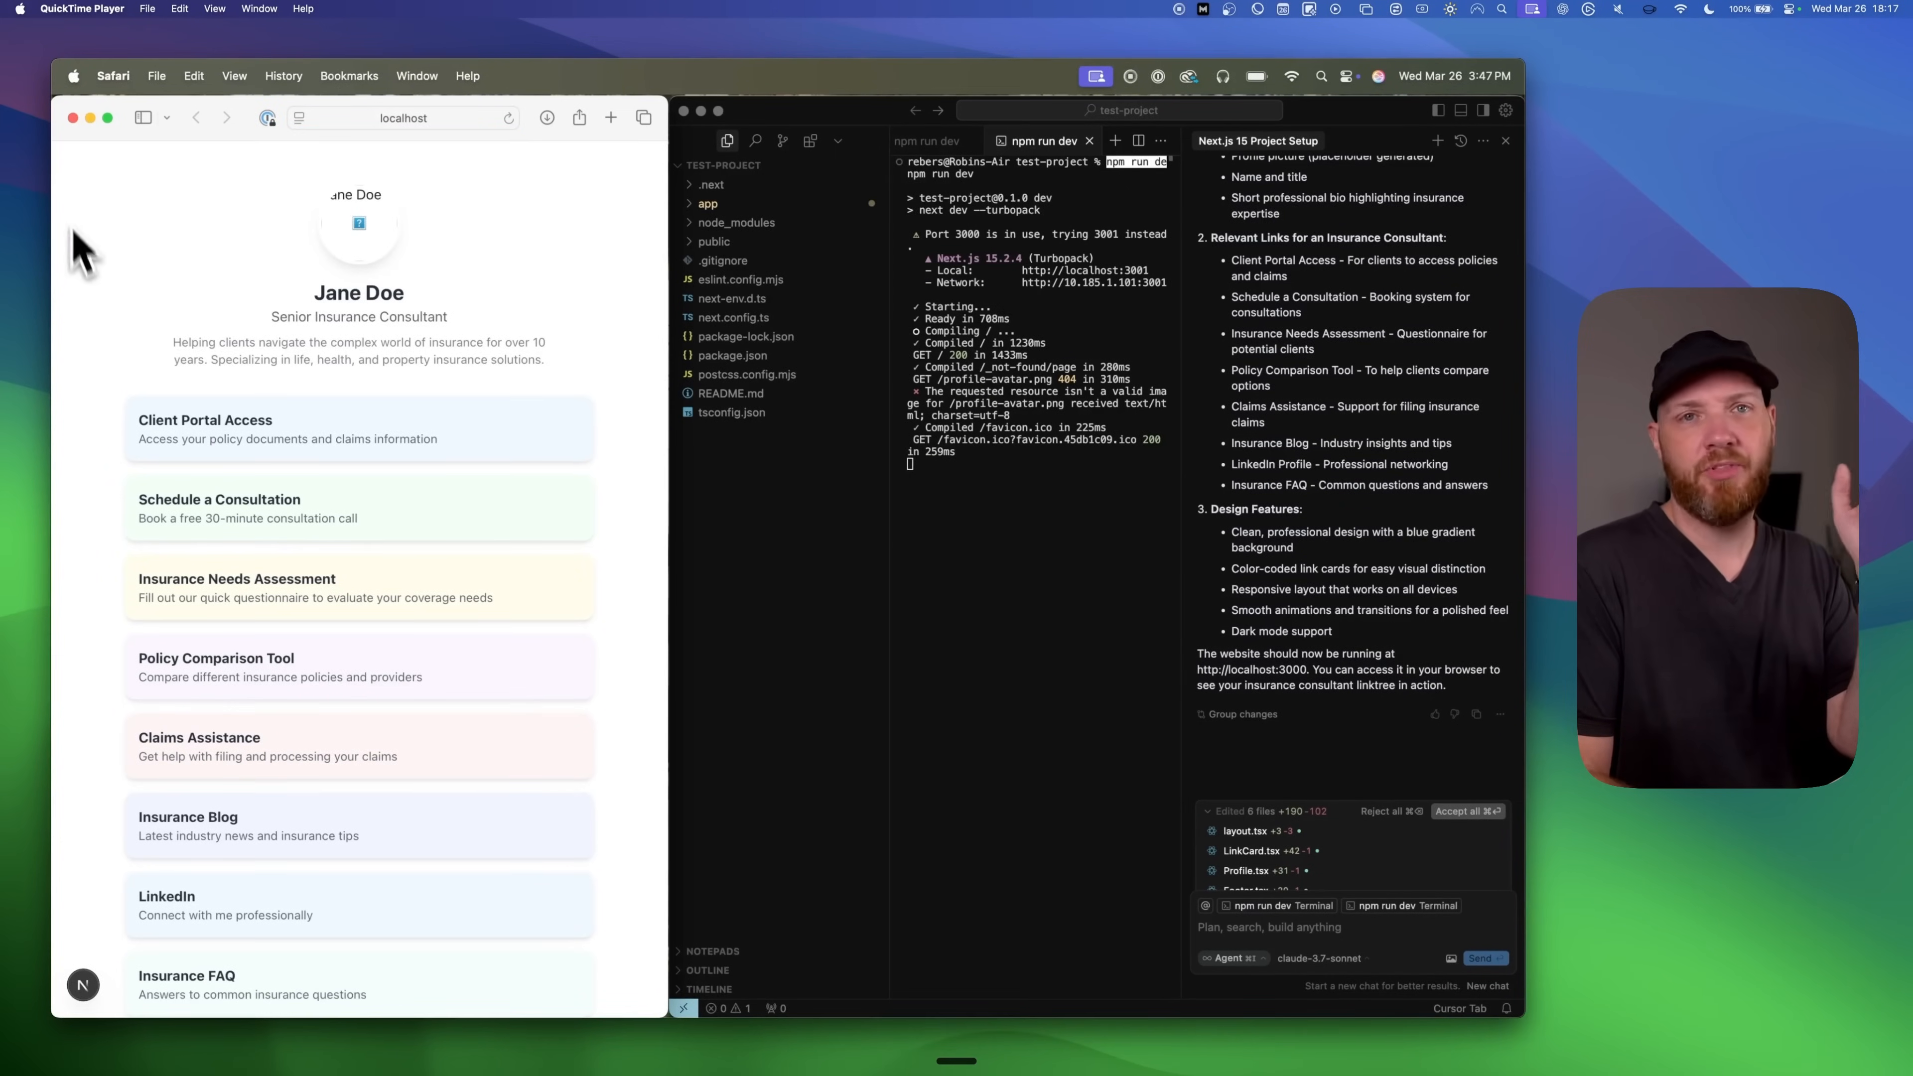
# - Scroll Jane Doe's linktree down to the footer and back to the profile
pyautogui.scroll(-3)
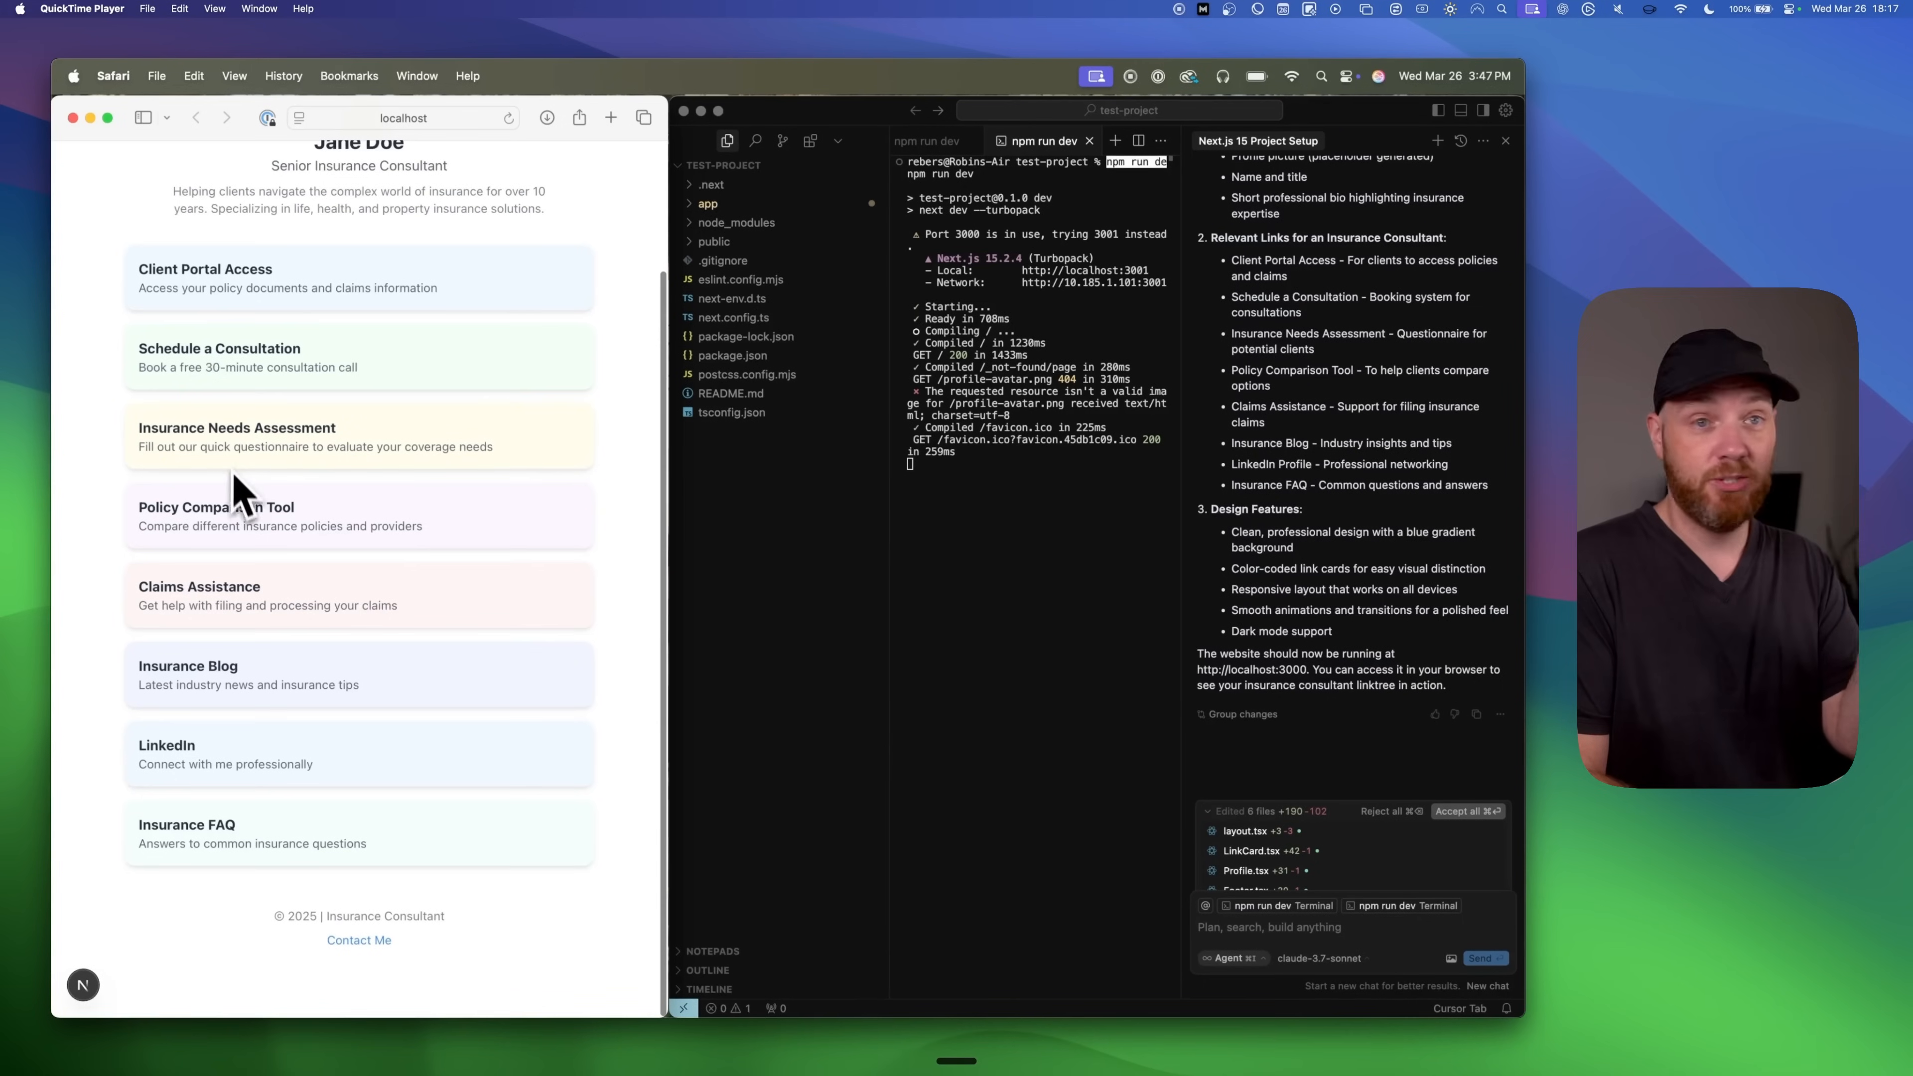
pyautogui.moveTo(330, 768)
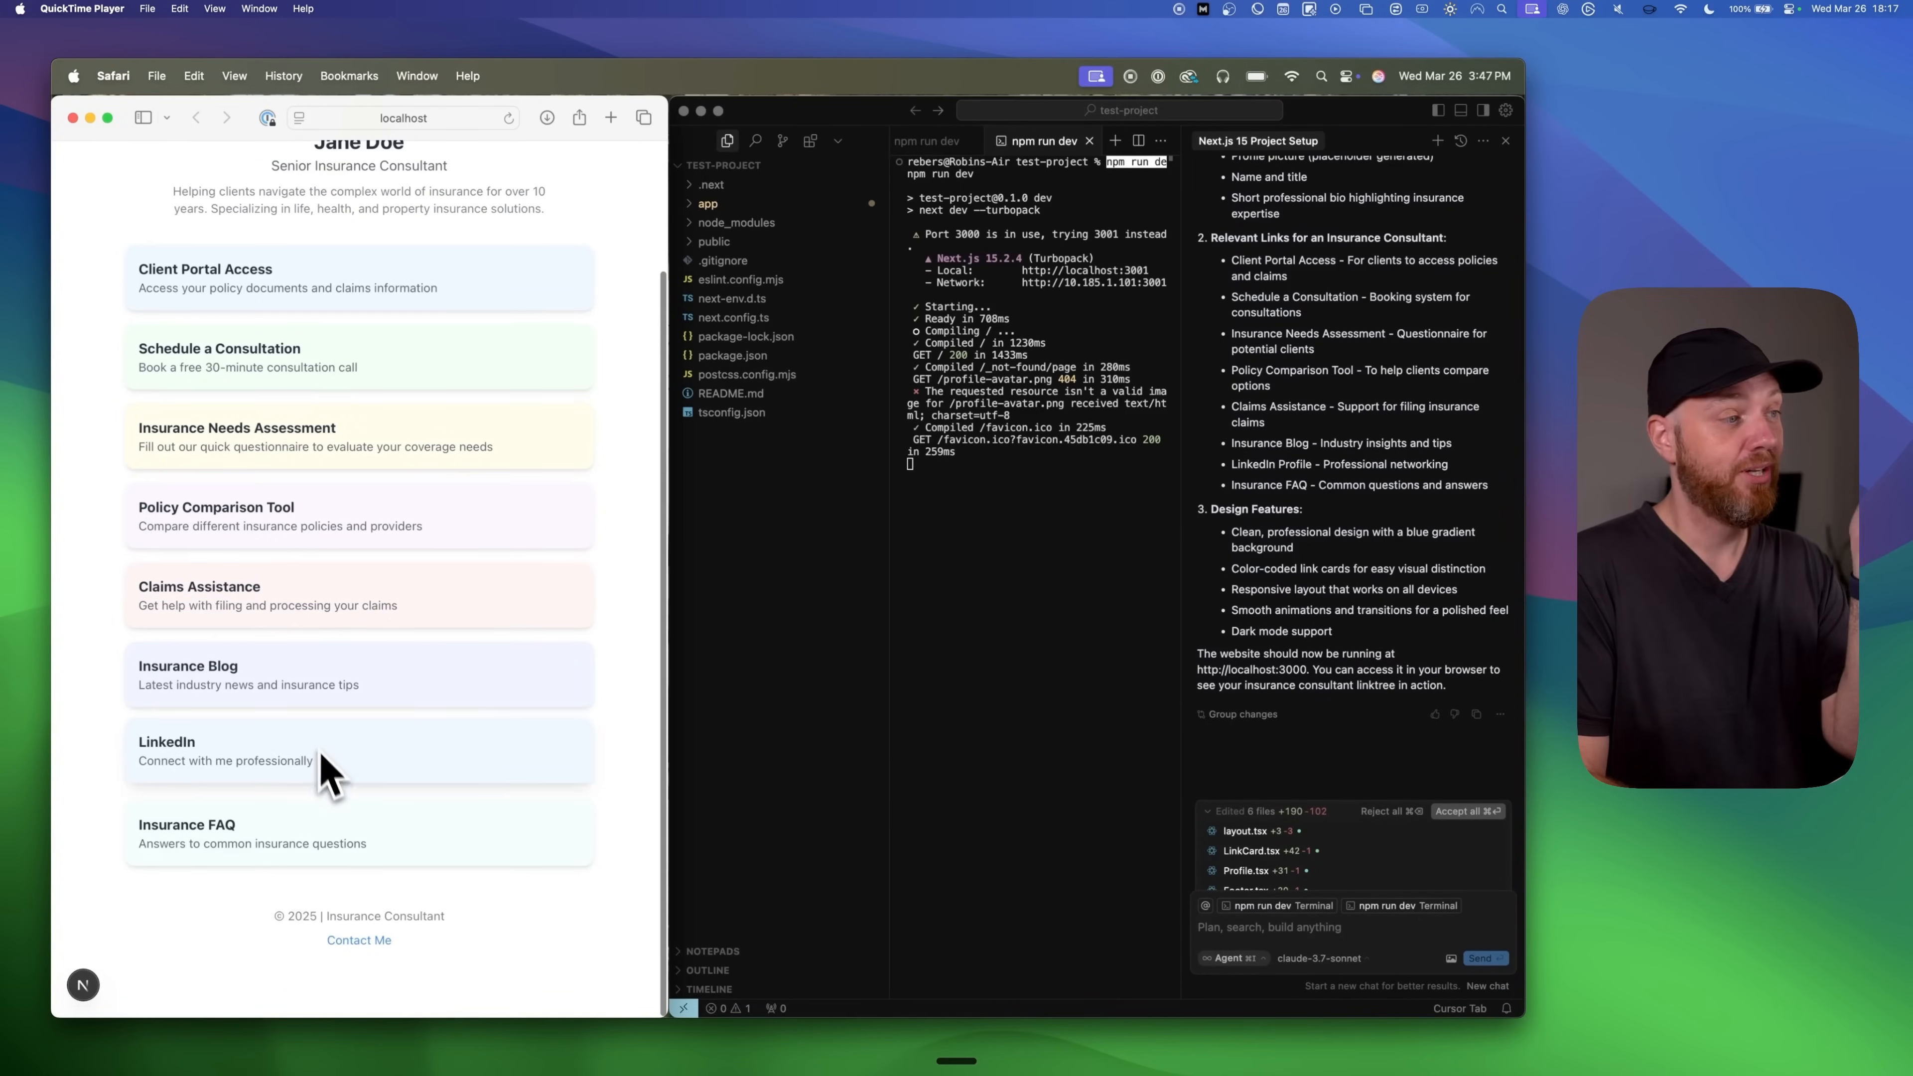
pyautogui.scroll(3)
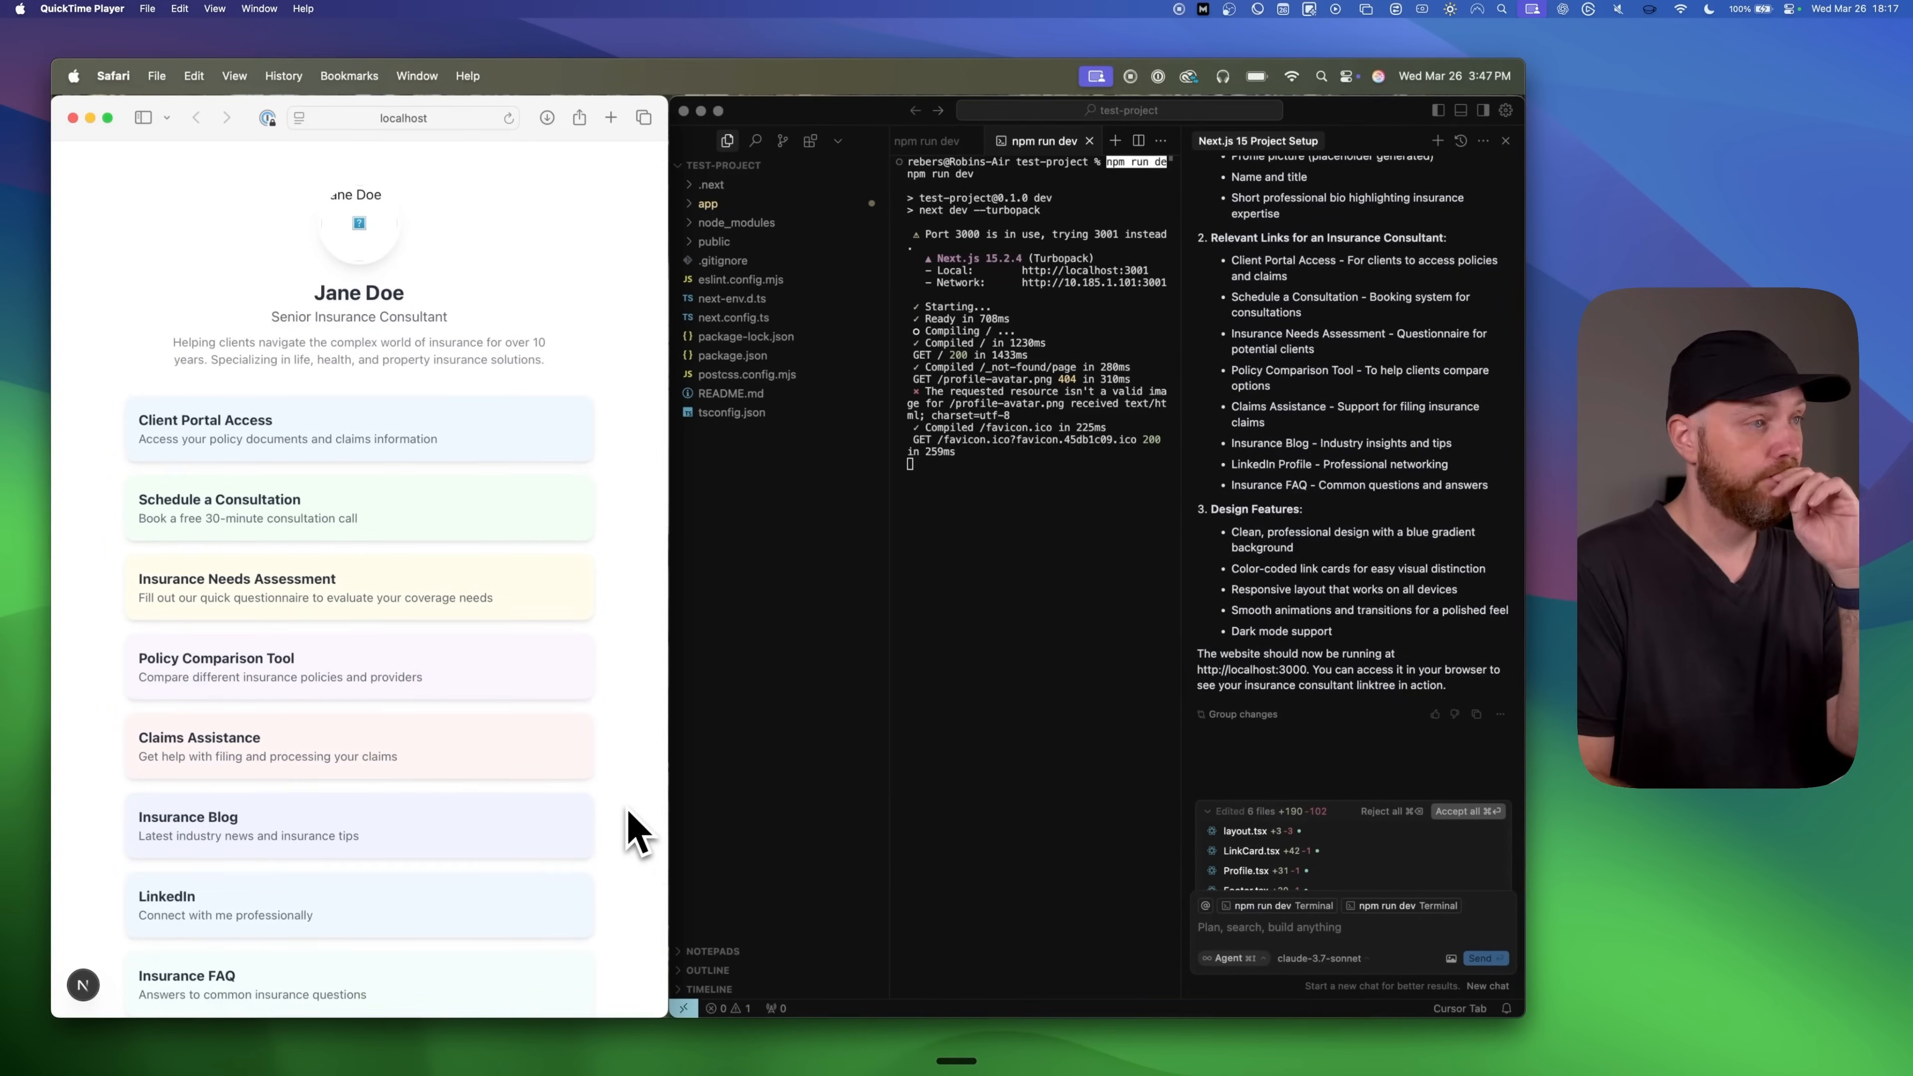
# - Ask the agent 'Make it black instead, darkmode' and review the dark result
pyautogui.write('Make it black')
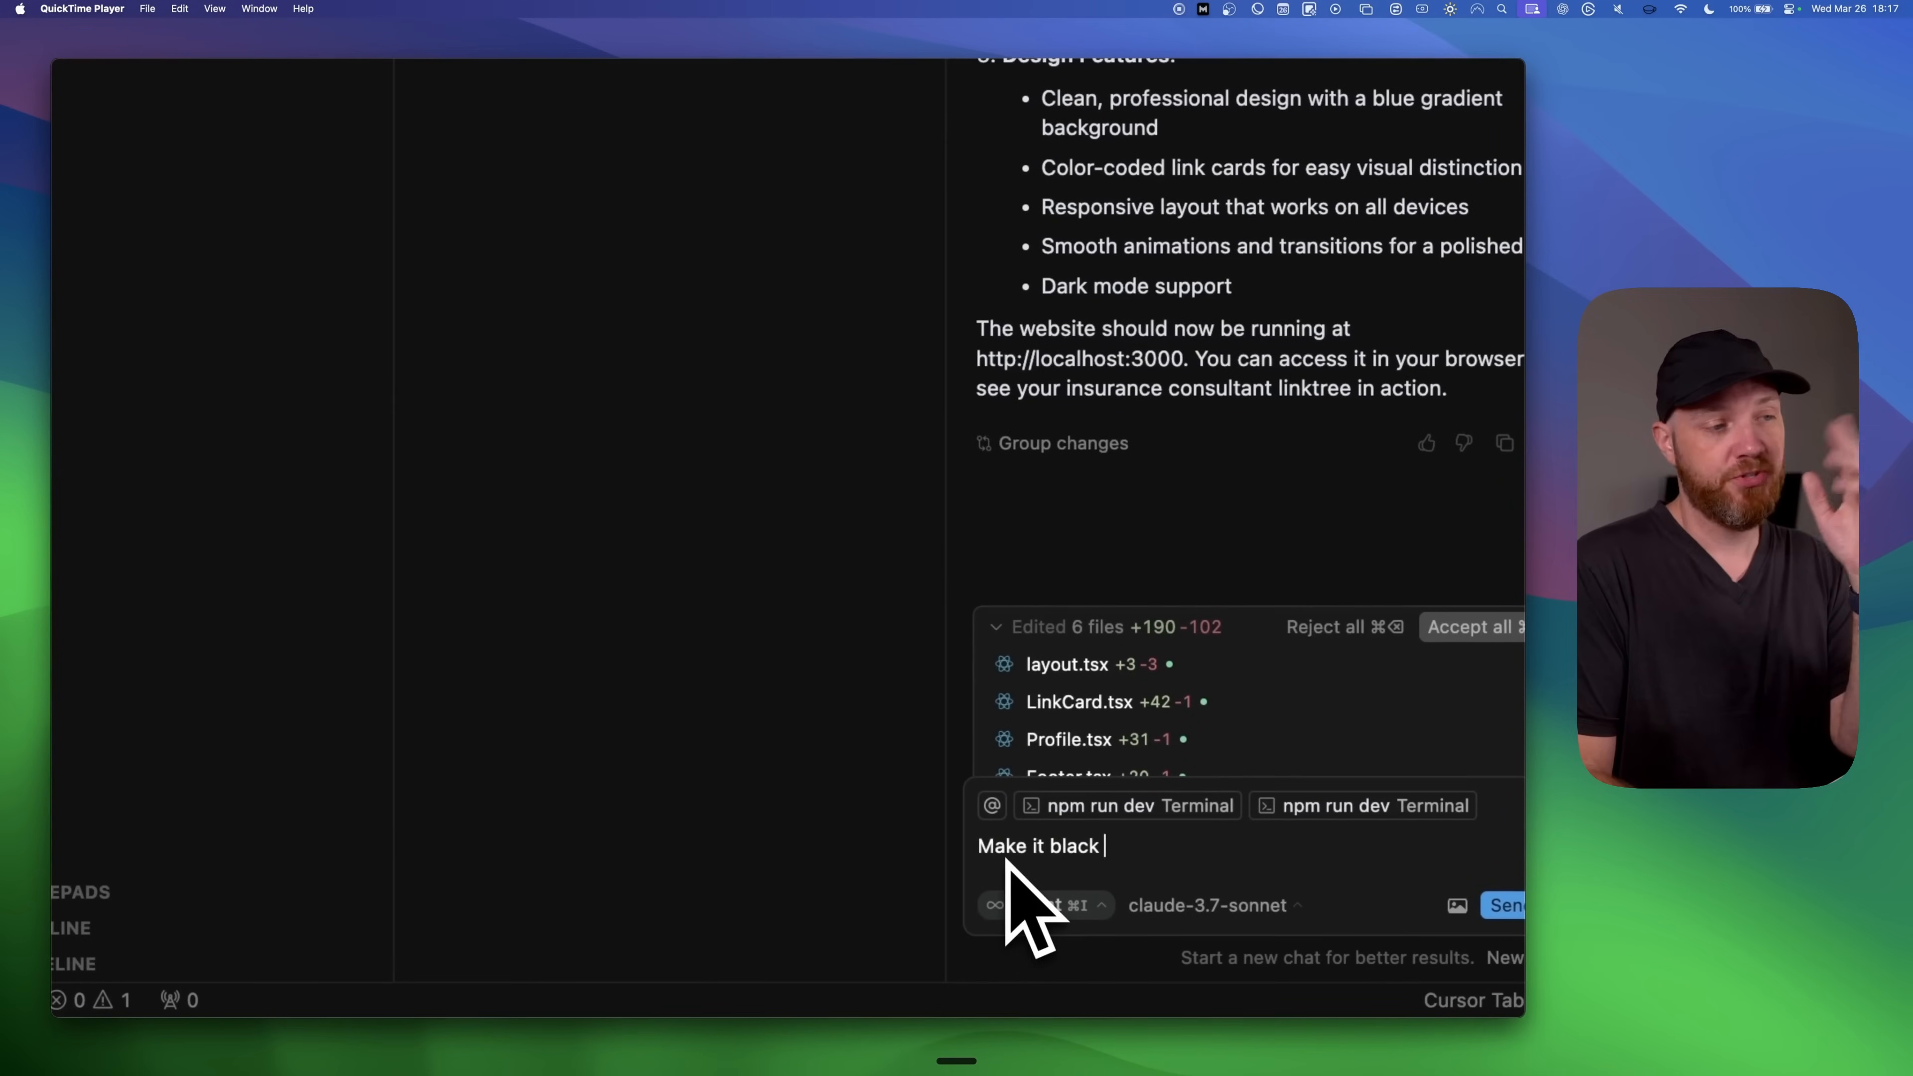
pyautogui.write('instead')
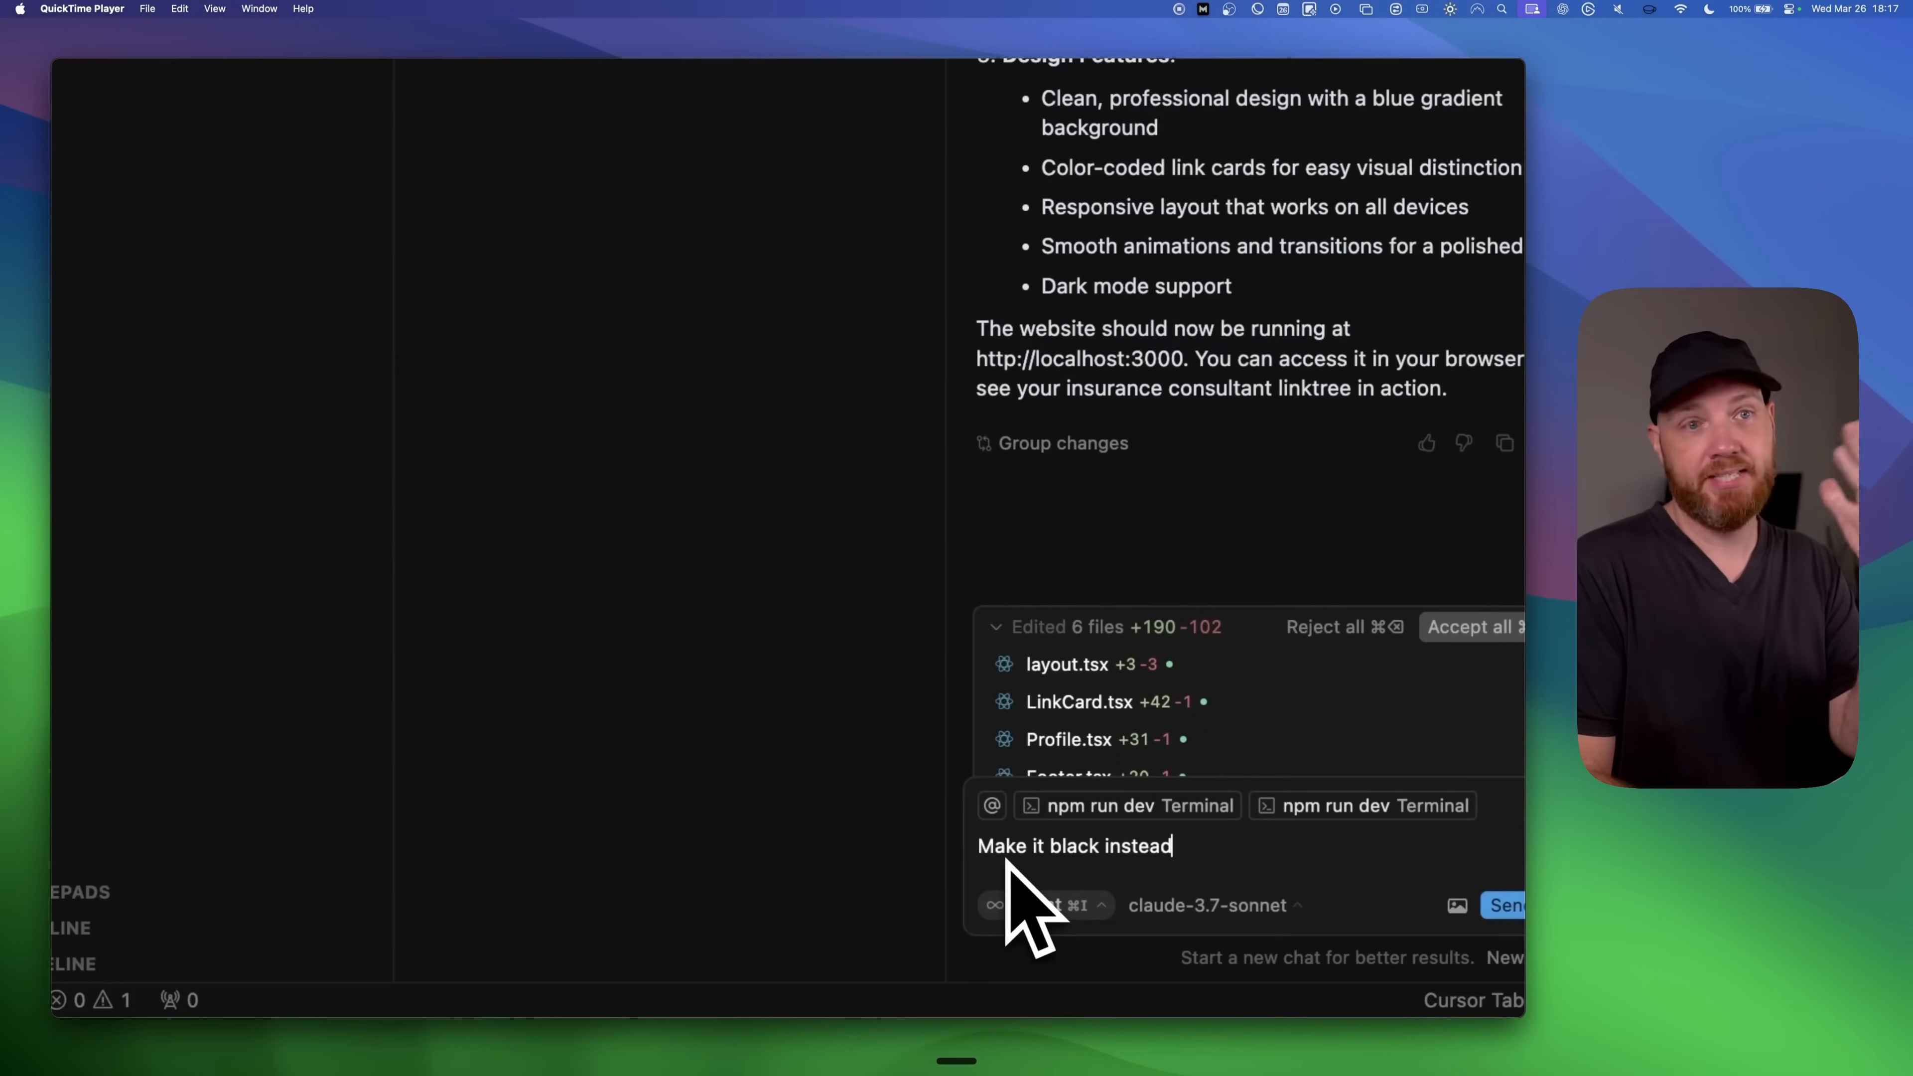
pyautogui.write(', darkmode')
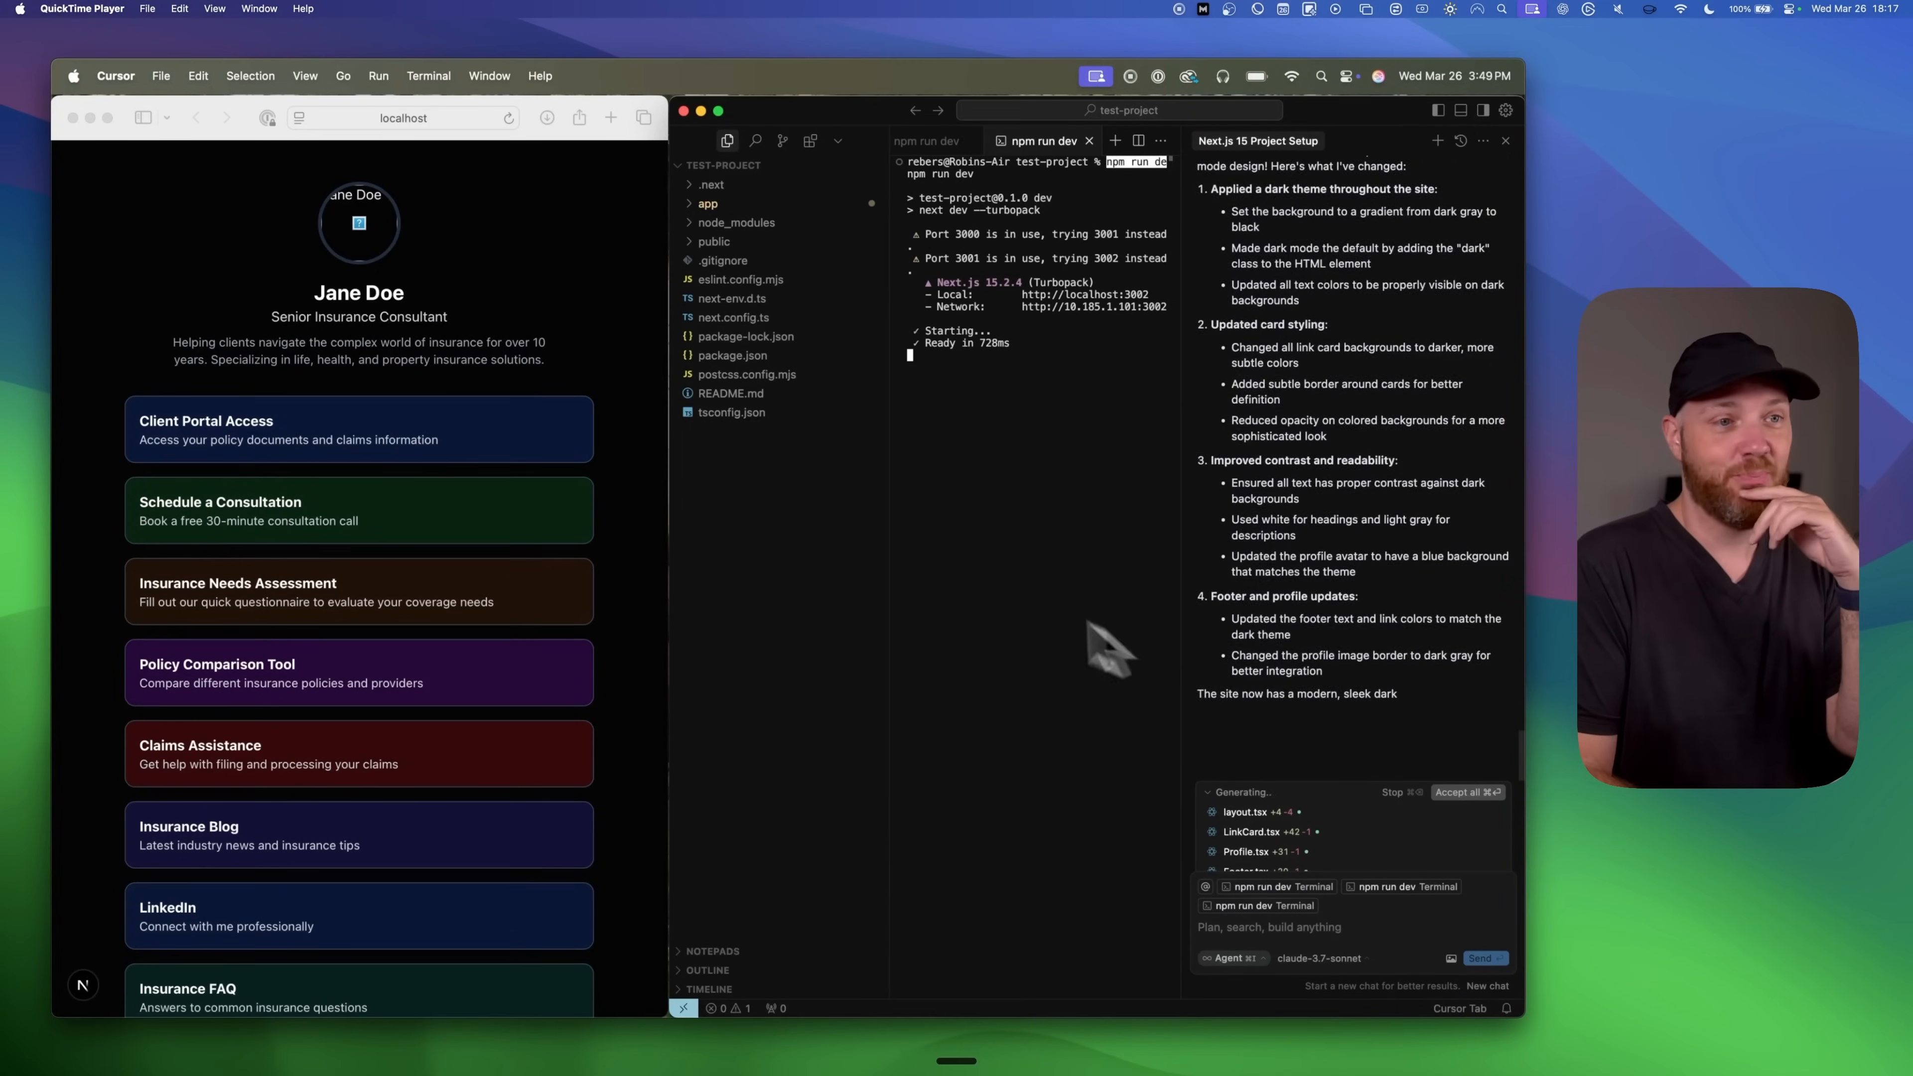
pyautogui.scroll(-3)
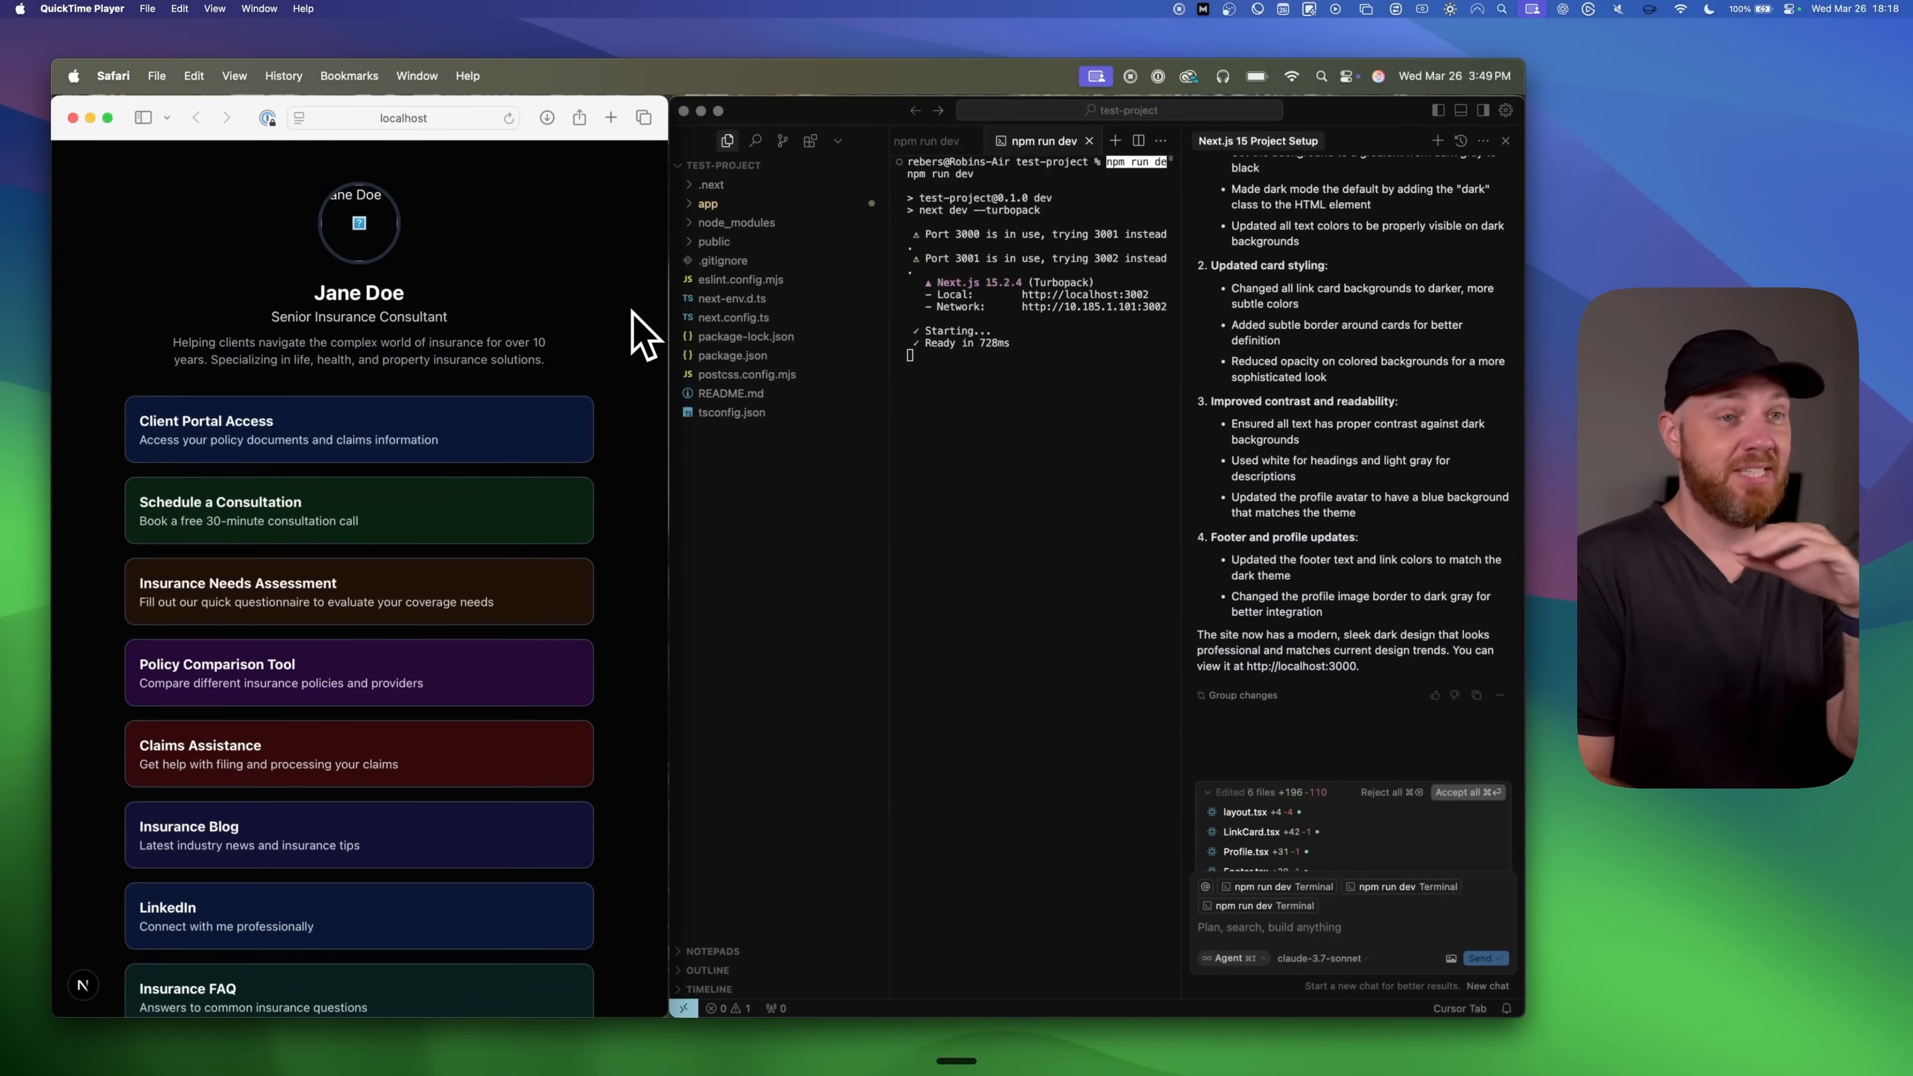
pyautogui.moveTo(632, 925)
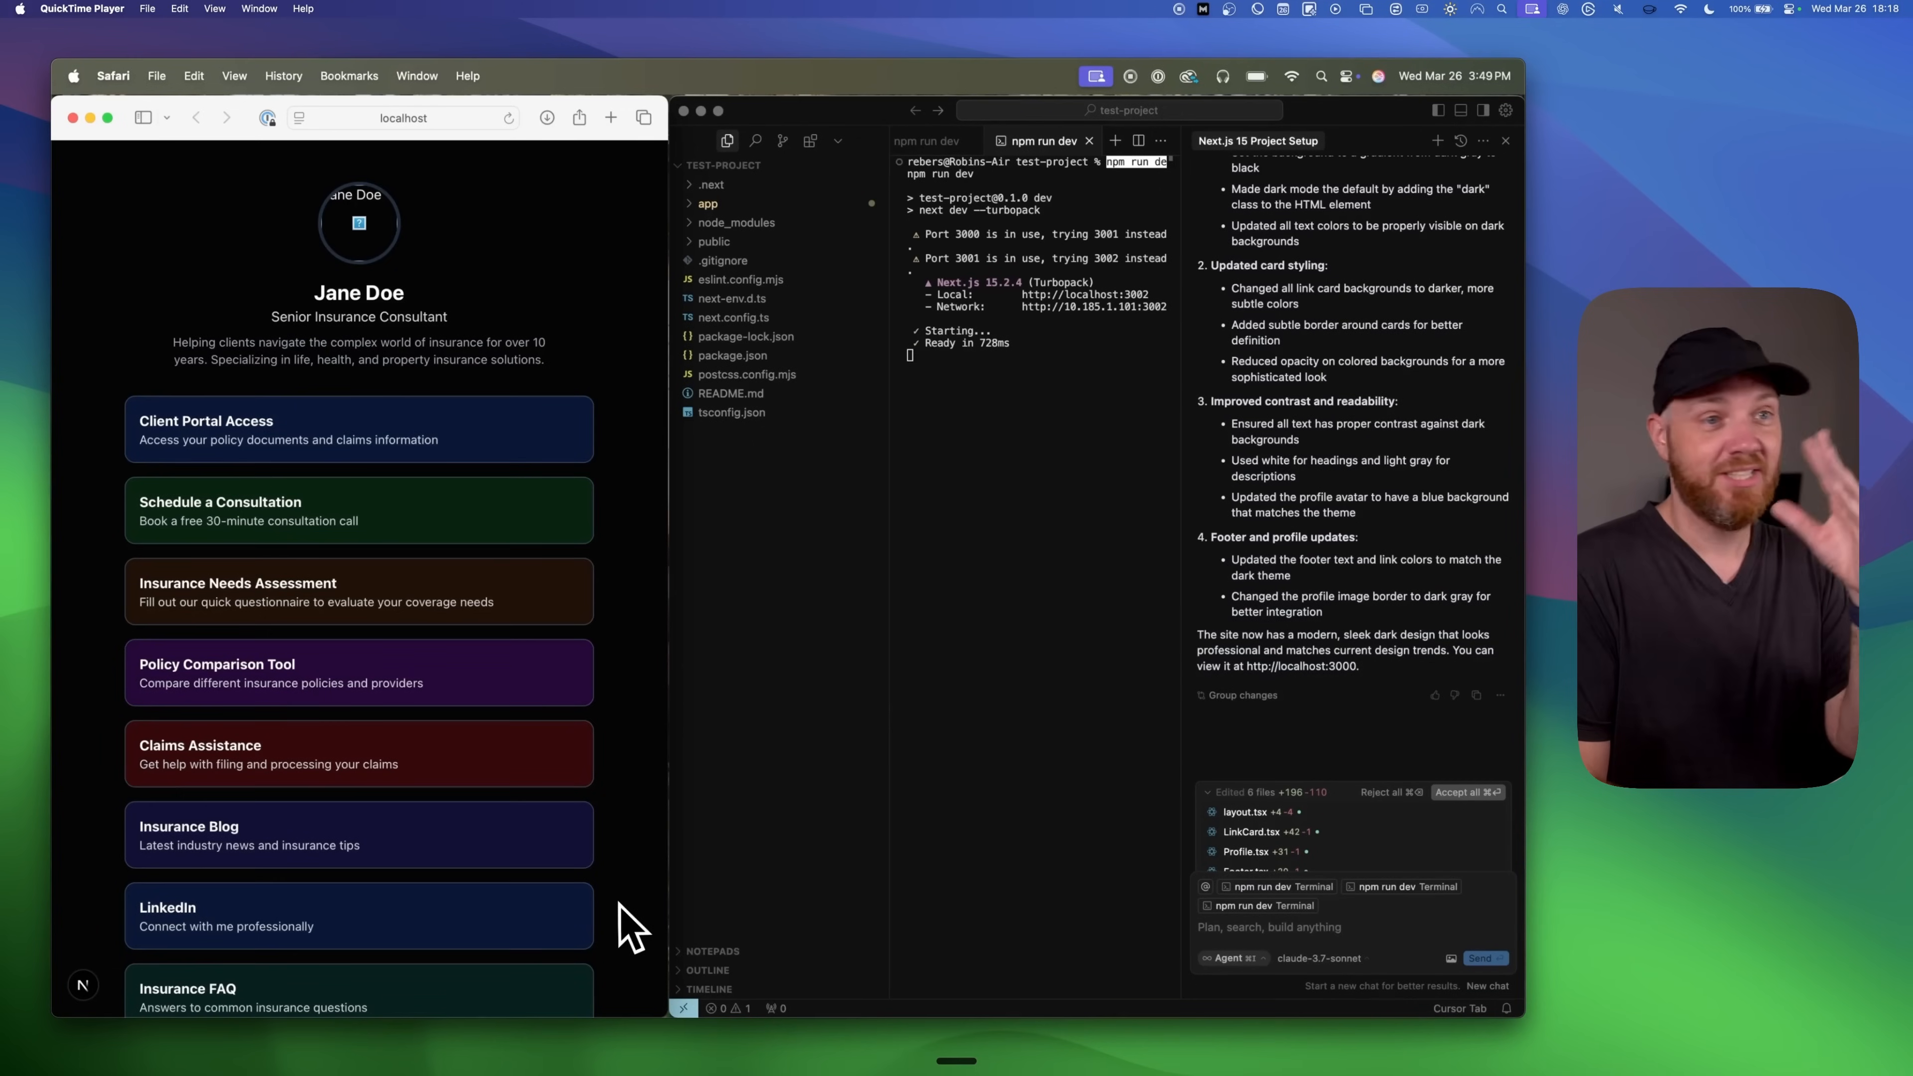